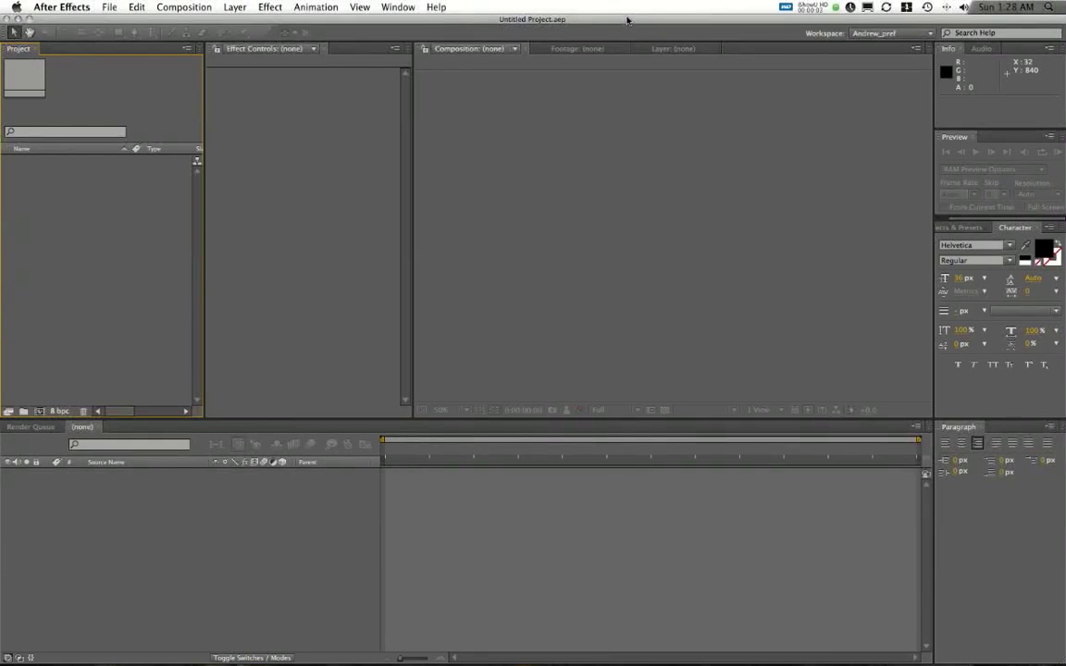
mouse_move(487, 116)
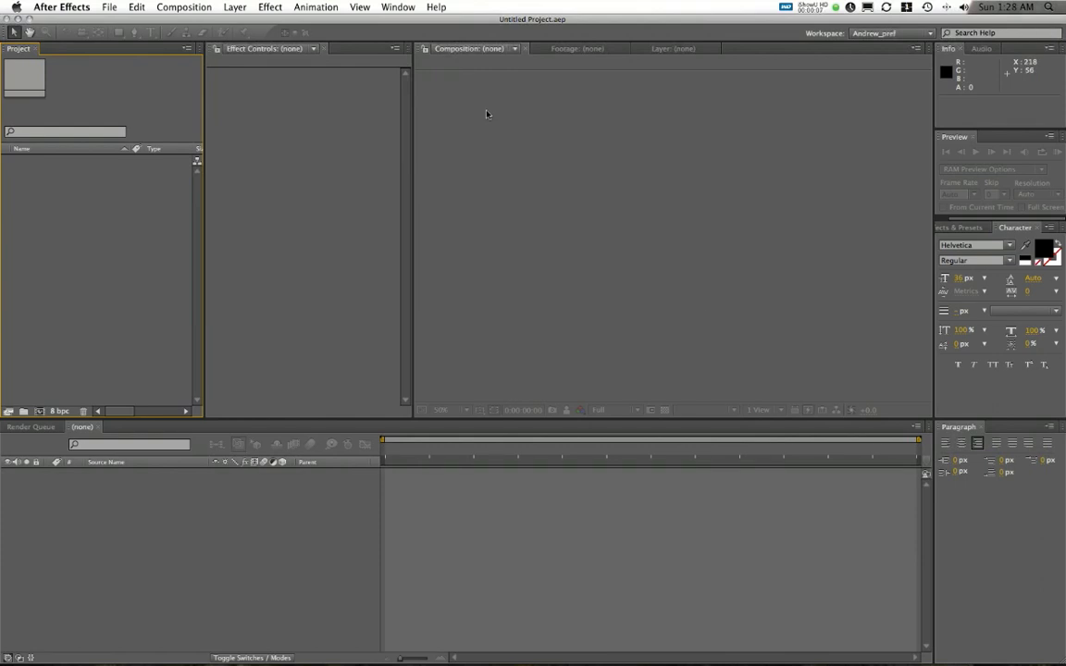
mouse_move(477, 118)
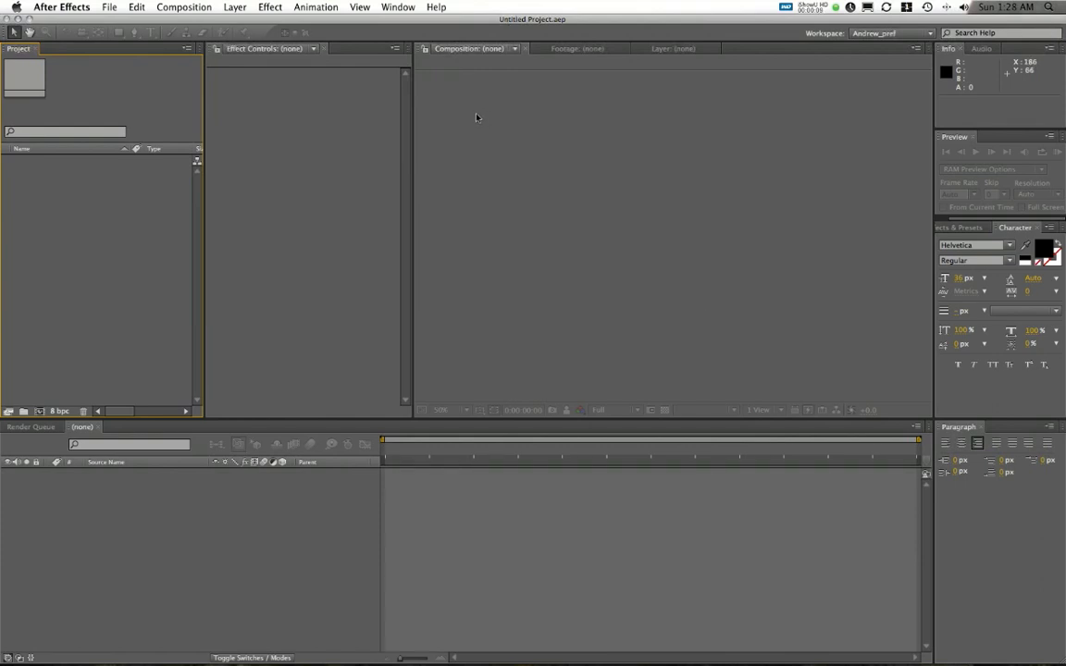
mouse_move(482, 117)
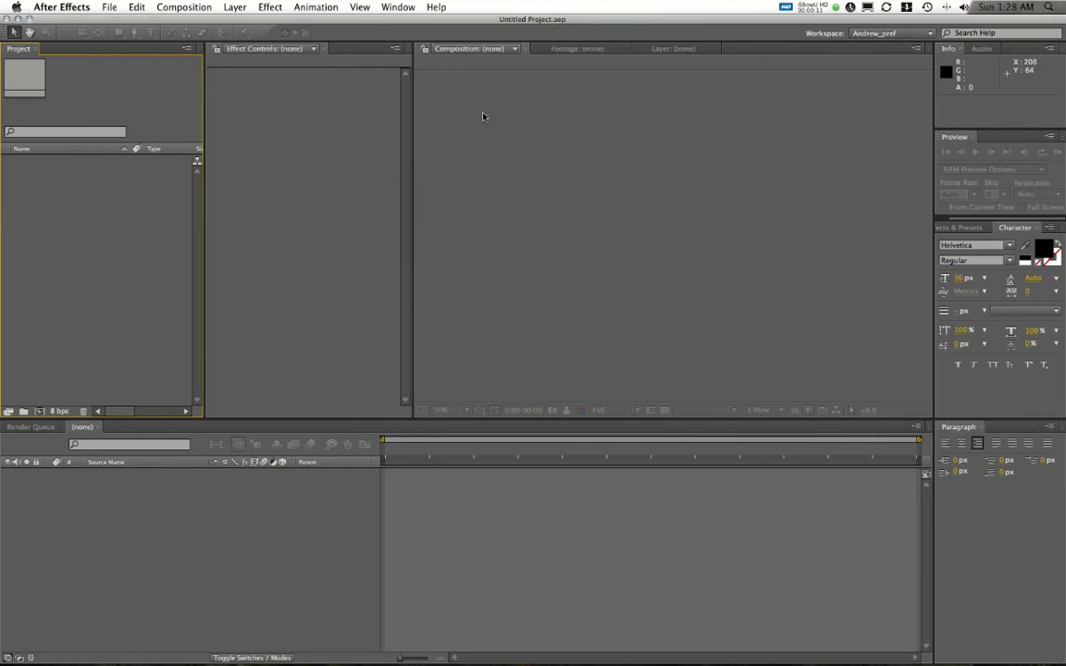
mouse_move(230, 339)
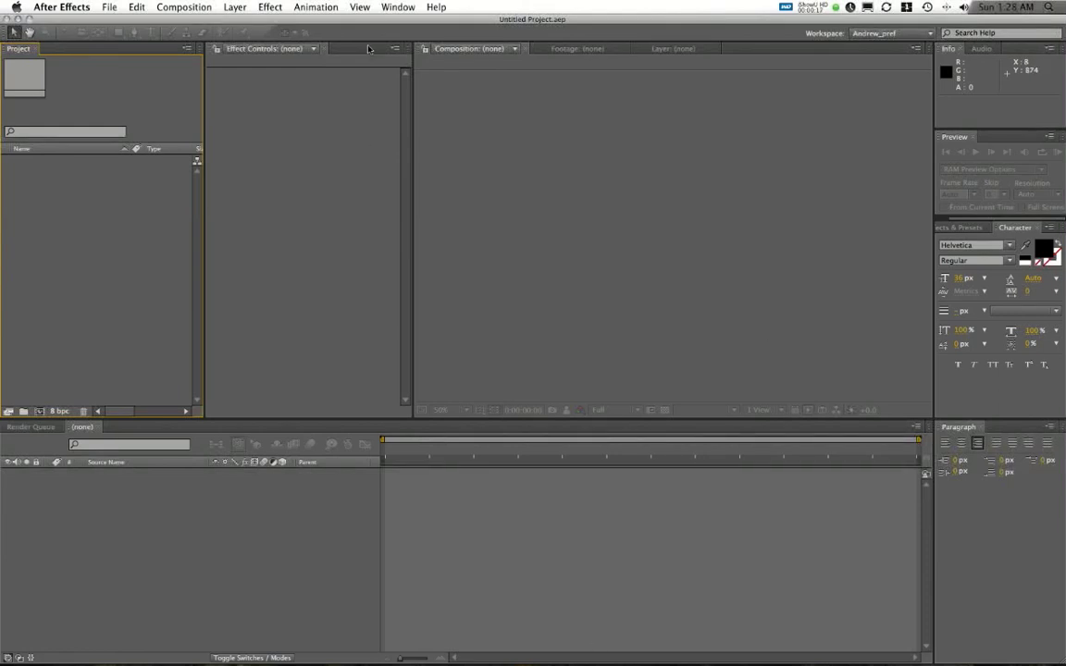
mouse_move(378, 30)
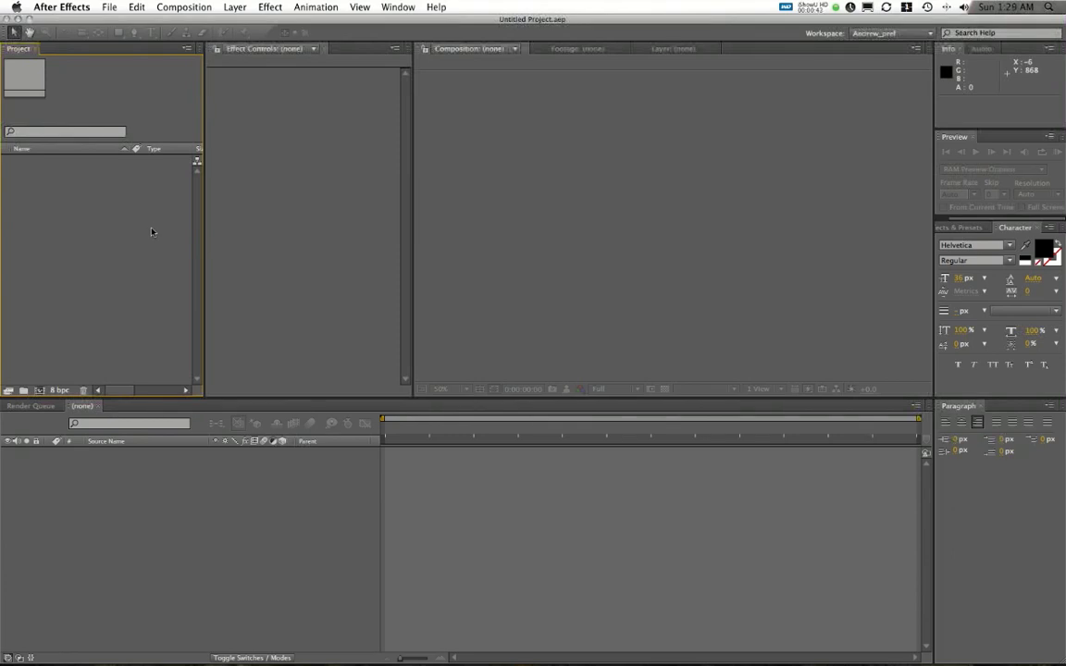
mouse_move(137, 303)
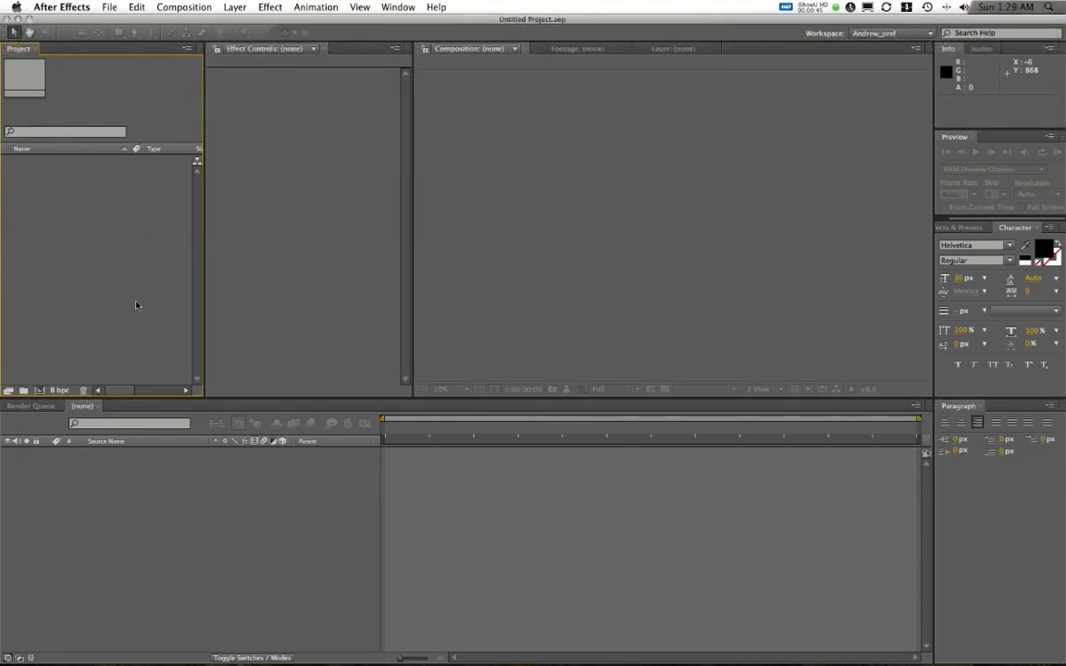
mouse_move(102, 374)
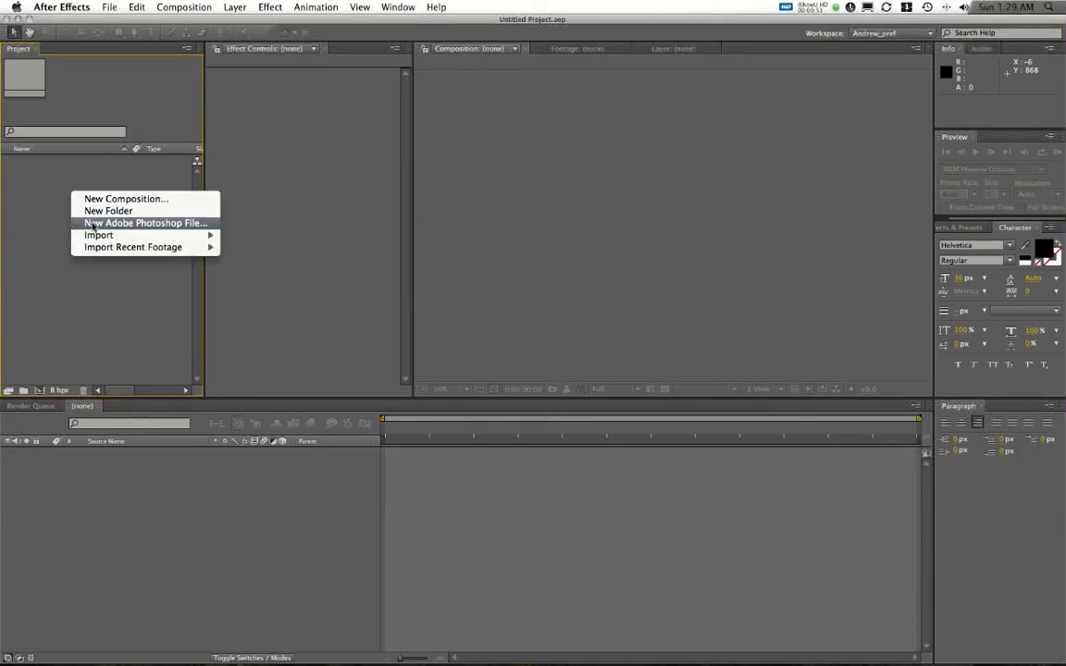
mouse_move(98, 233)
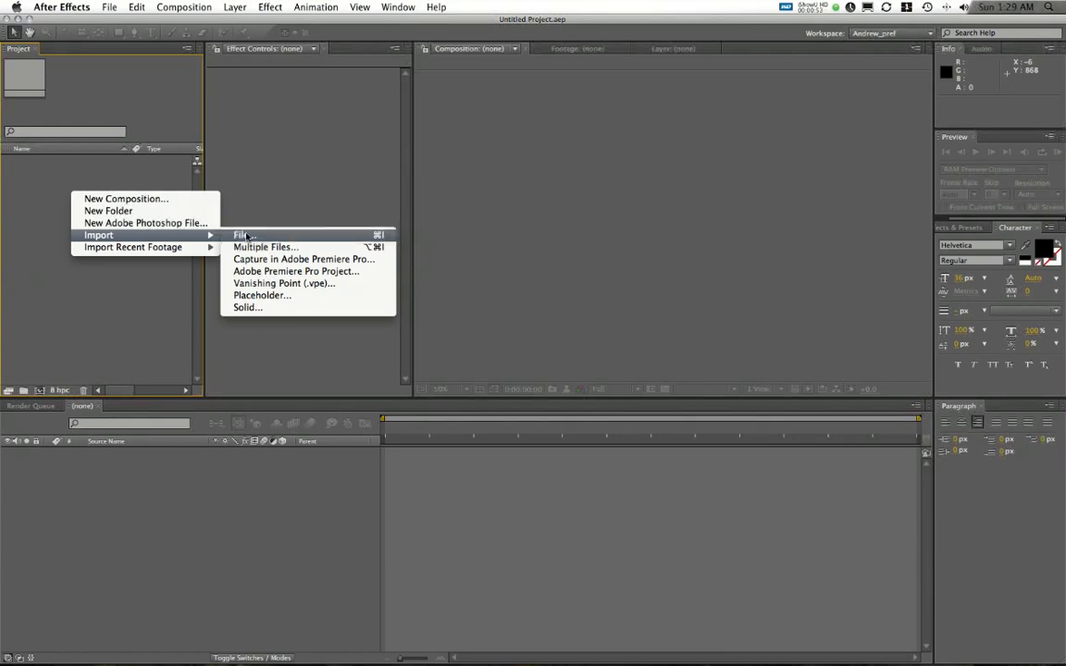
Select the six masterLayer render-pass TIFFs in the import browser and bring them into the project
left_click(241, 235)
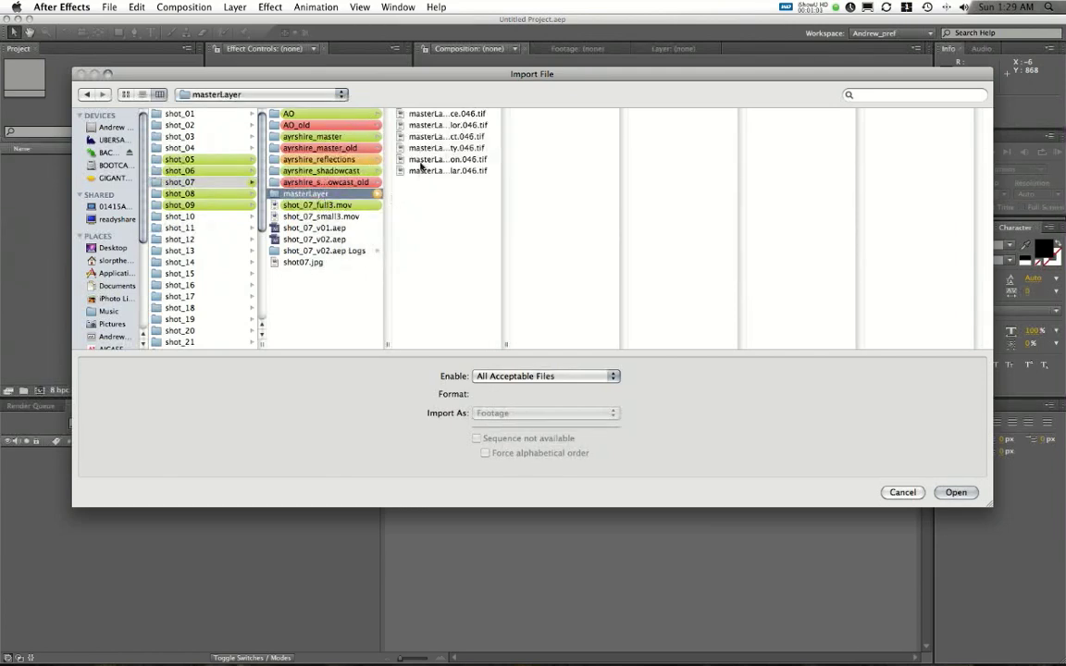
left_click(448, 126)
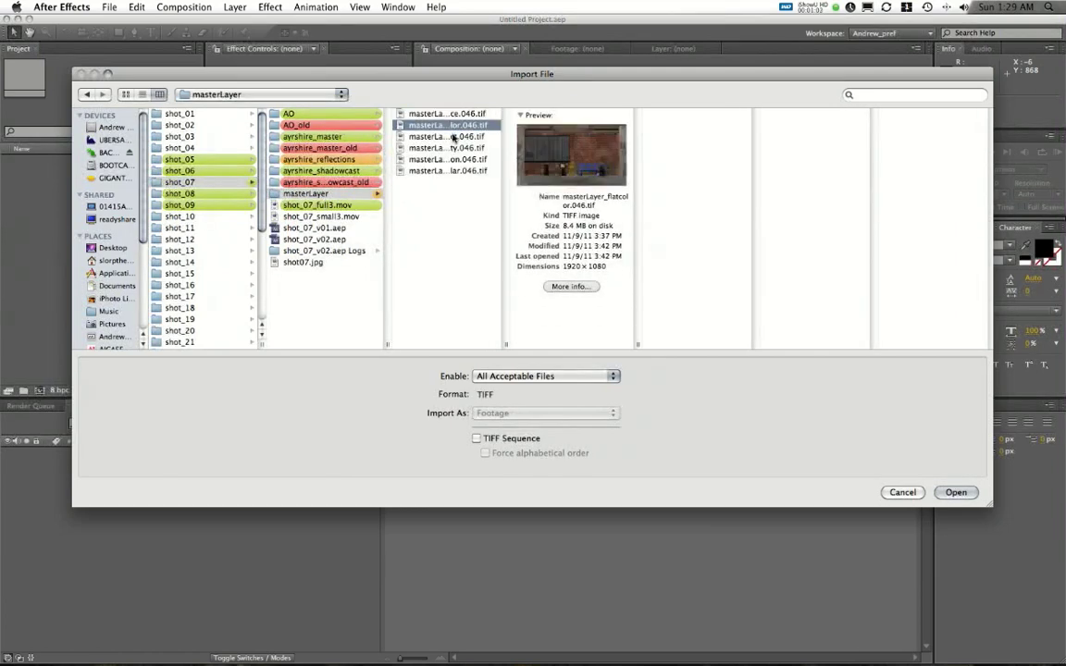
left_click(448, 159)
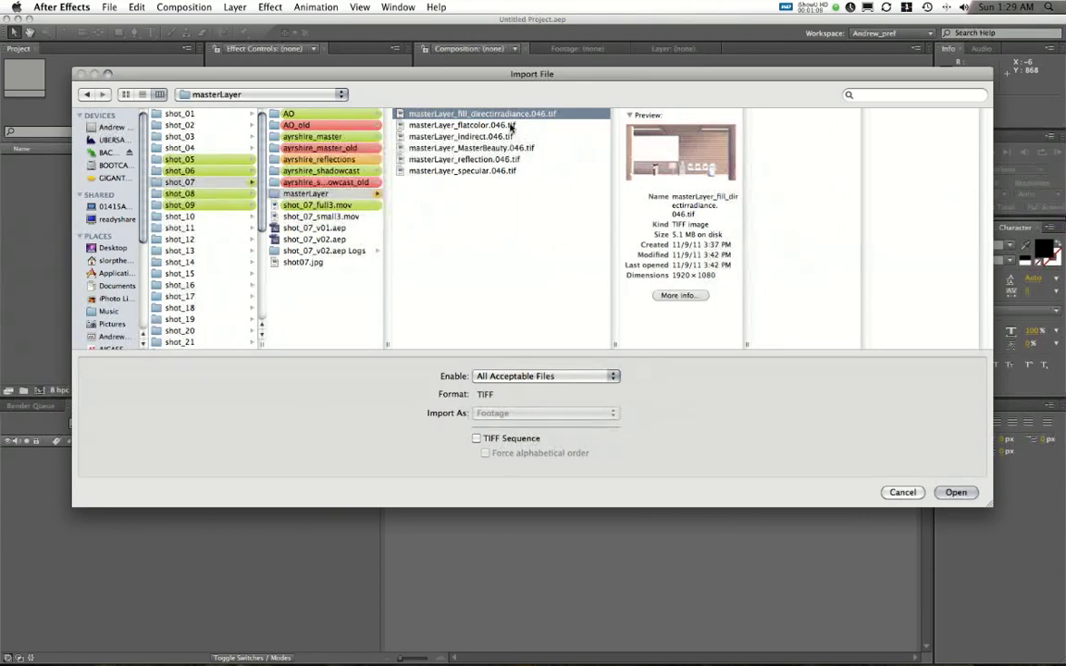
left_click(459, 125)
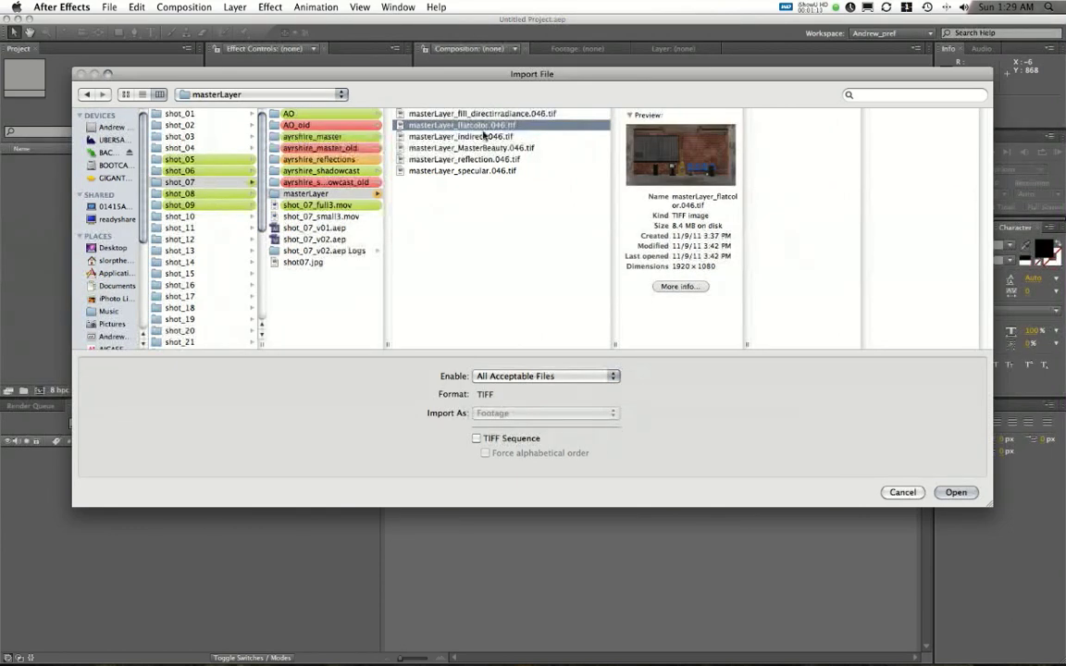
left_click(470, 148)
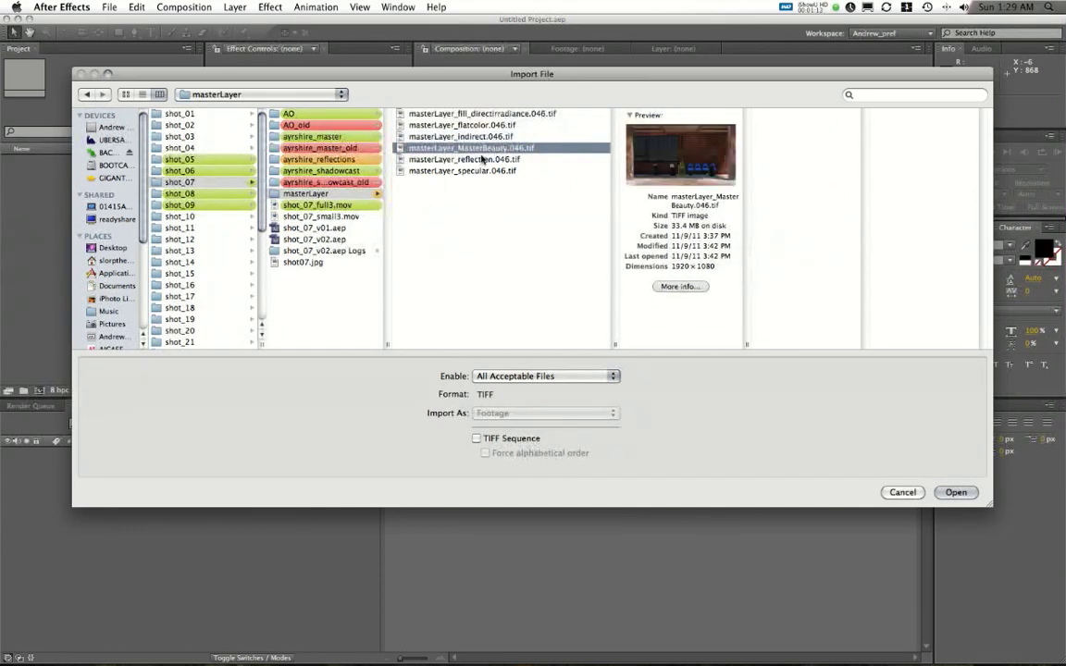
left_click(462, 170)
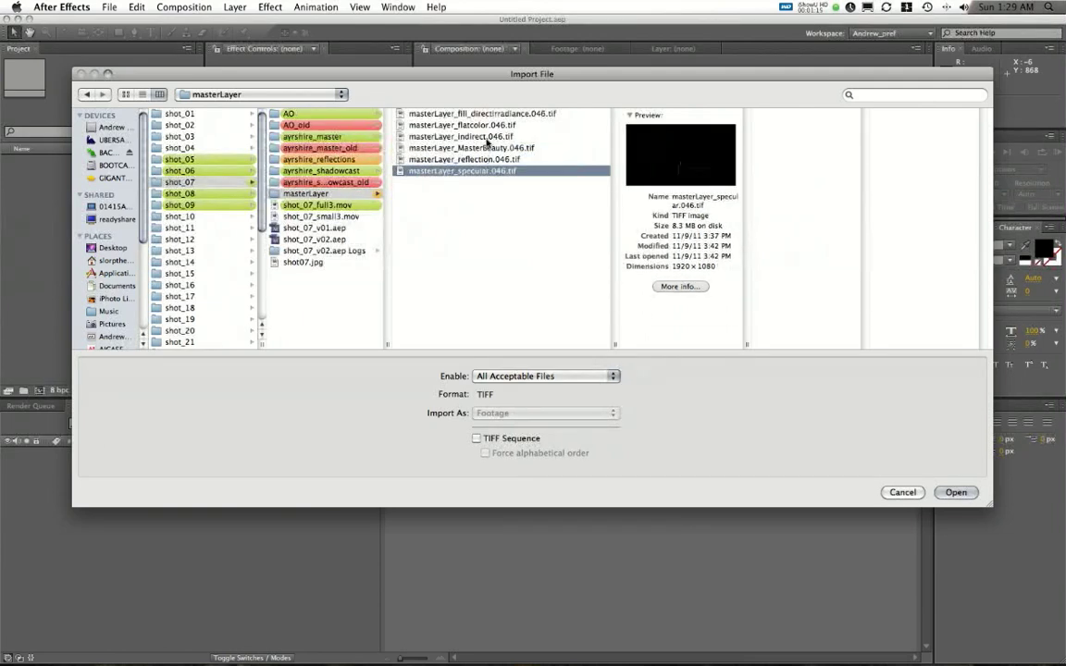
left_click(955, 493)
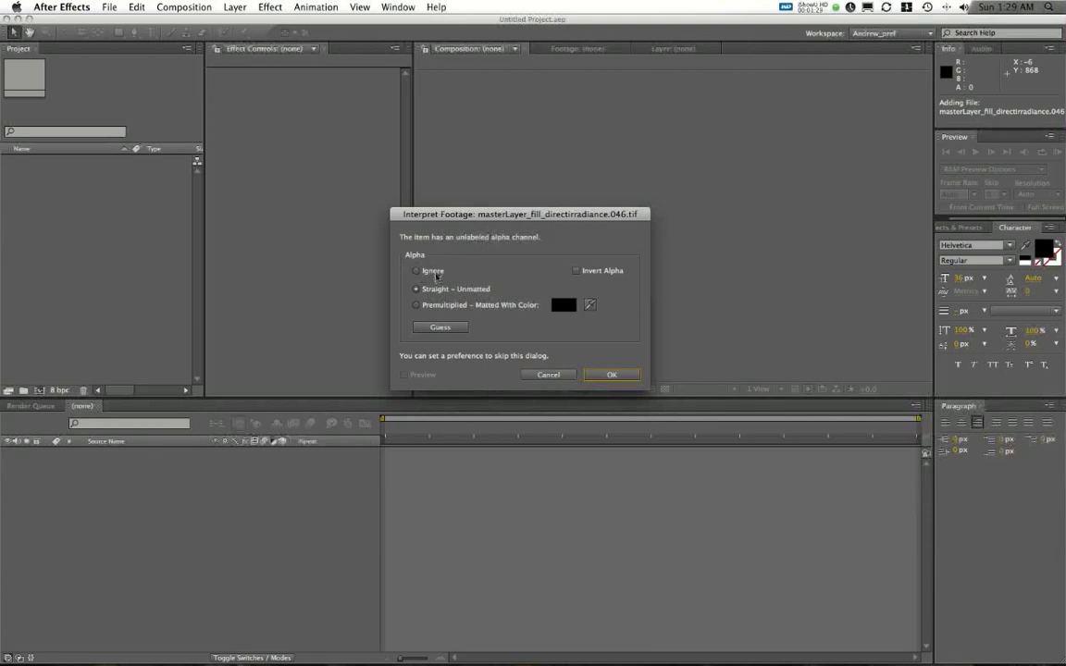
Answer each Interpret Footage prompt with Ignore alpha so all six passes finish importing
left_click(416, 271)
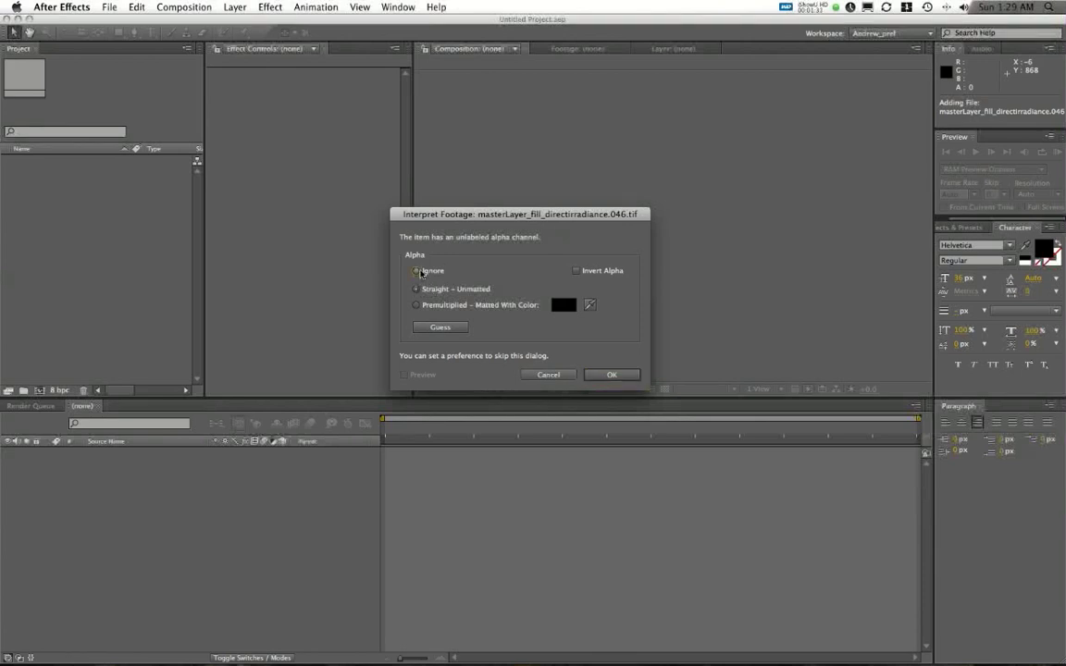
left_click(610, 374)
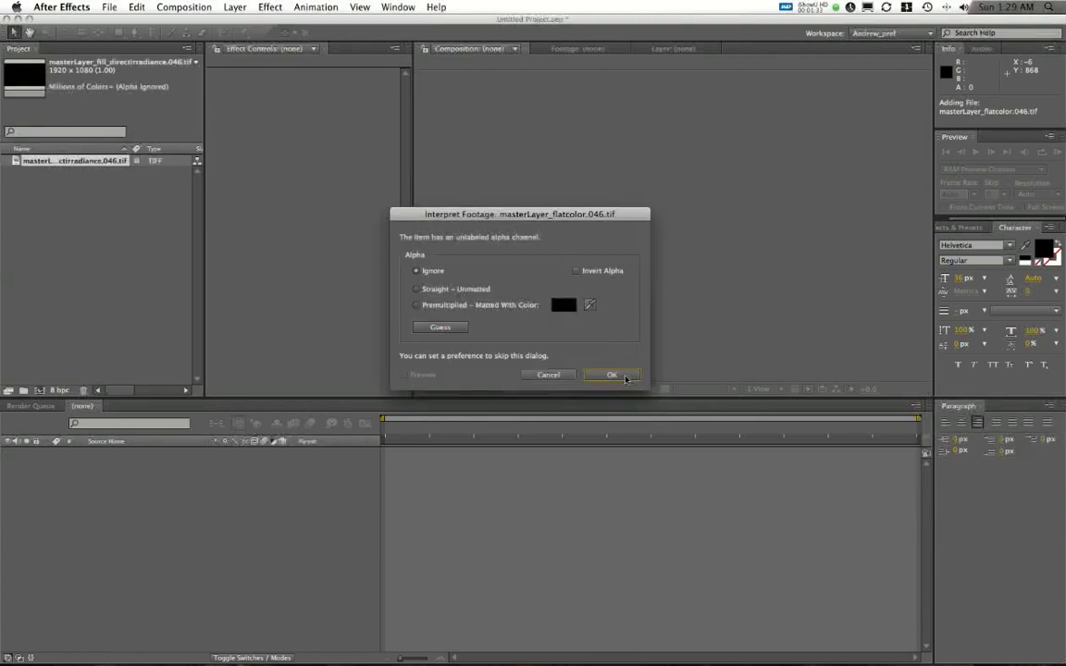
left_click(611, 373)
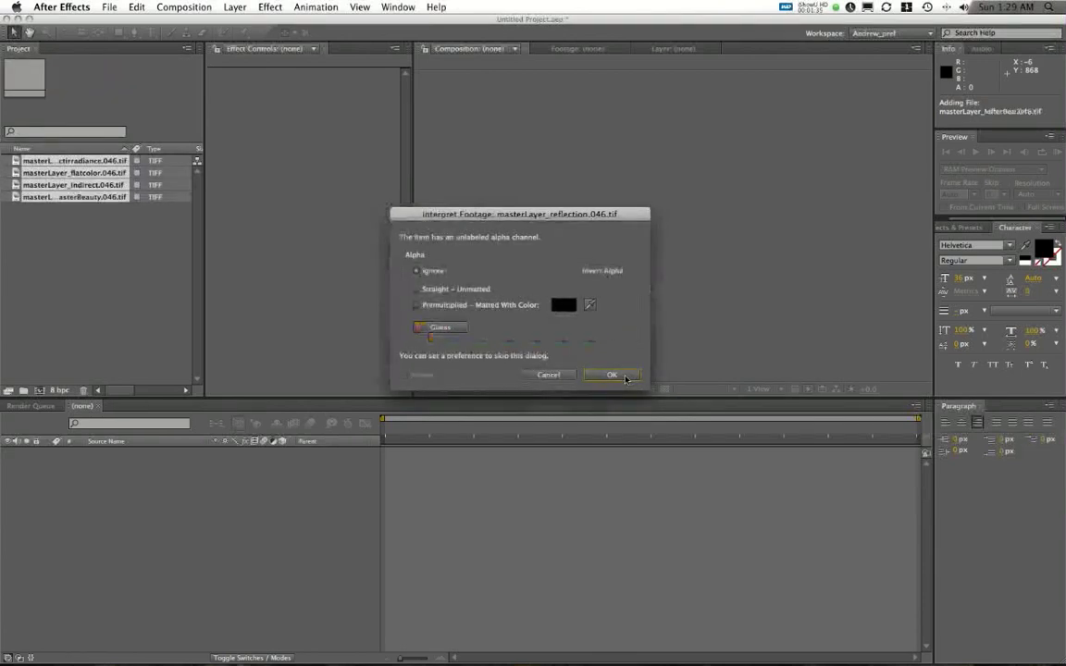
left_click(611, 374)
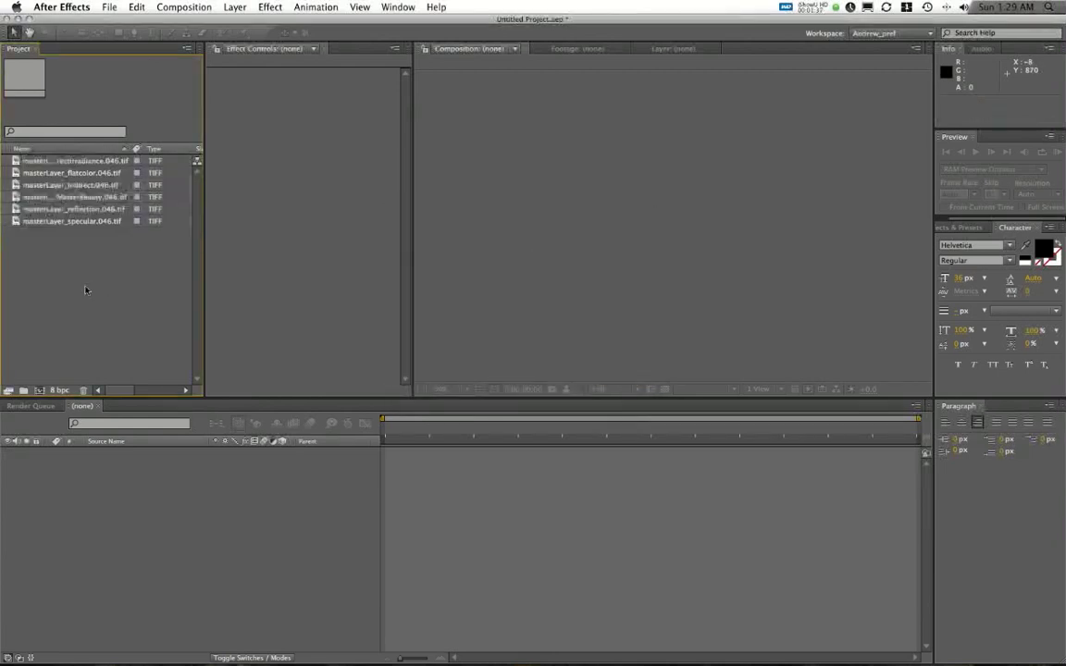
Rename the direct irradiance, flat colour and indirect pass items to short labels like direct and indirect
left_click(74, 159)
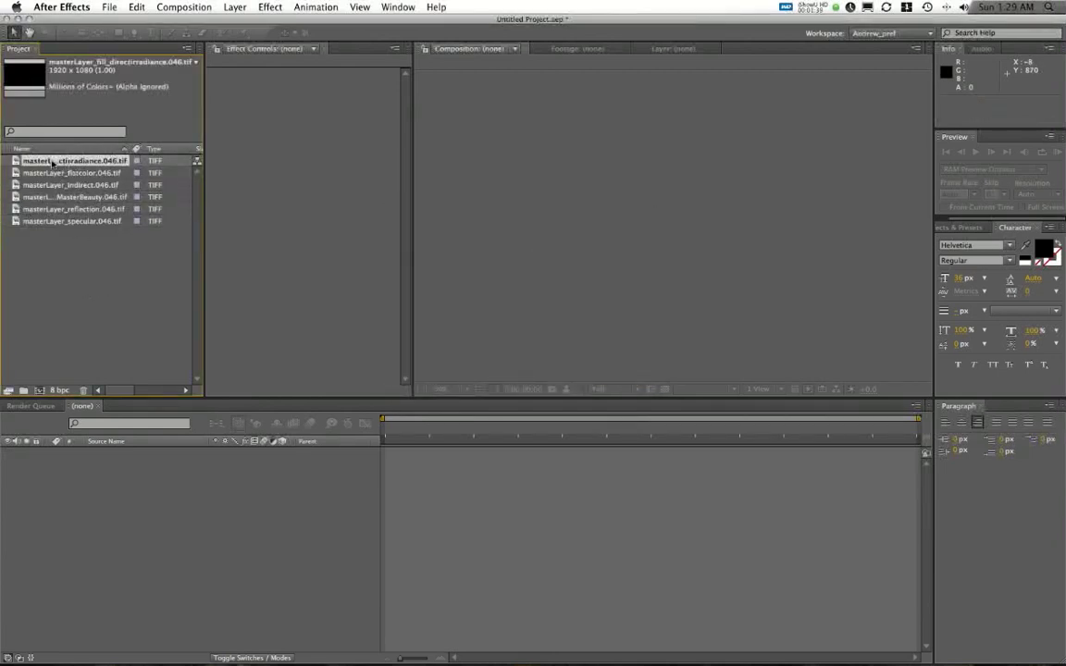
right_click(74, 159)
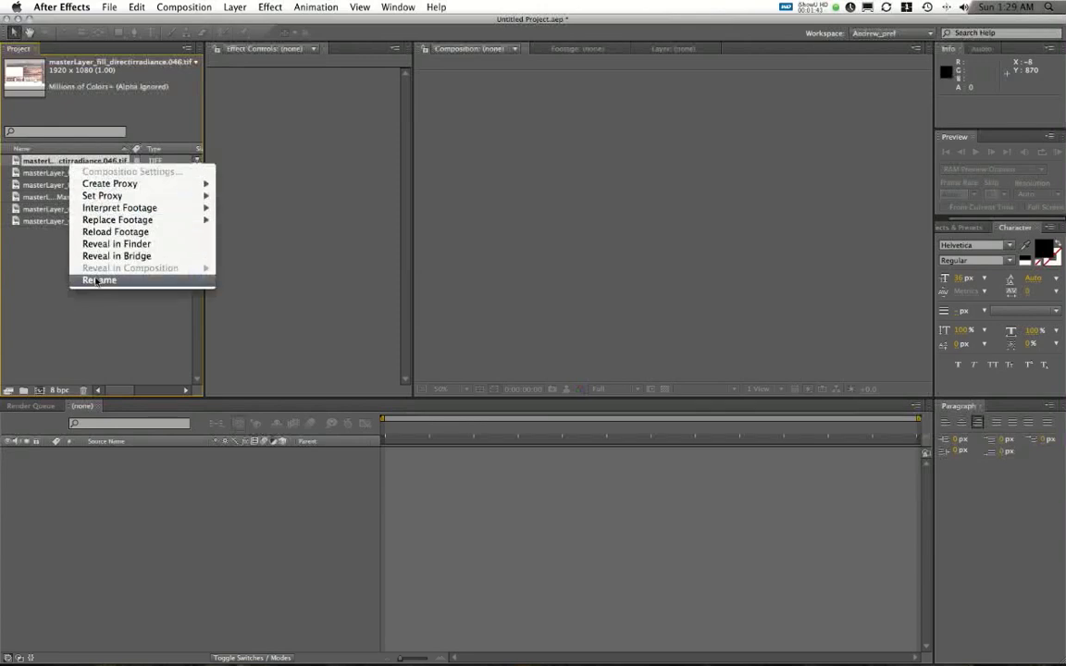
left_click(100, 279)
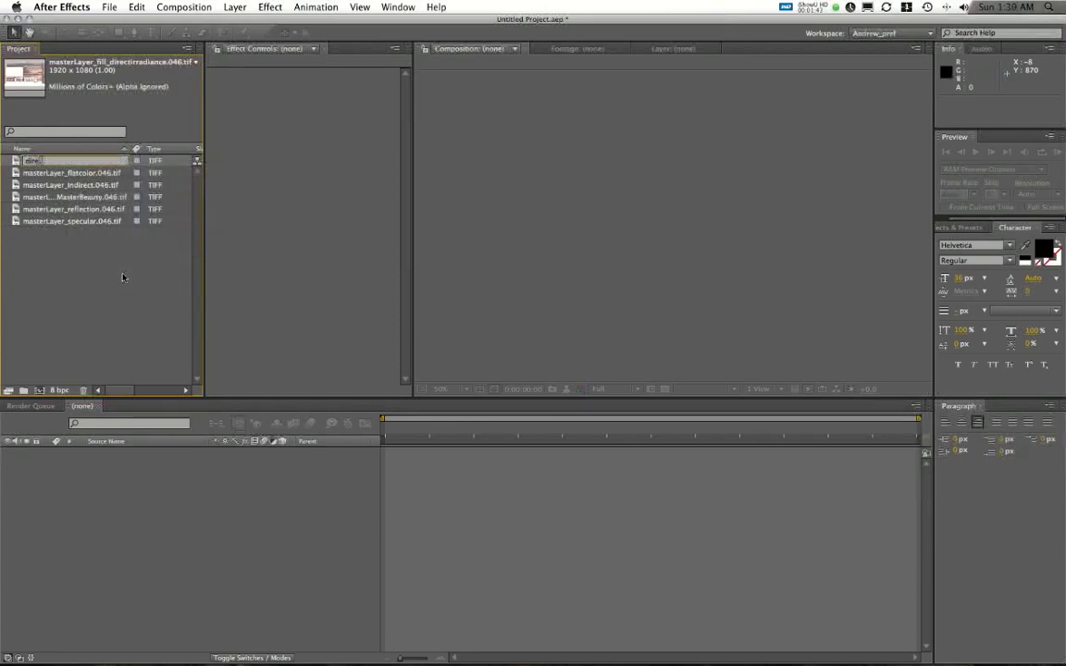
left_click(70, 173)
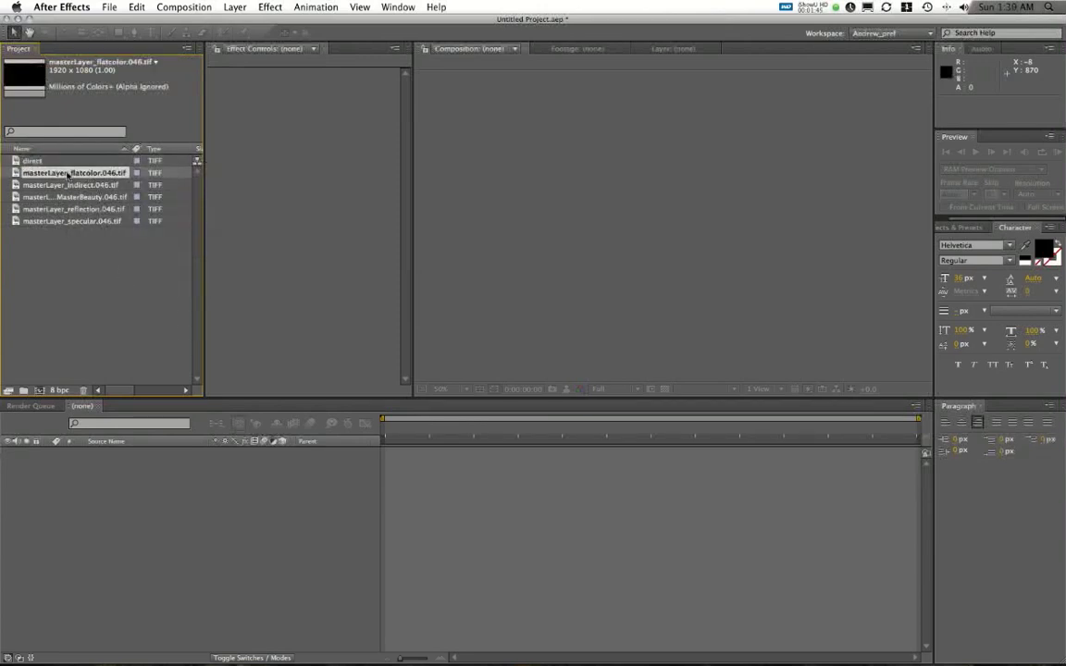
double_click(74, 172)
type("flatcolor")
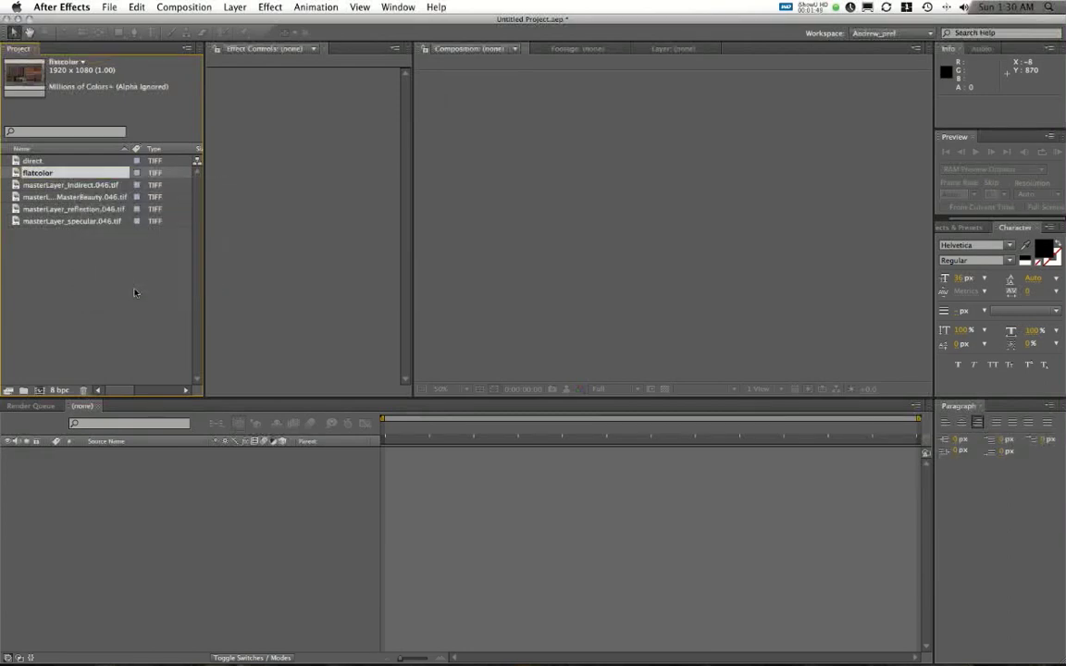
right_click(72, 185)
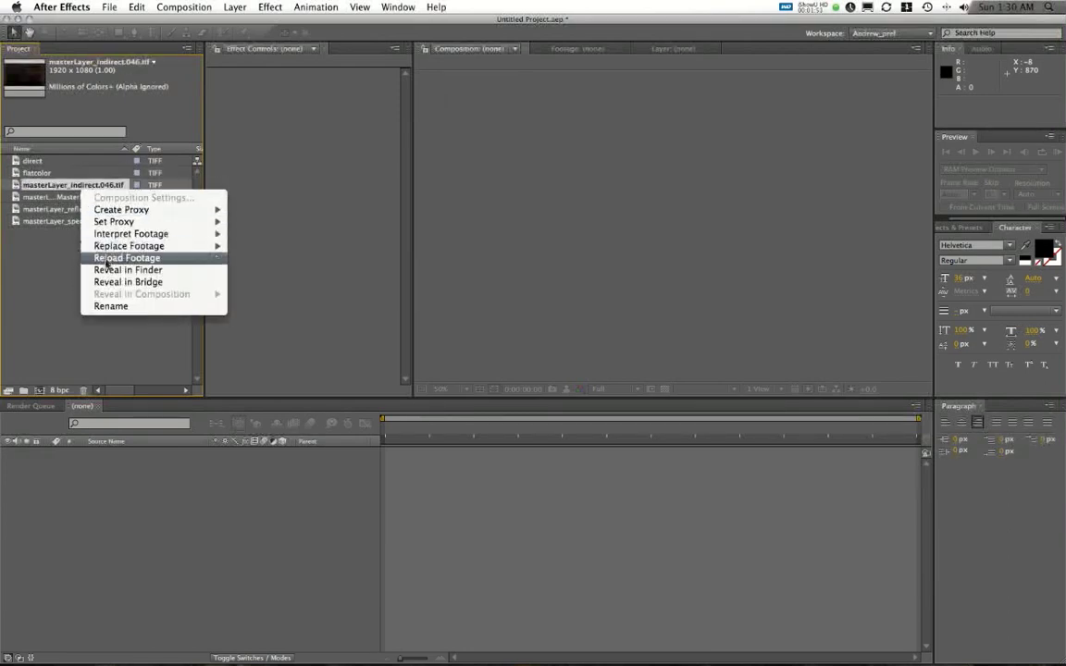
left_click(111, 306)
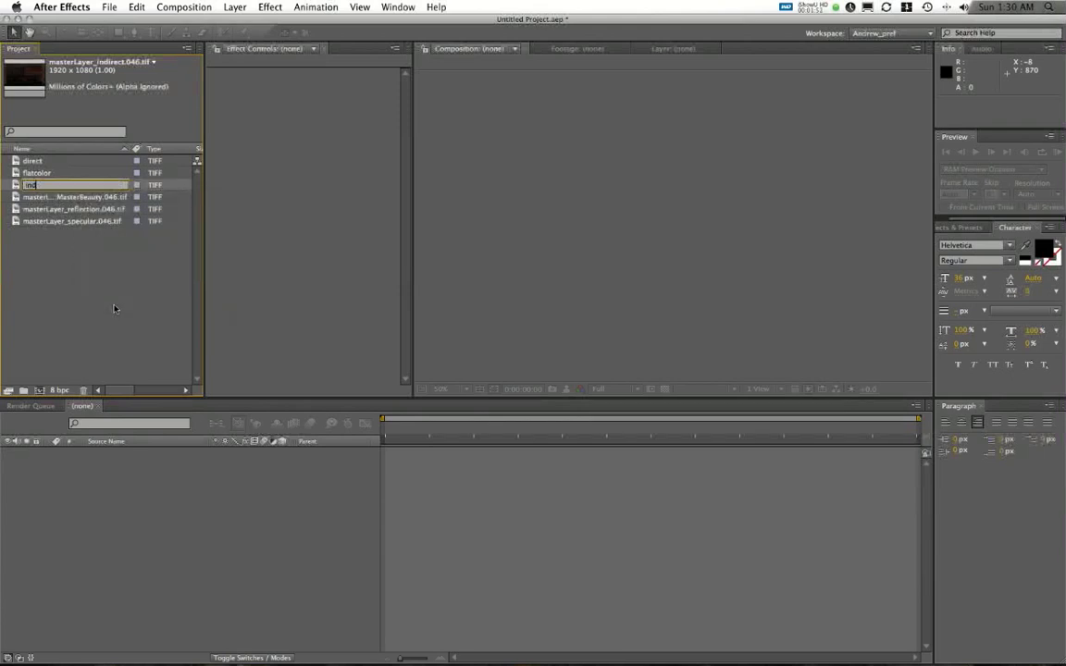
type("indirect")
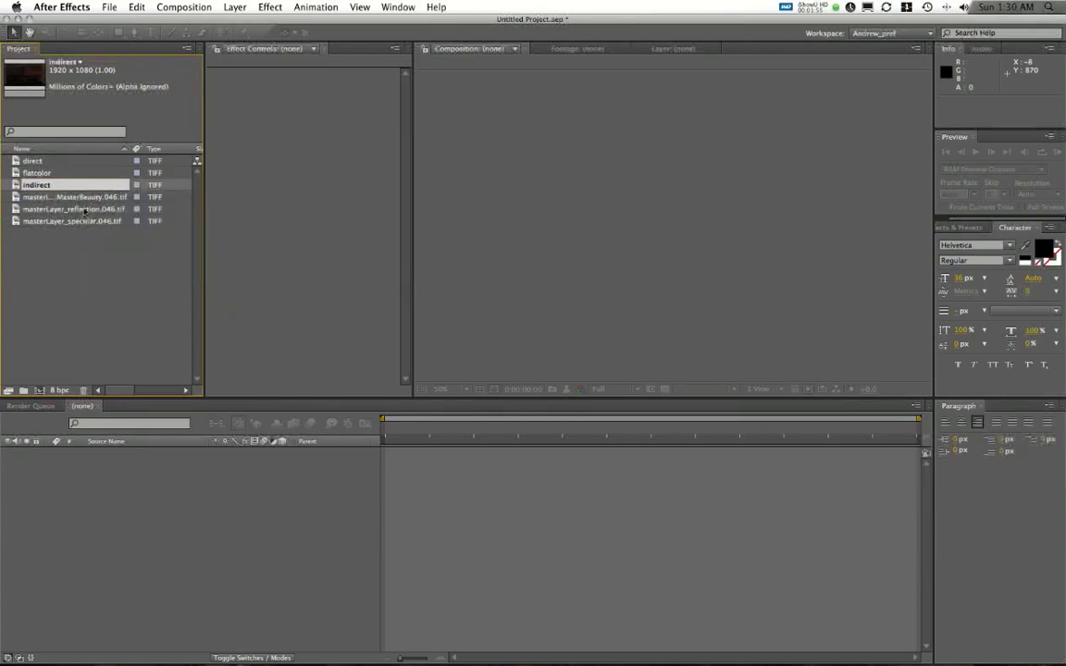
Rename the master beauty, reflection and specular pass items to master, refl and spec
right_click(74, 196)
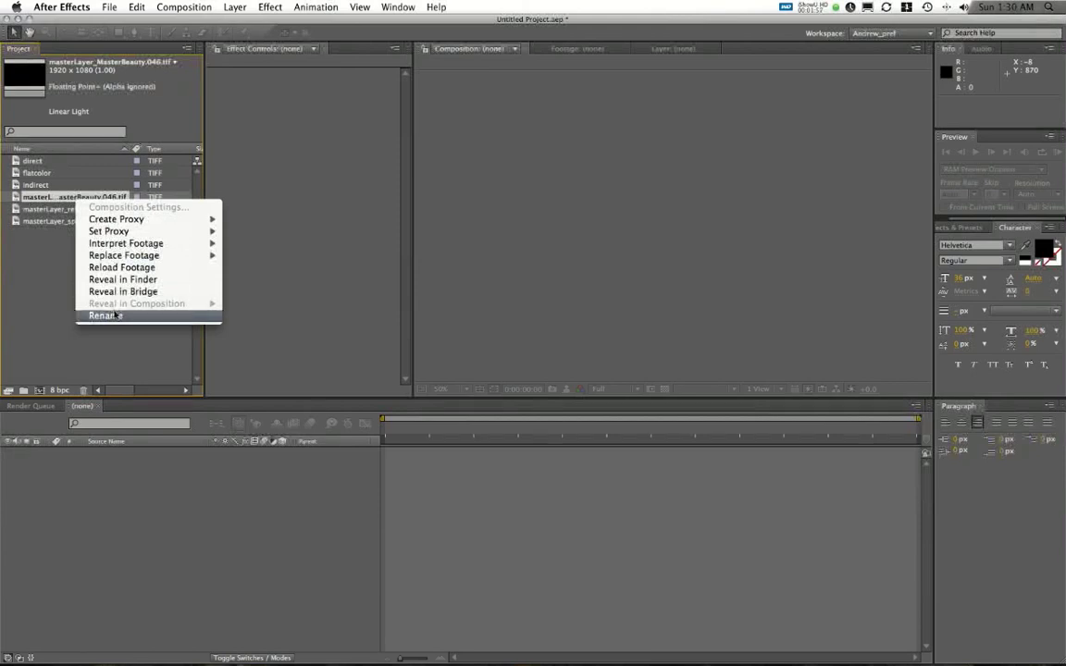
left_click(104, 315)
type("master")
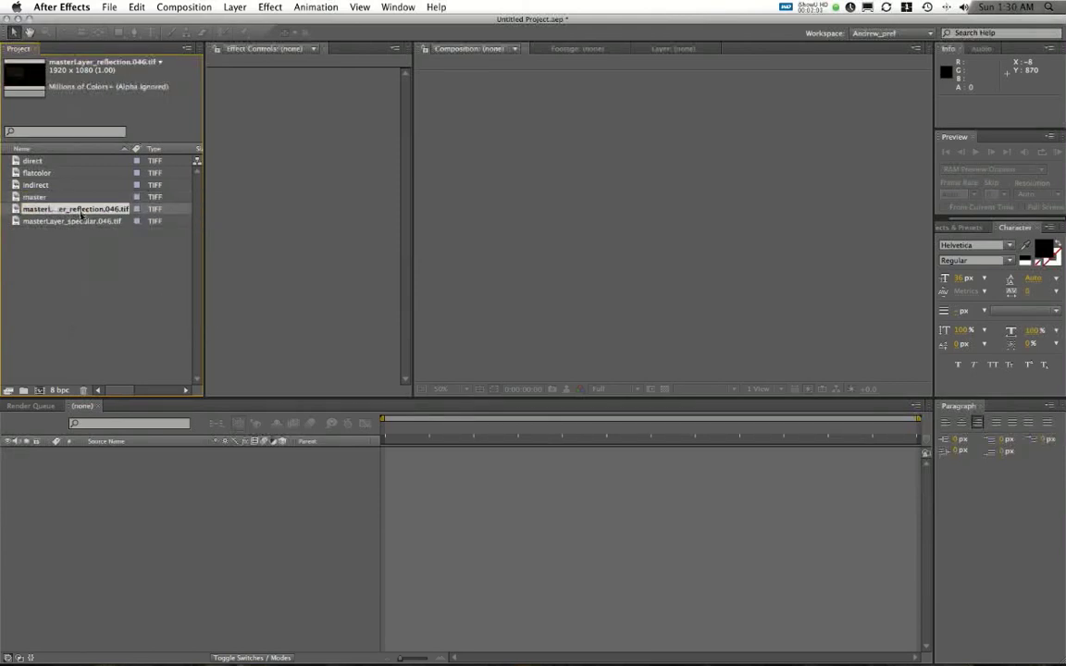
right_click(74, 207)
type("refl")
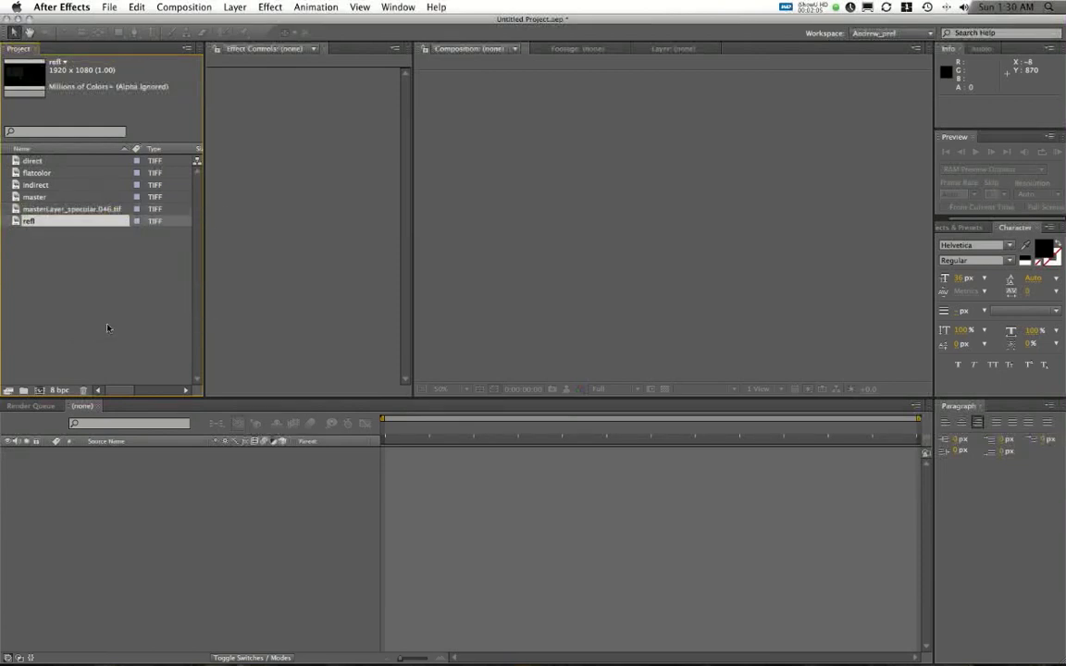
right_click(72, 208)
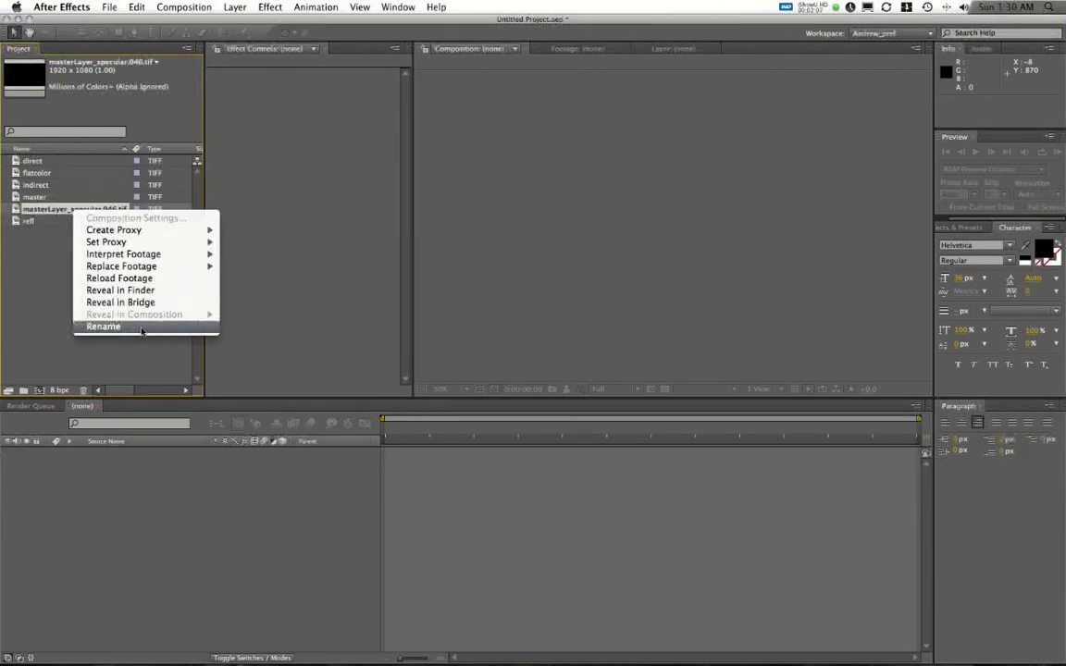
left_click(103, 326)
type("spec")
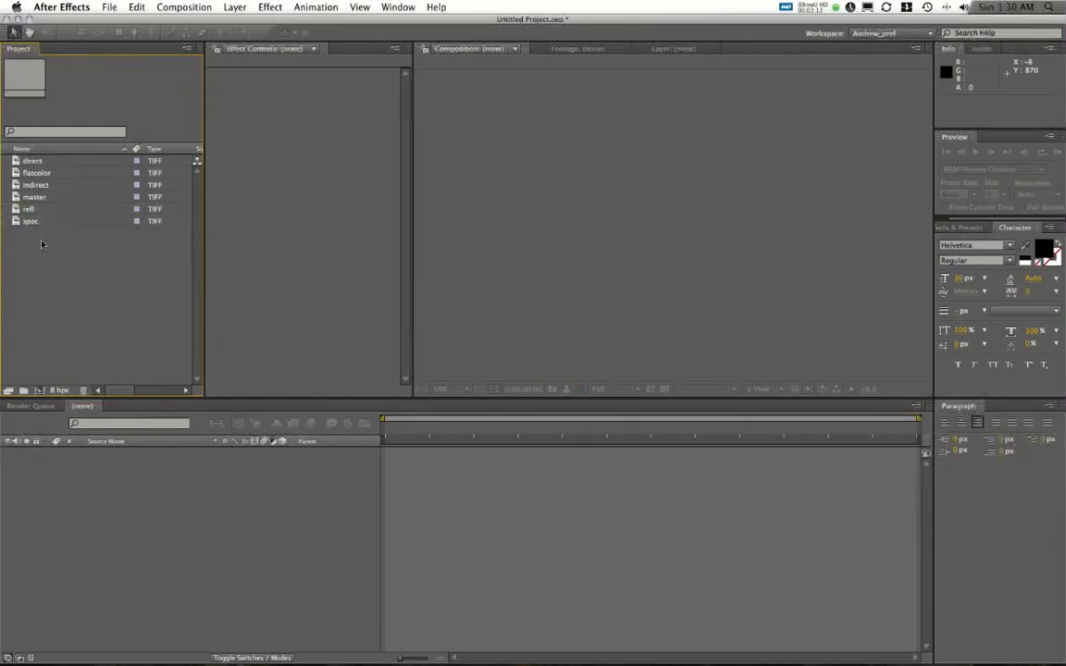
mouse_move(45, 239)
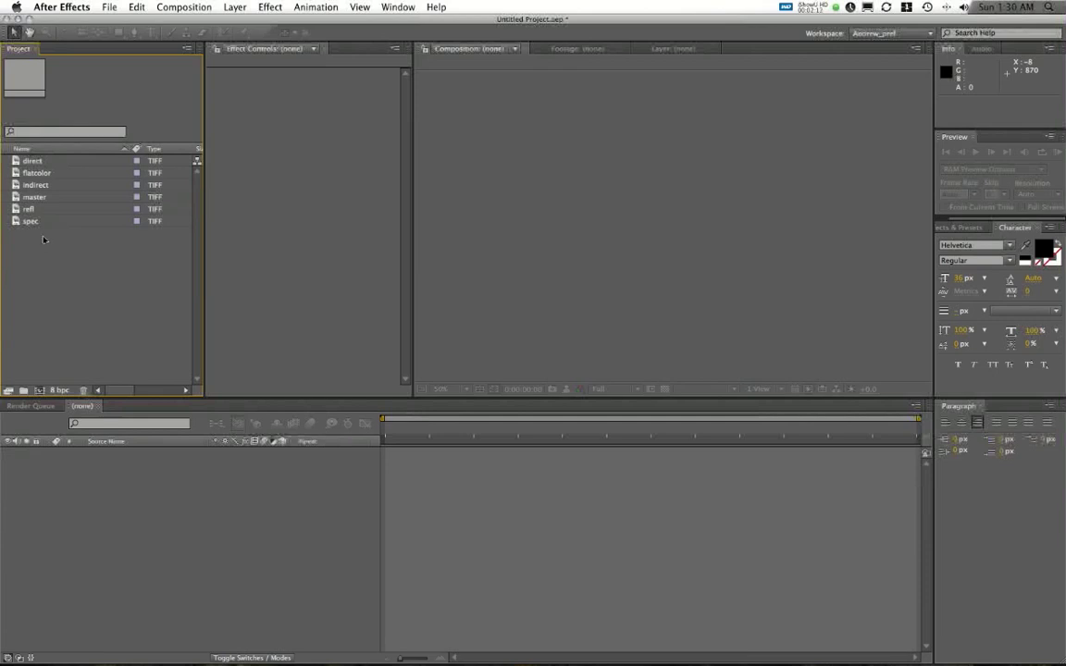
Create a new project folder named BG and gather the background pass items into it
right_click(44, 239)
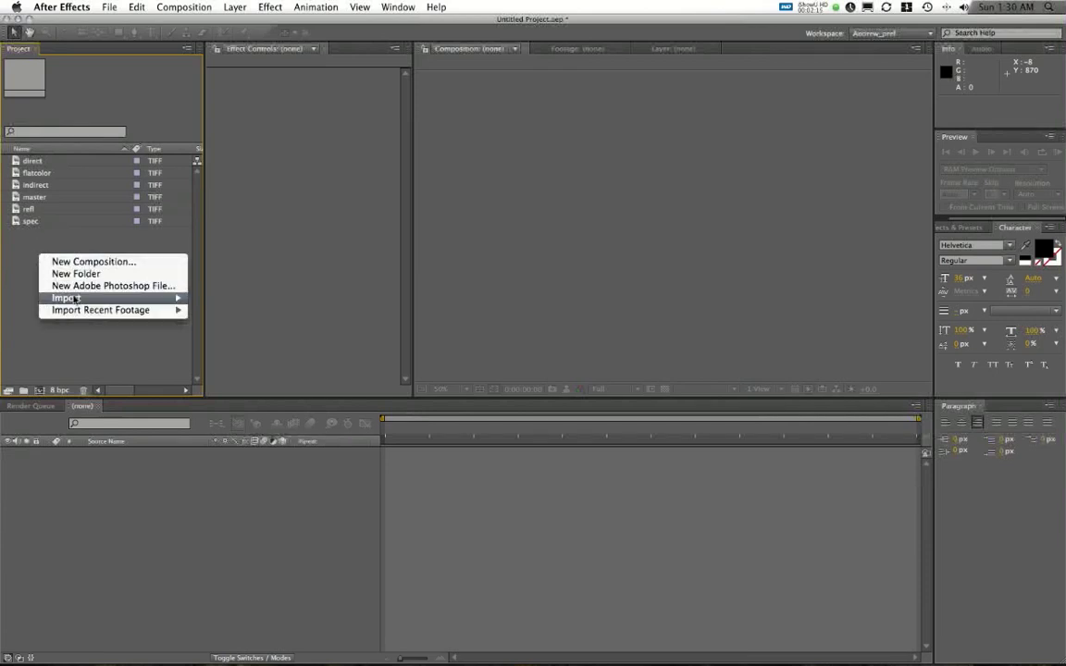
mouse_move(22, 248)
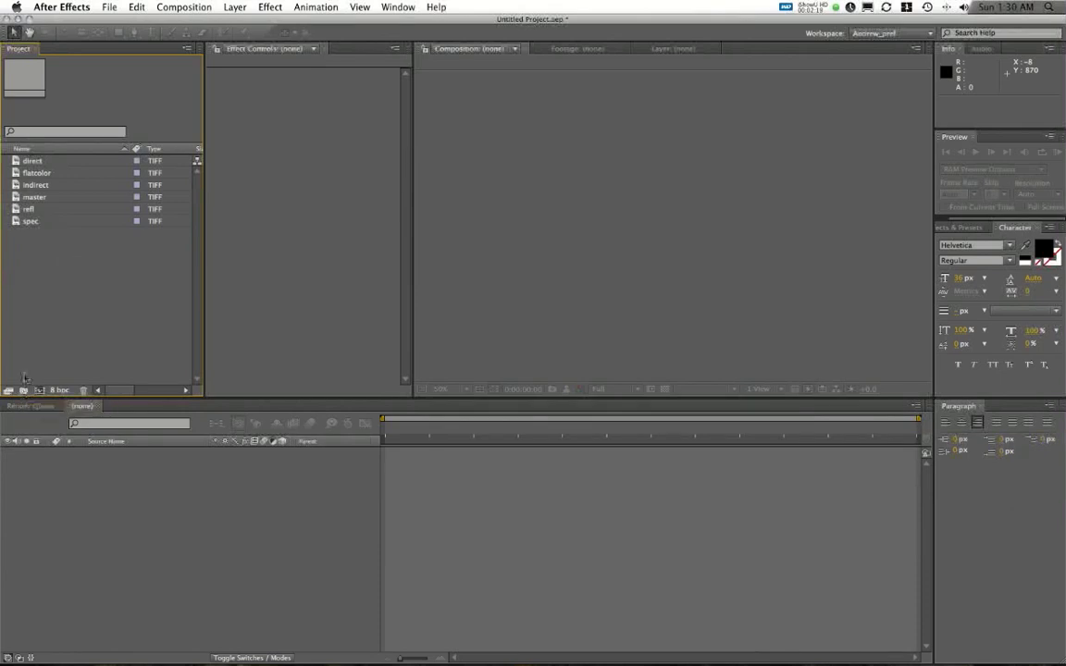
left_click(22, 388)
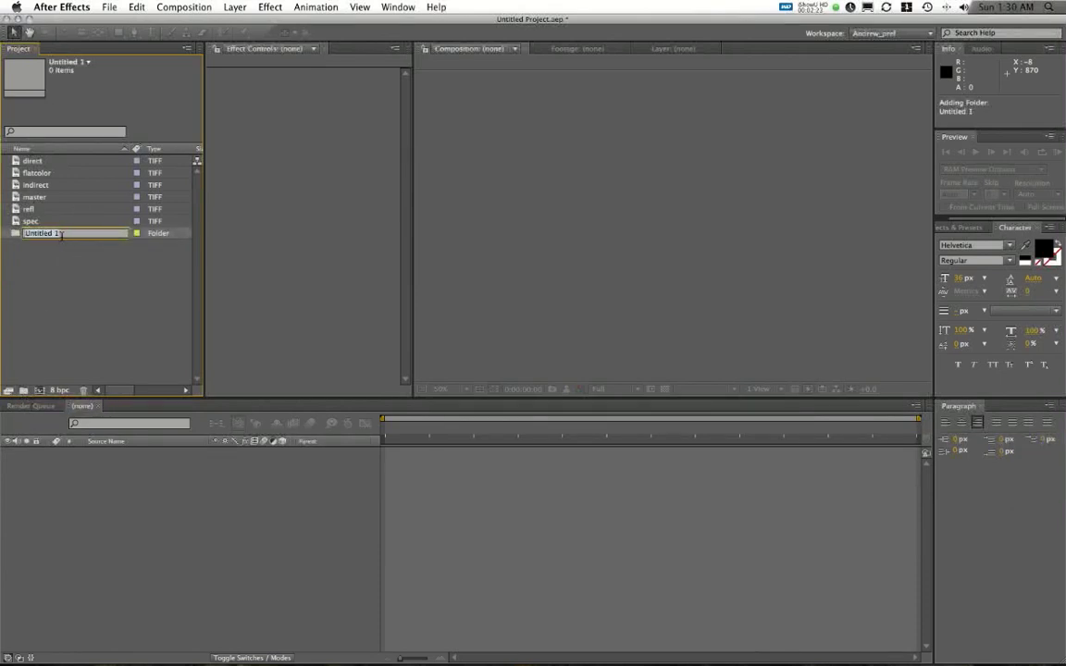
type("BG")
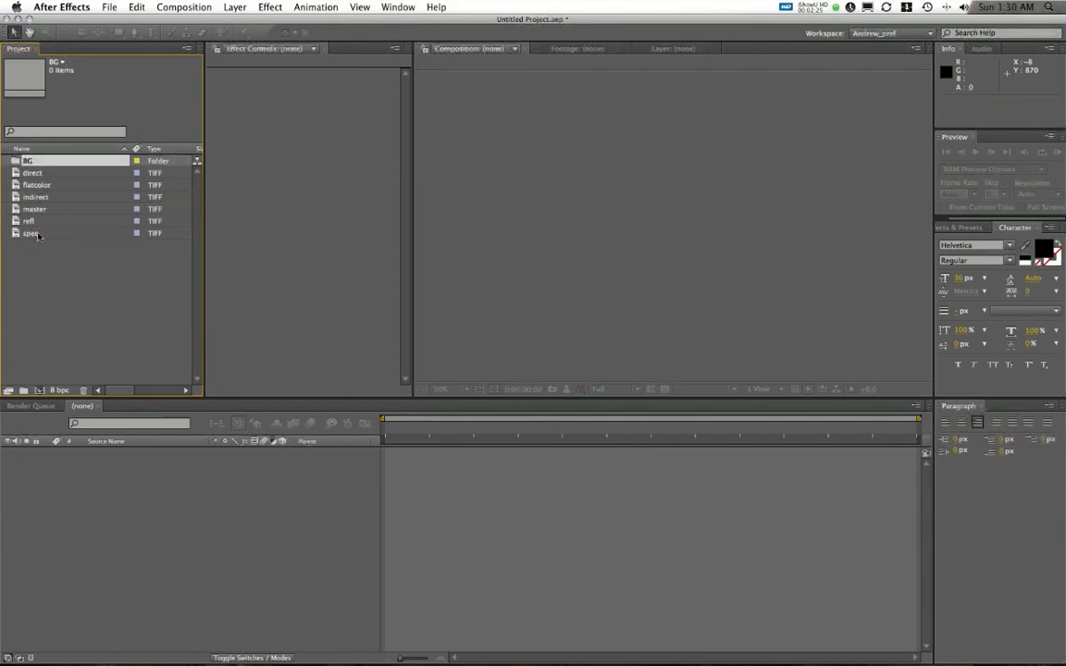
left_click(8, 159)
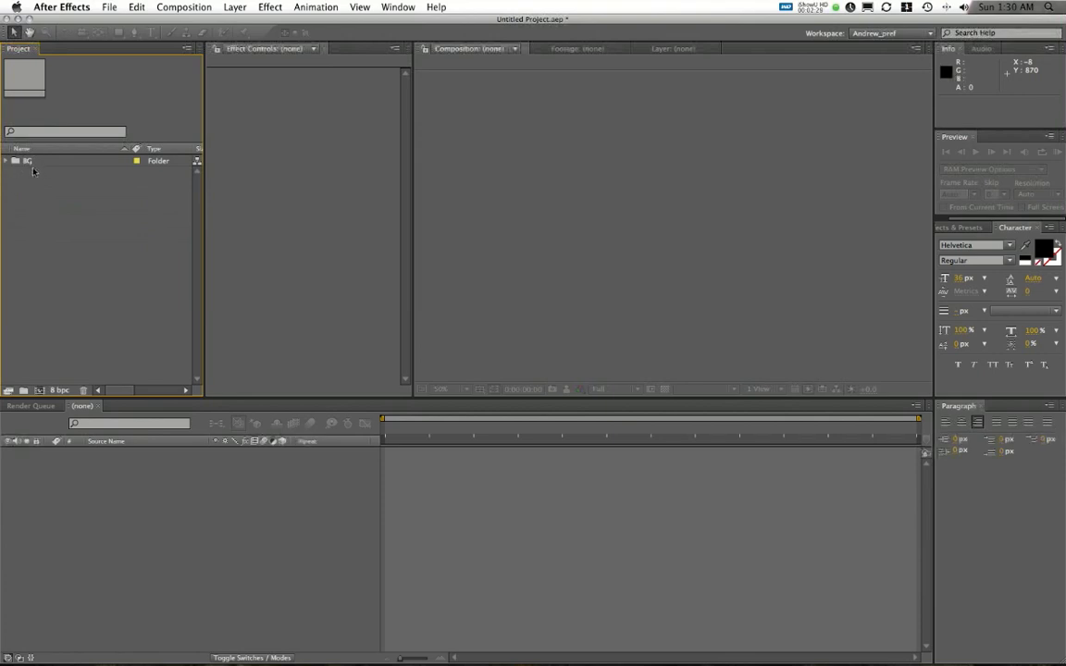
mouse_move(51, 191)
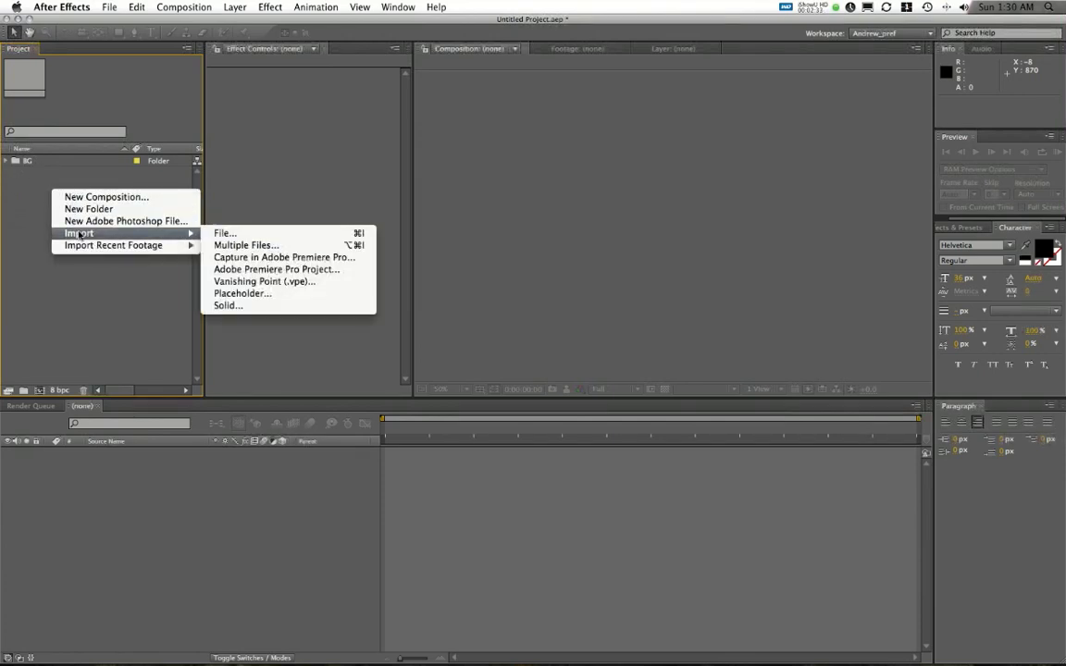
Import the AO_MasterBeauty TIFF sequence into the project
left_click(224, 233)
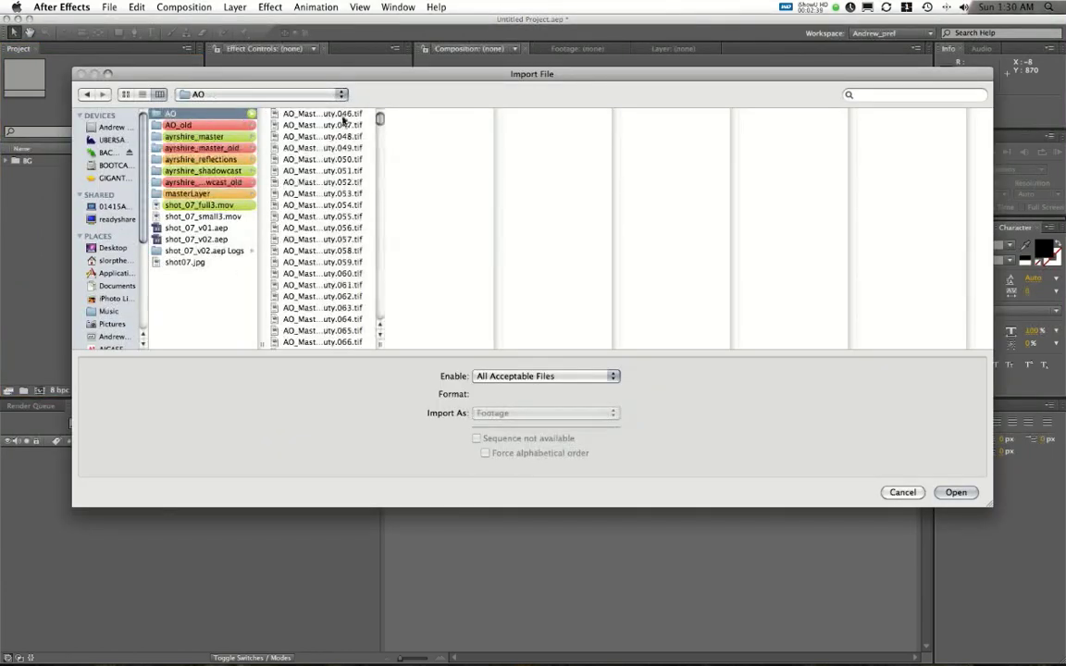
left_click(322, 113)
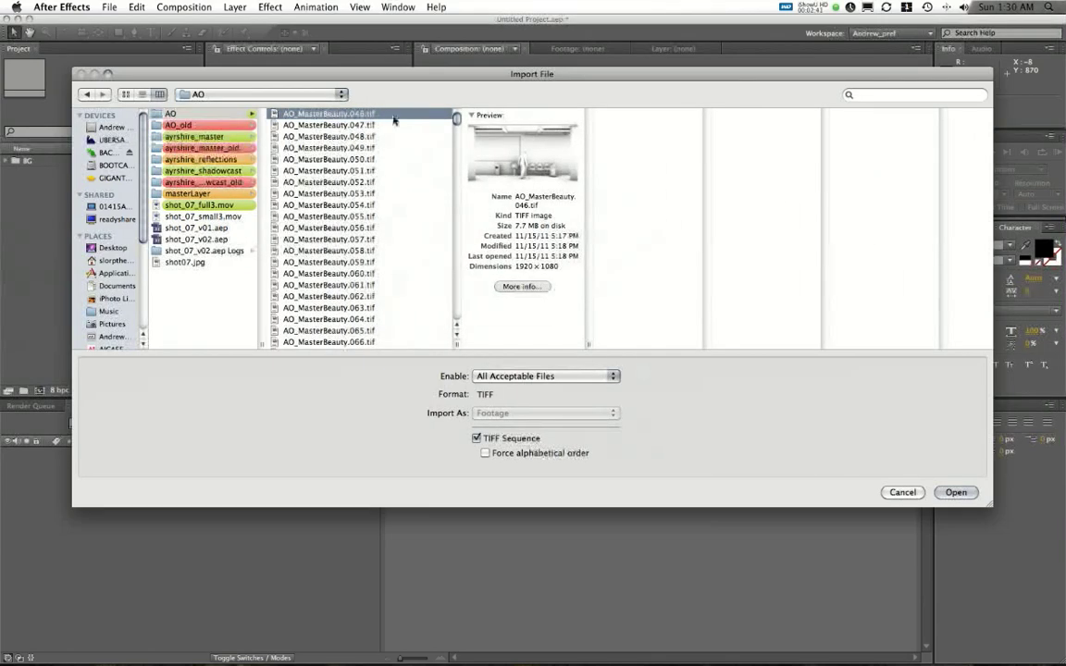
scroll("down", 3)
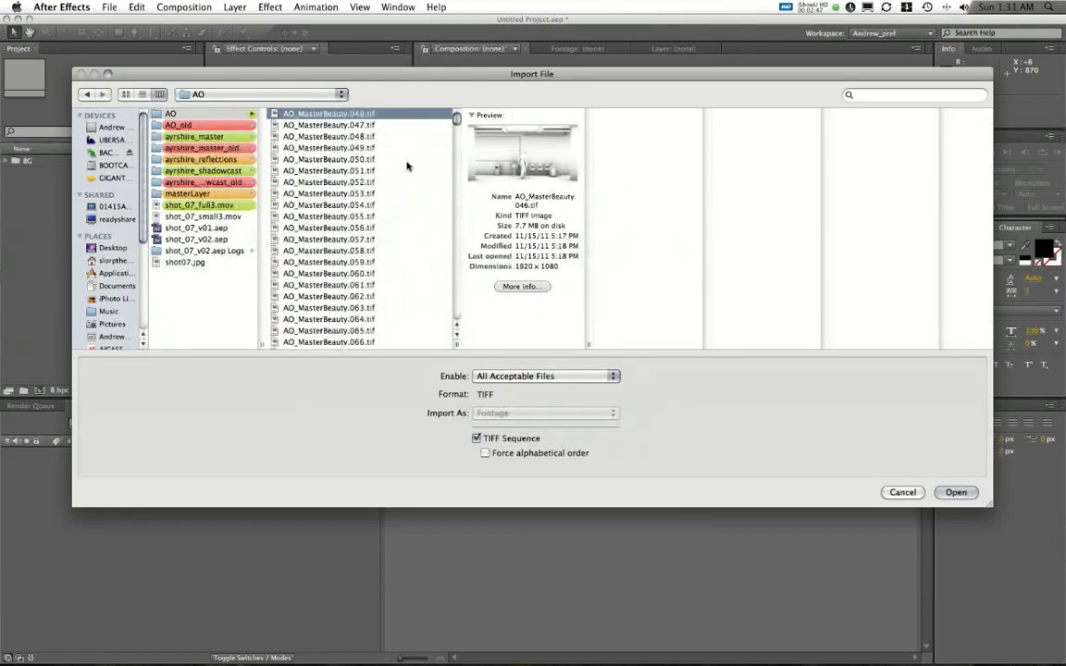
mouse_move(379, 102)
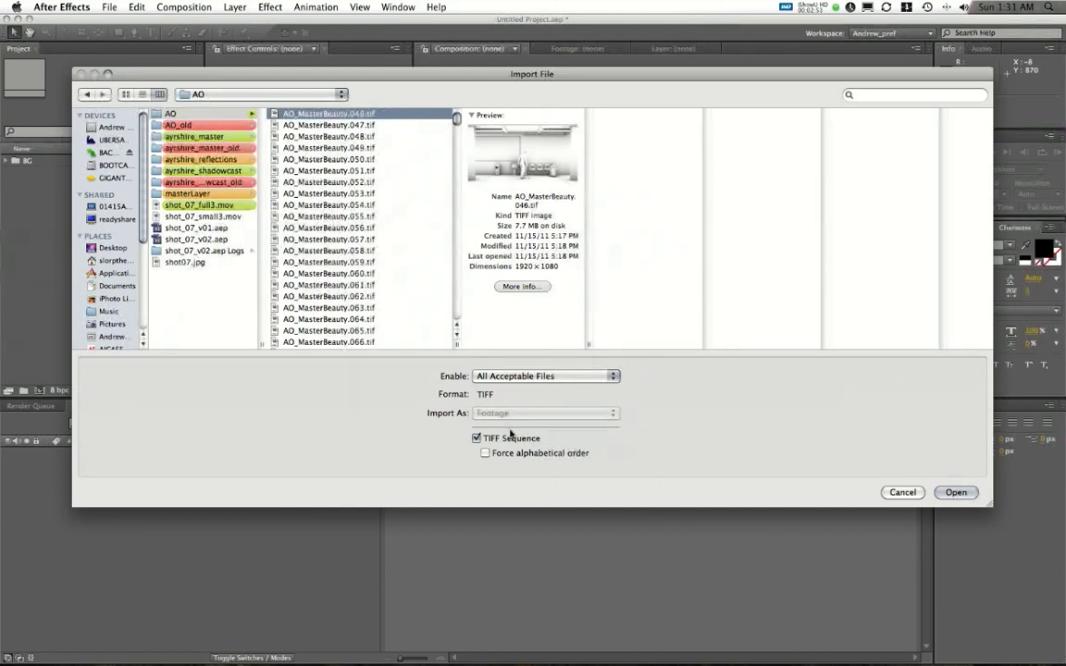
mouse_move(470, 463)
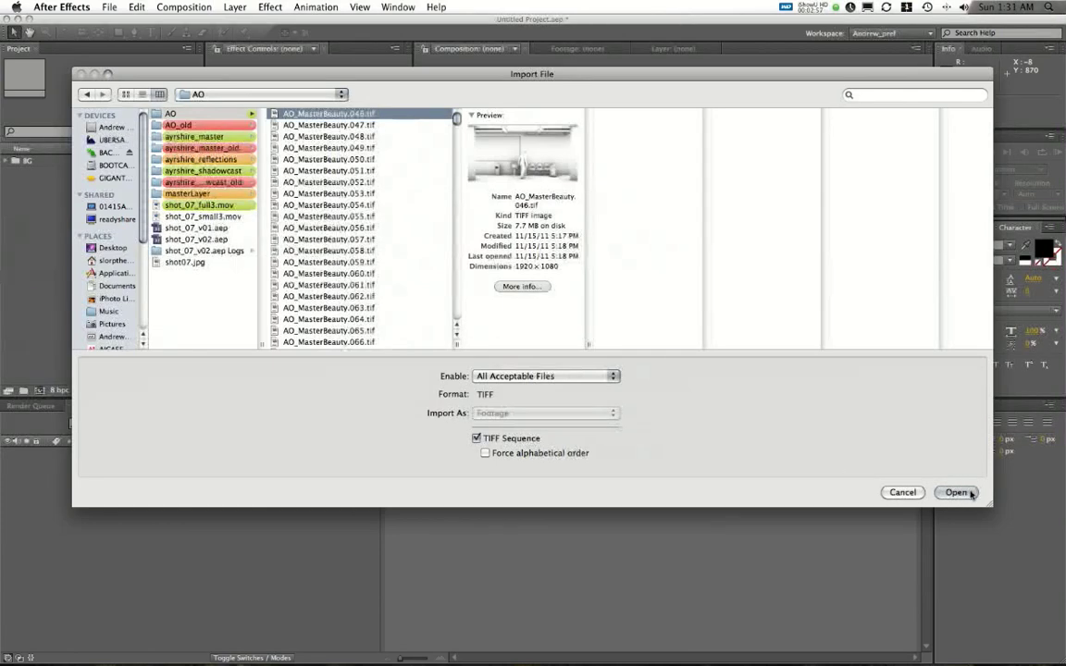
left_click(955, 492)
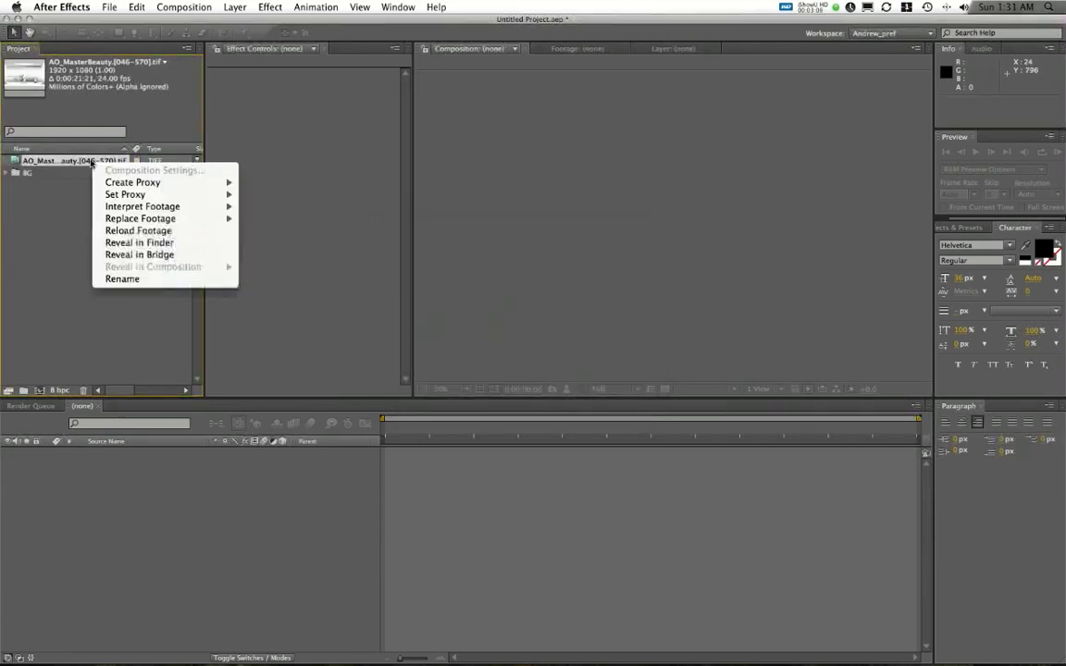
Rename the sequence AO and view a later frame of the white bus-stop render in the footage viewer
left_click(122, 278)
type("AO")
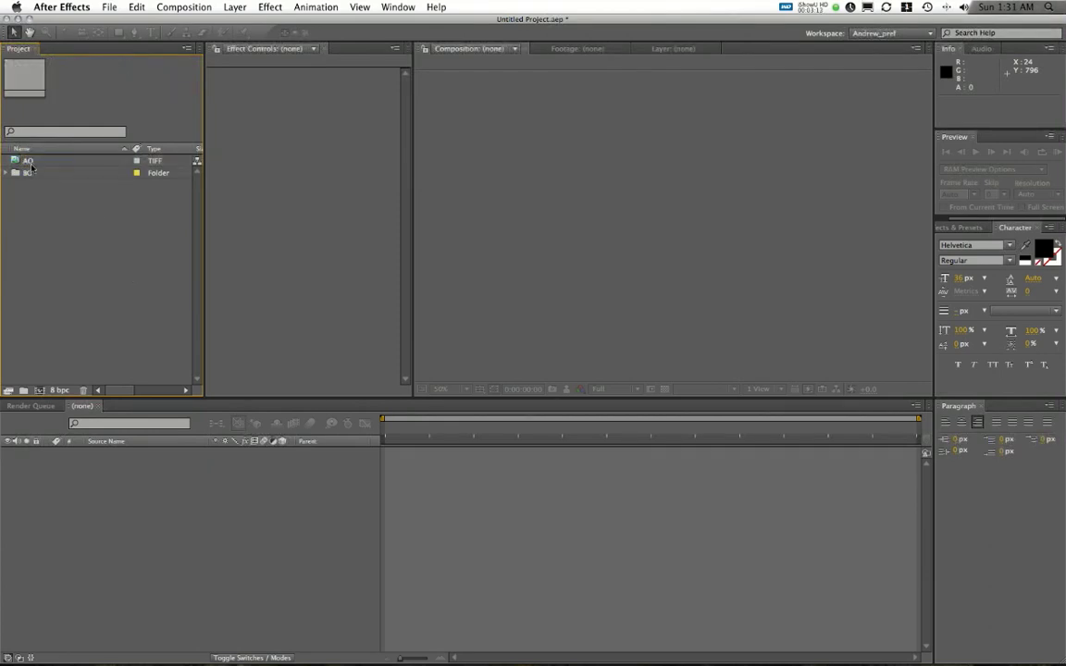
double_click(28, 160)
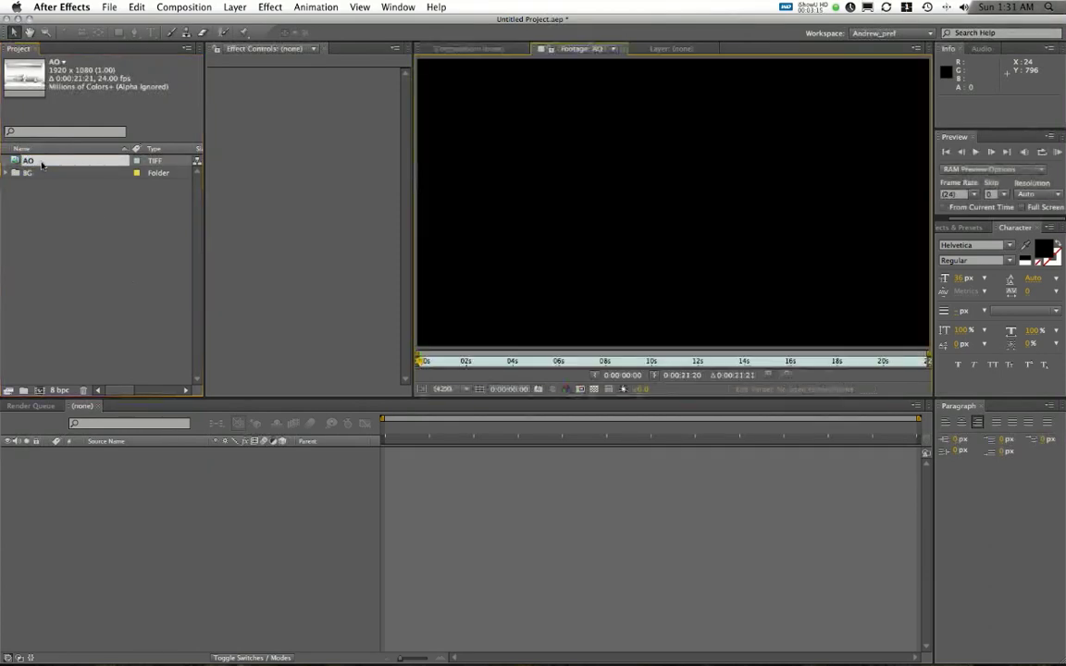
left_click(467, 361)
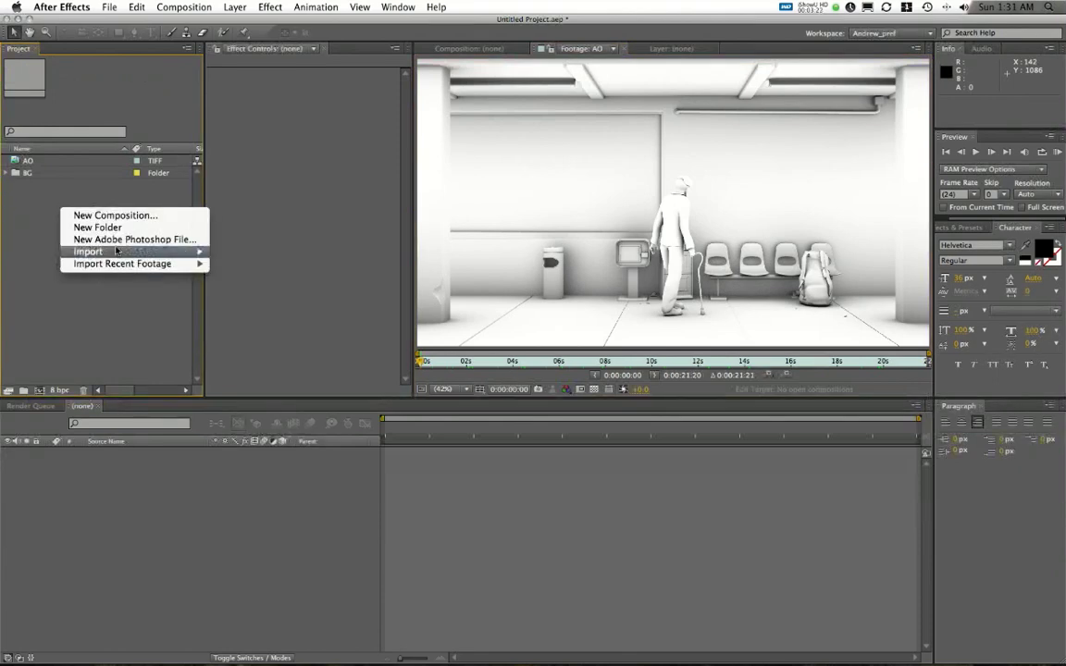
Import the ayrshire_master MasterBeauty TIFF sequence from the shot_07 render folder
left_click(89, 252)
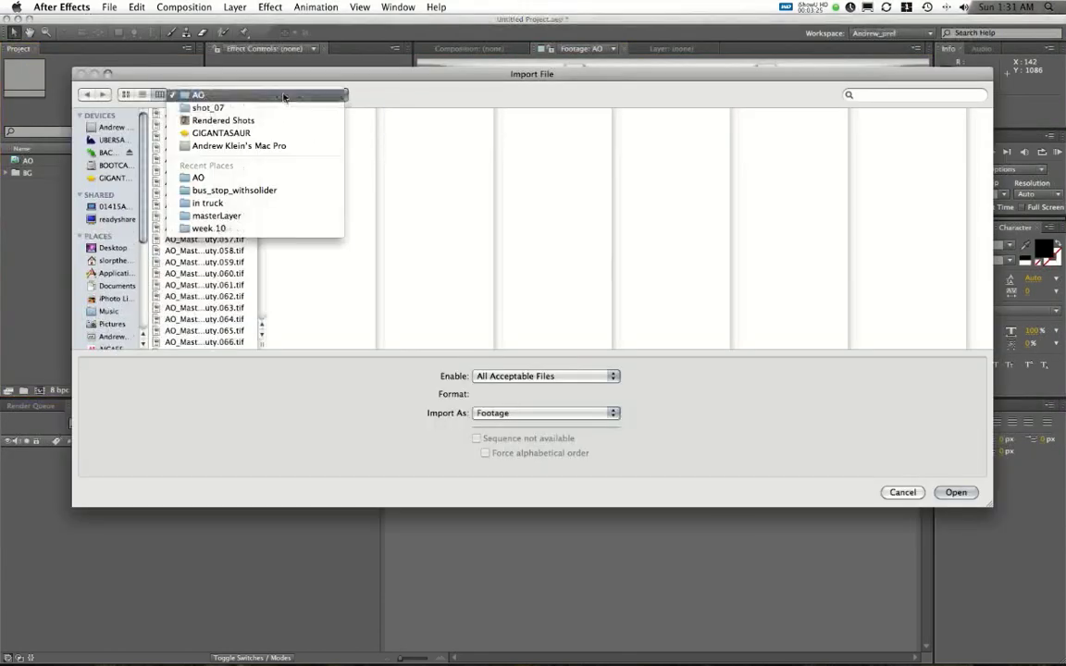
left_click(208, 107)
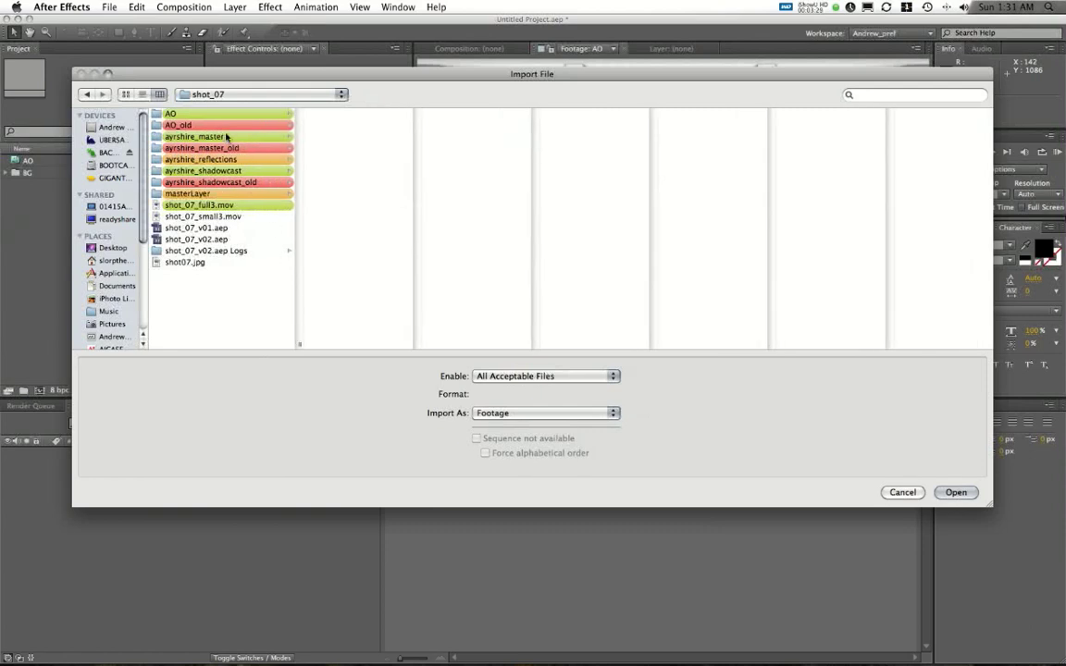
double_click(194, 137)
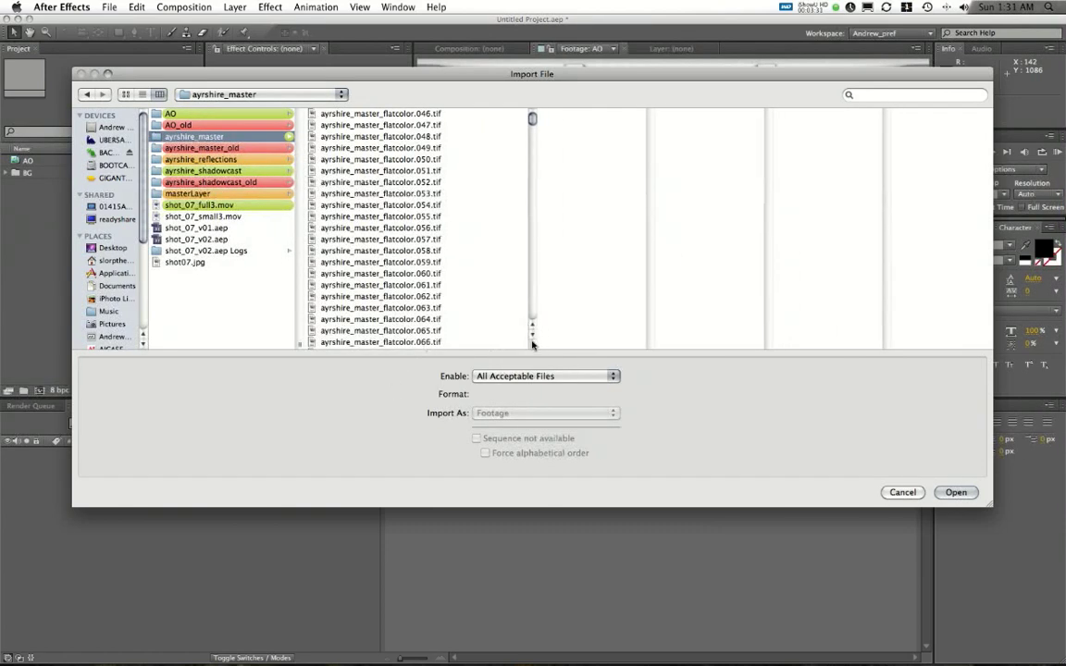
left_click(381, 113)
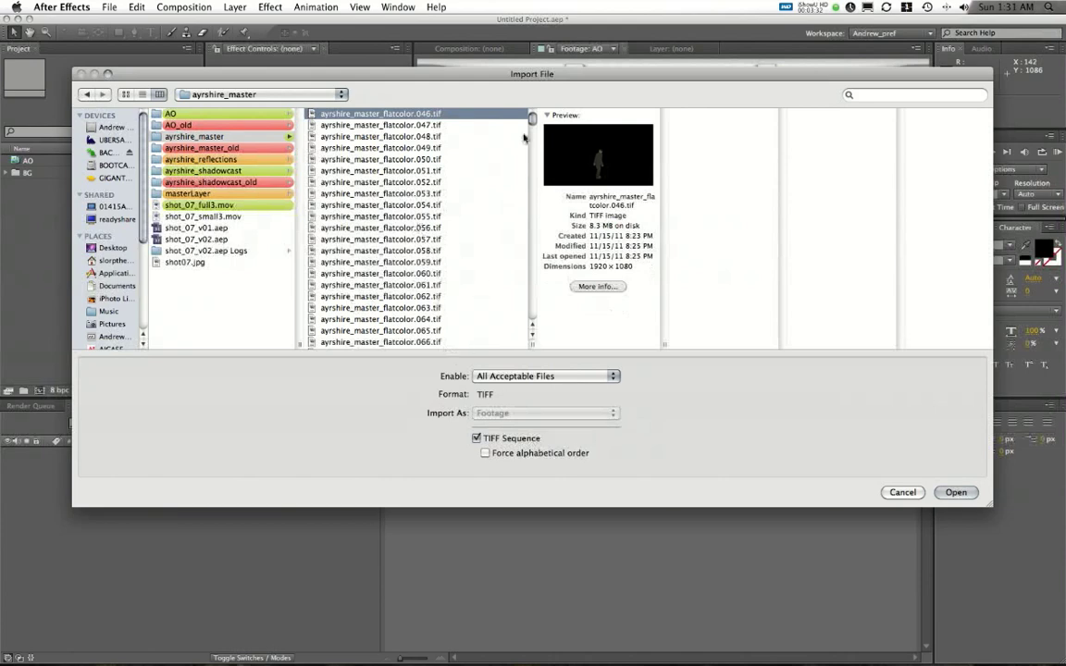
scroll("down", 3)
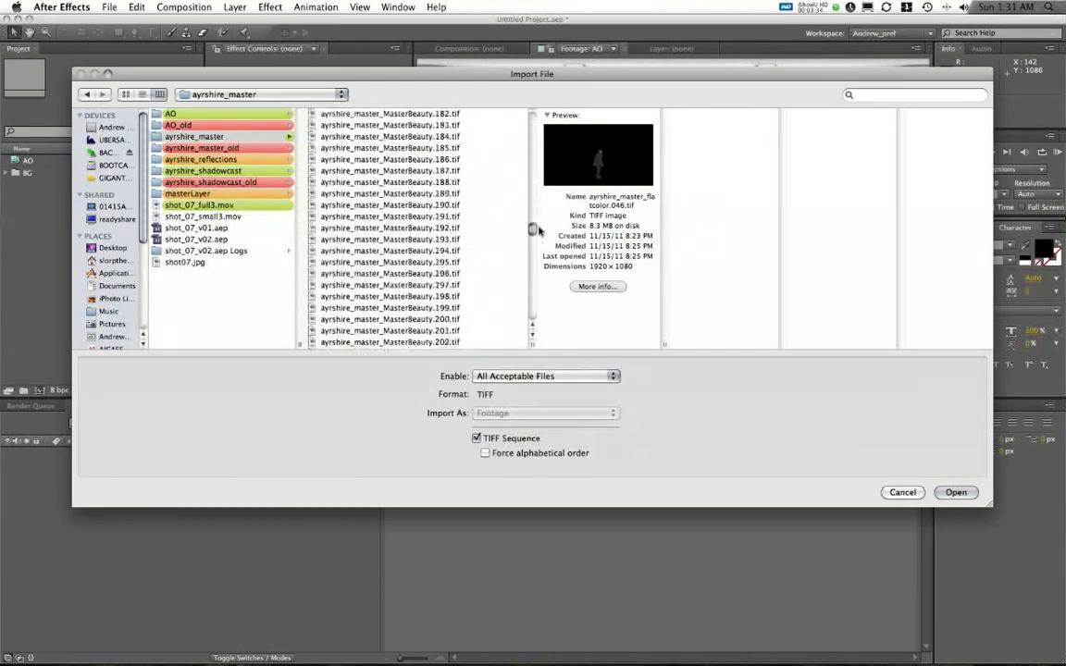
scroll("down", 3)
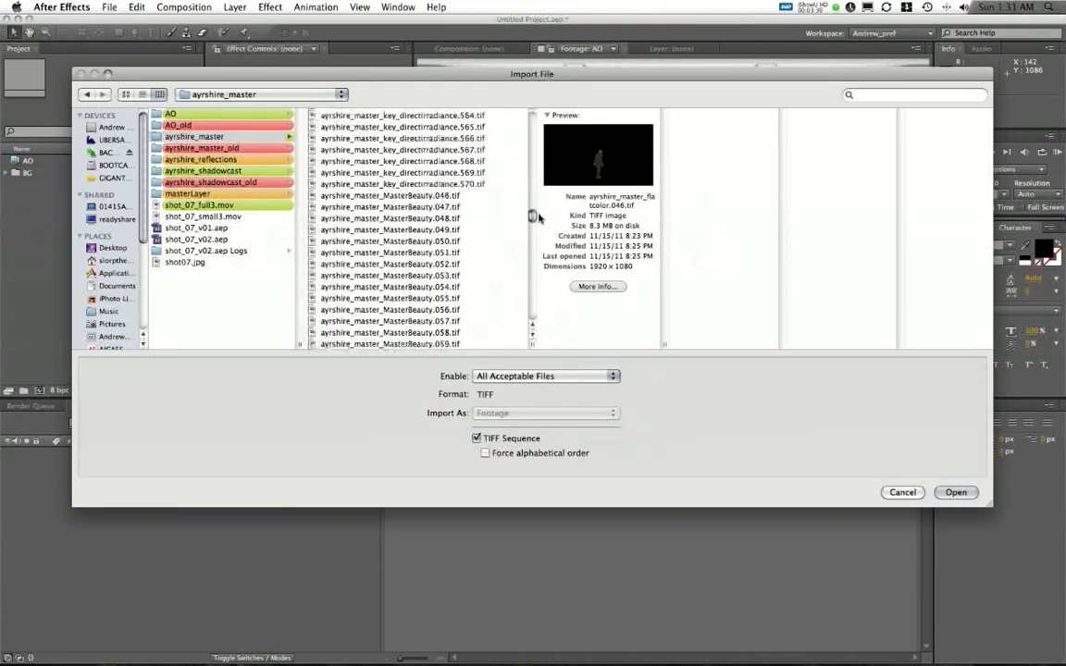
left_click(388, 272)
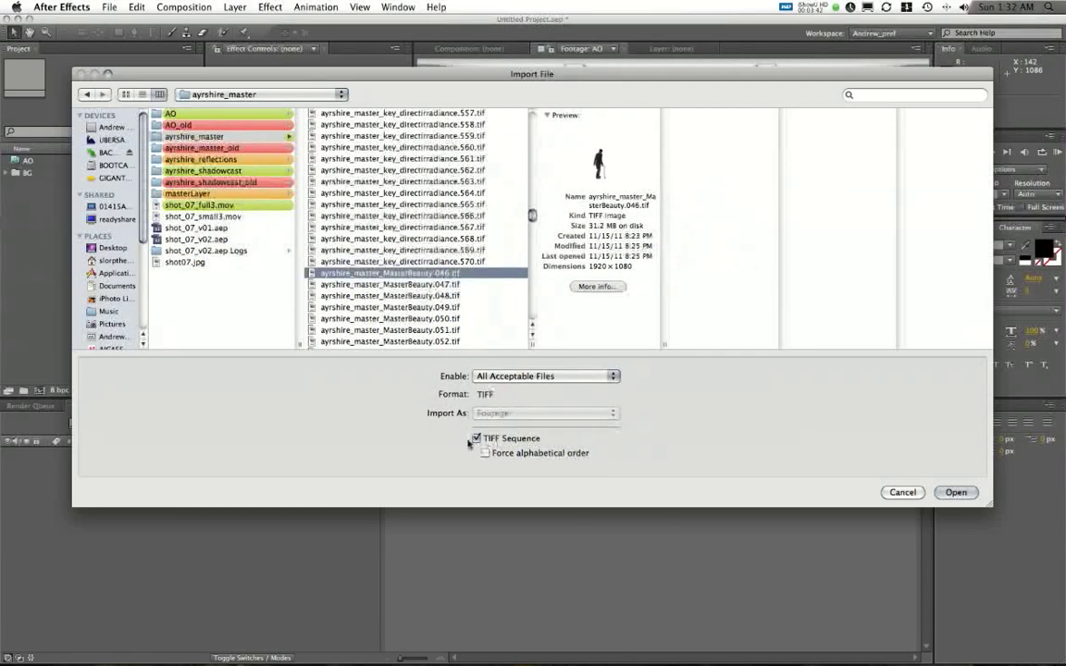
left_click(955, 492)
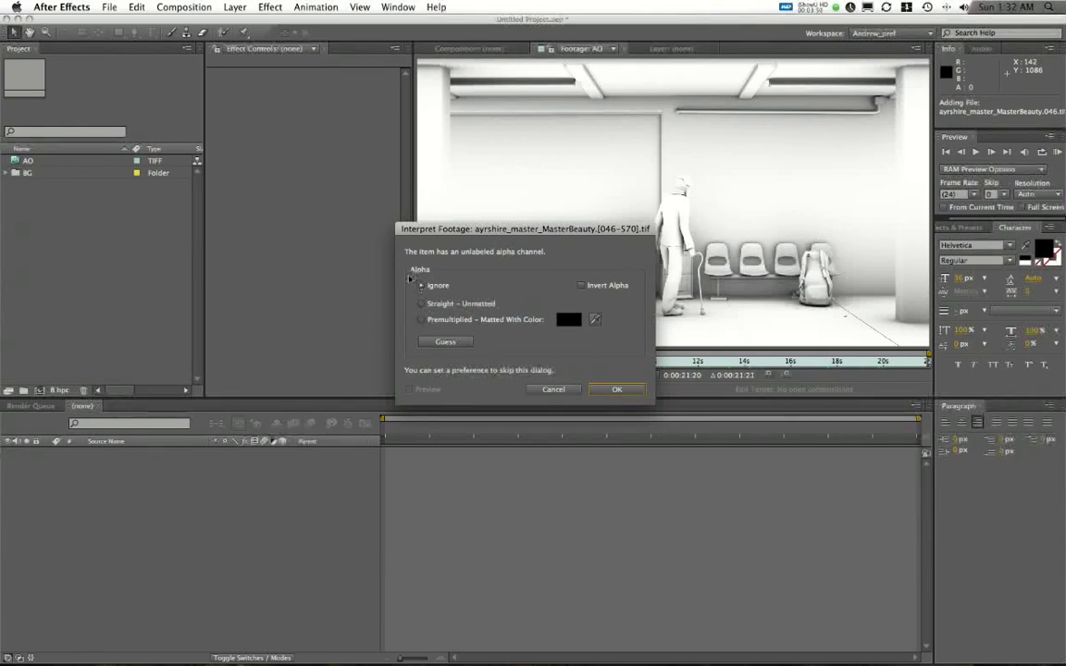
Interpret its alpha as Straight - Unmatted, rename it Foreground_master and view the walking man over black
left_click(422, 304)
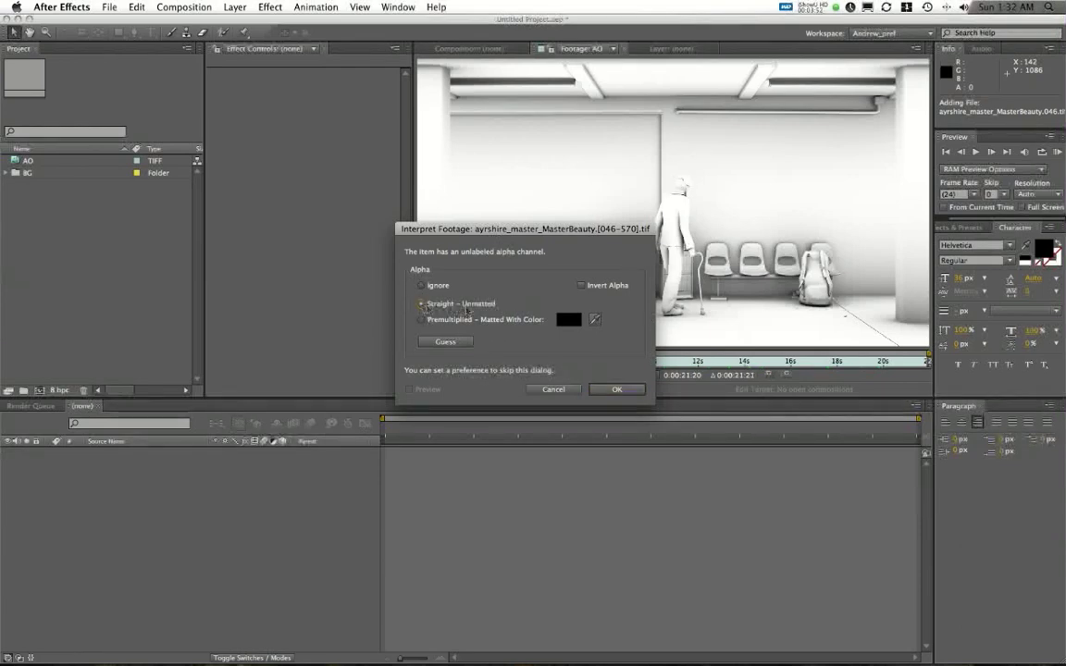
left_click(618, 389)
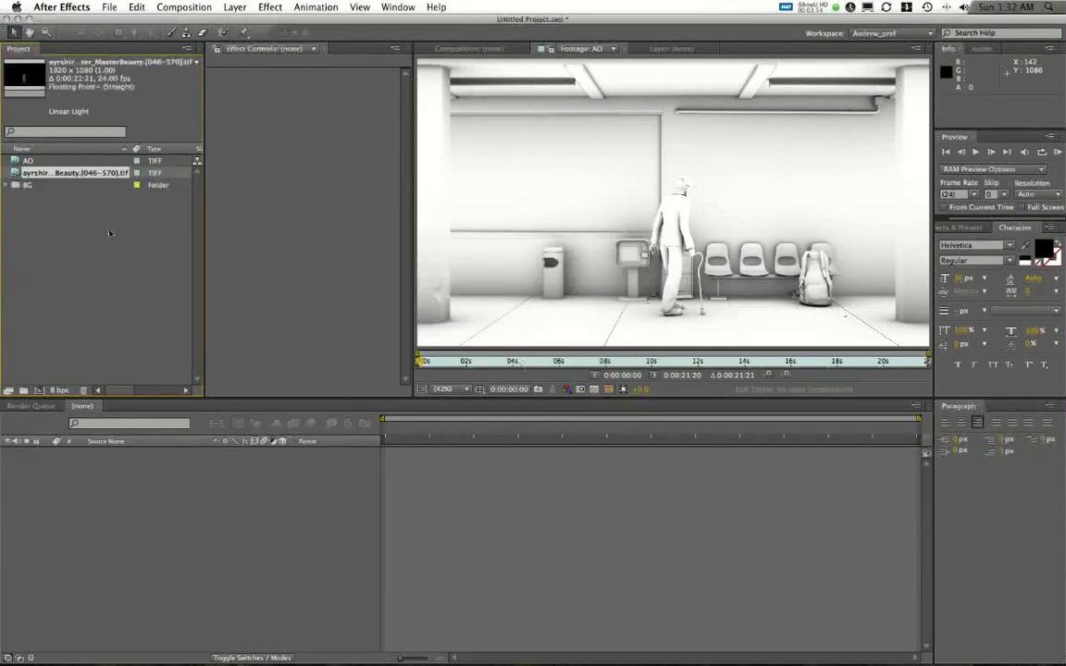
right_click(74, 174)
type("Reedmund_master")
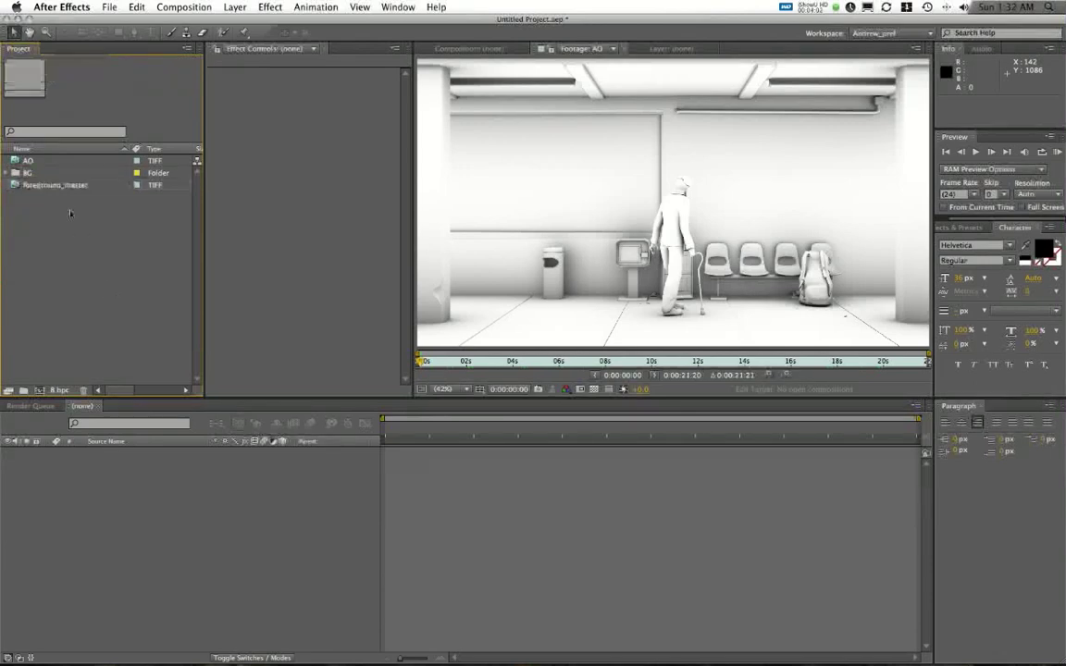
left_click(58, 185)
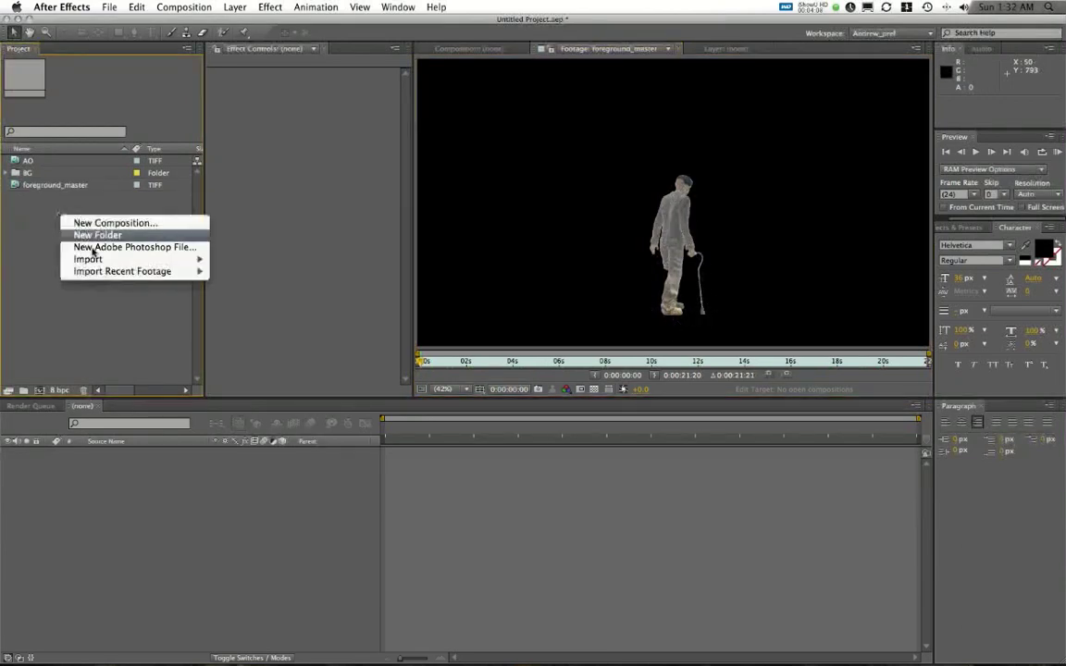
mouse_move(89, 259)
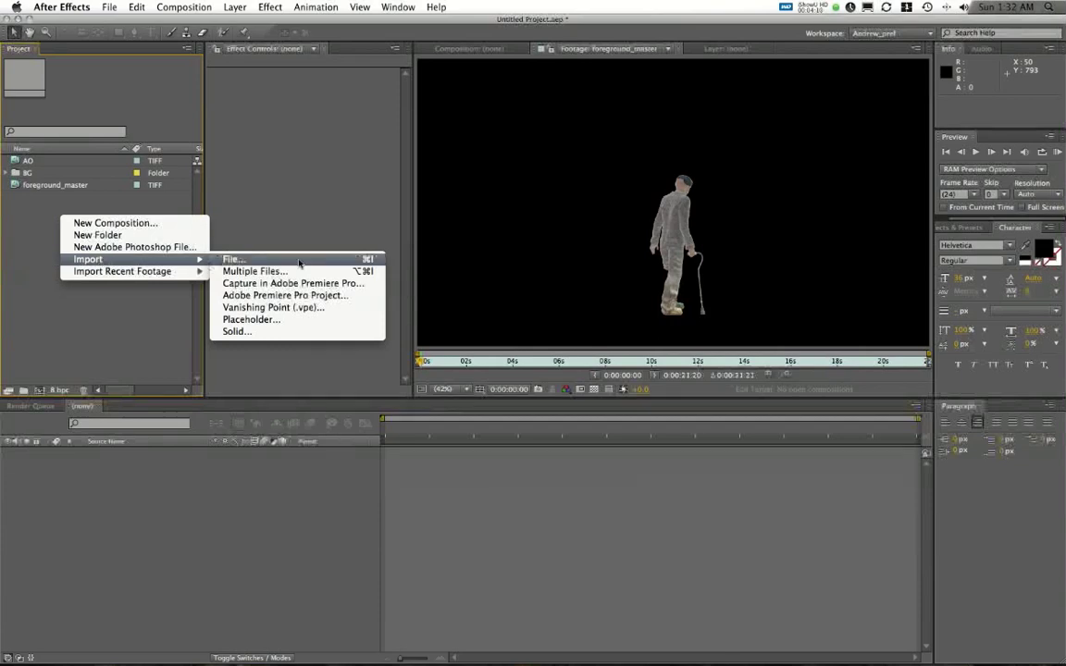
Import the directirradiance TIFF sequence from the ayrshire_master render folder
left_click(233, 260)
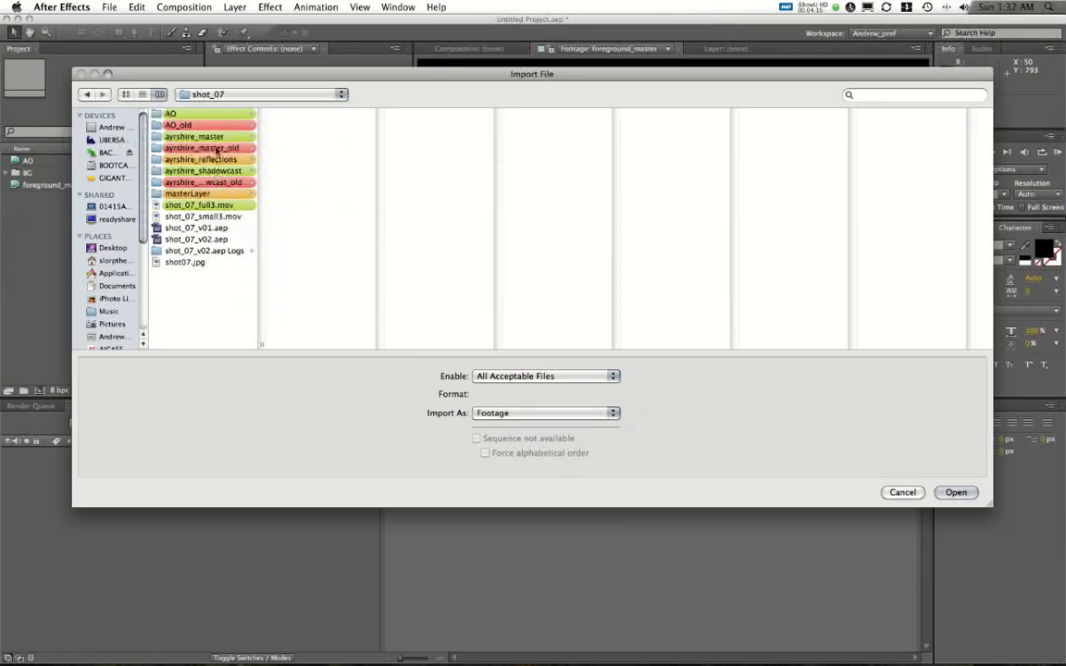
double_click(195, 137)
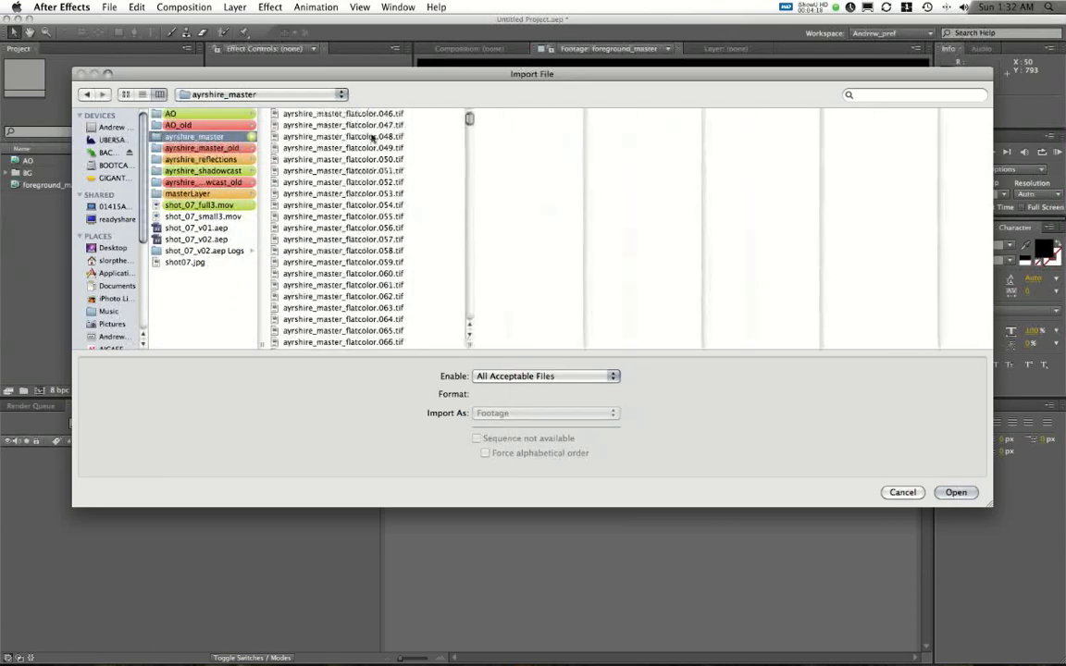
scroll("down", 3)
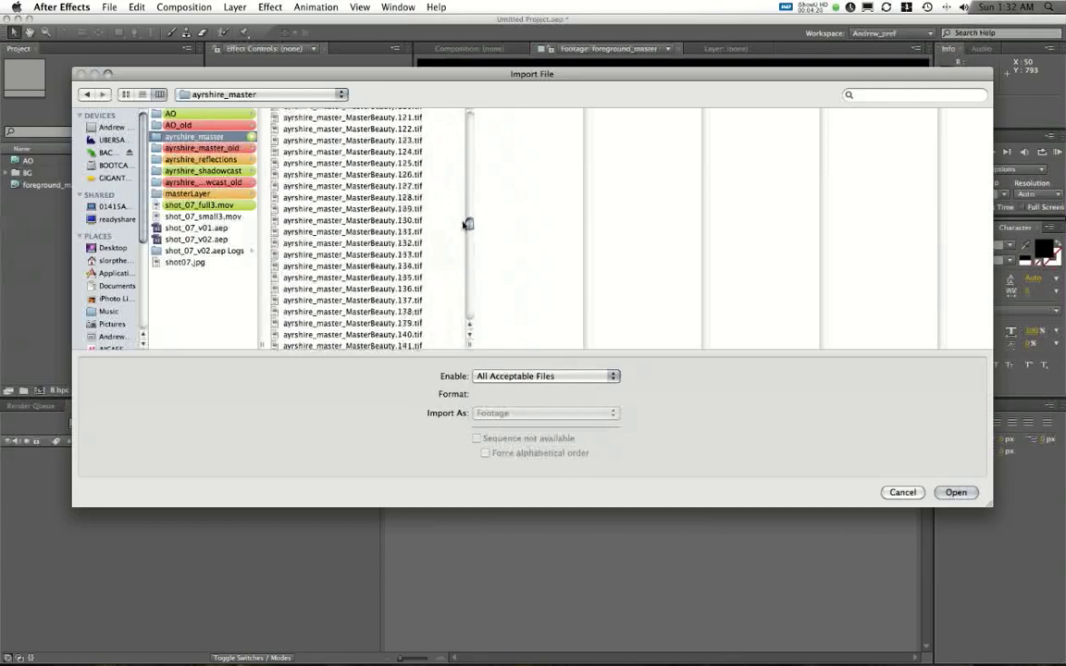
scroll("down", 3)
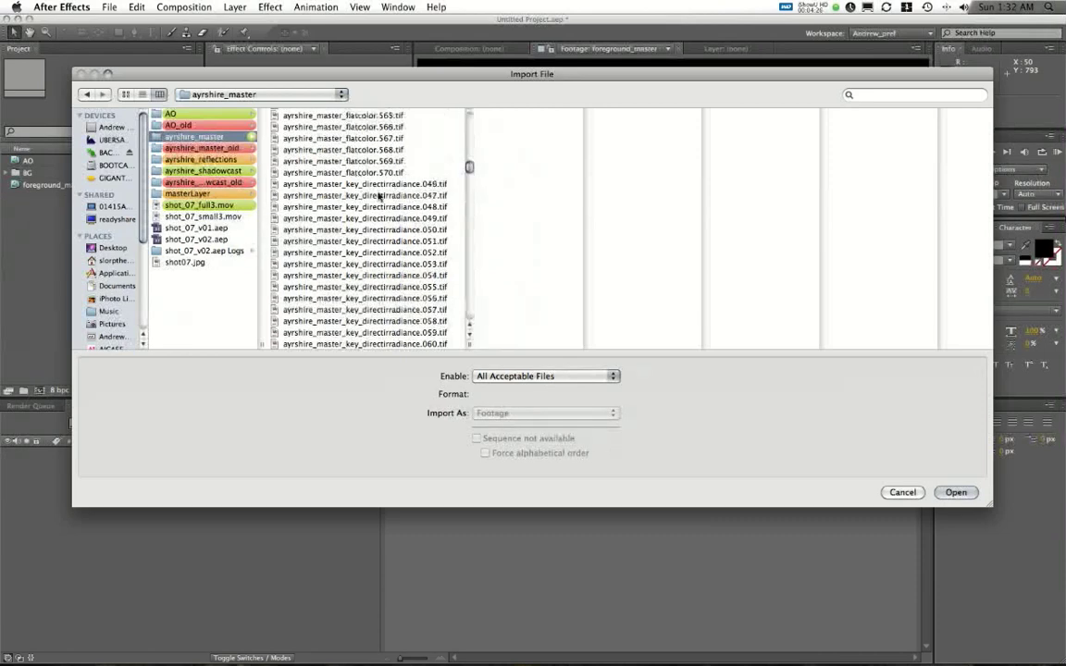
left_click(362, 184)
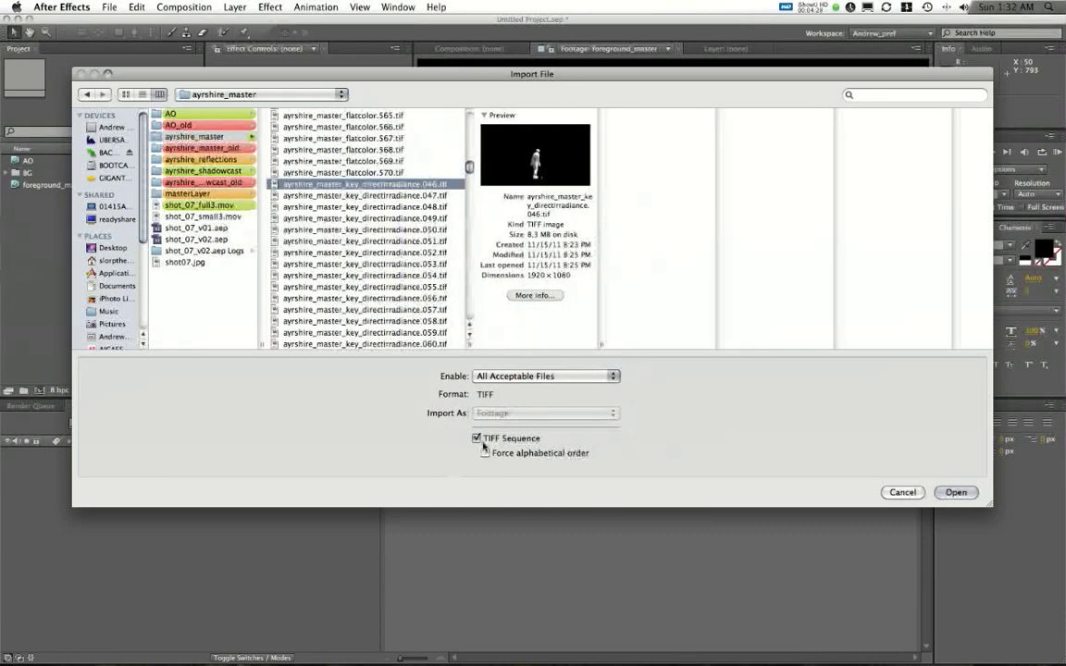
left_click(955, 492)
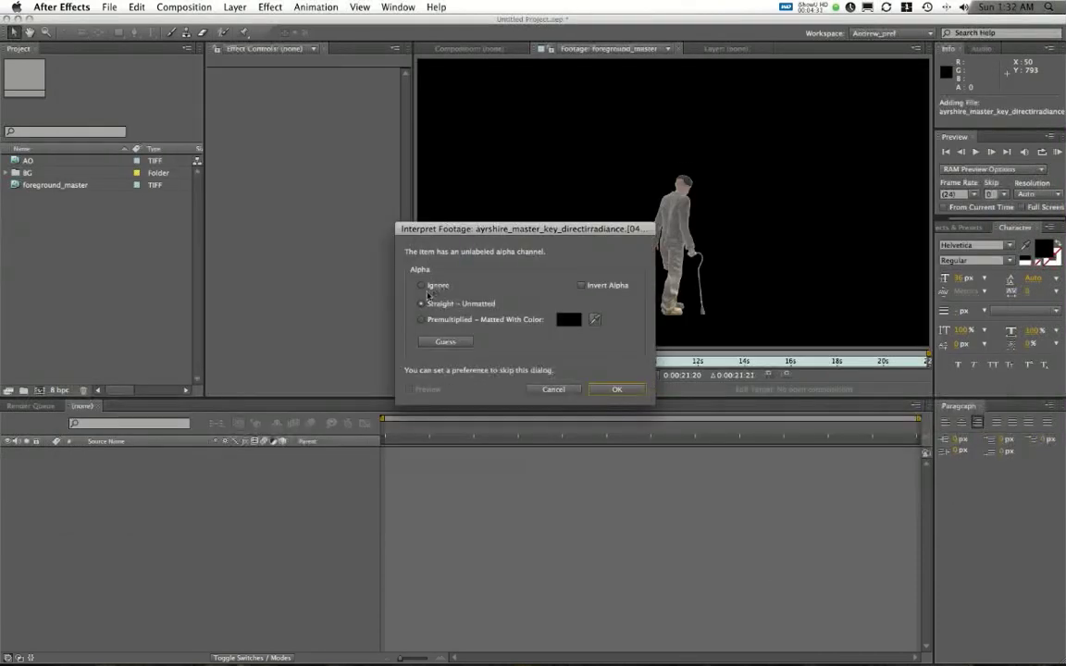
Accept the ignore-alpha interpretation and rename the new item foreground_direct
left_click(617, 389)
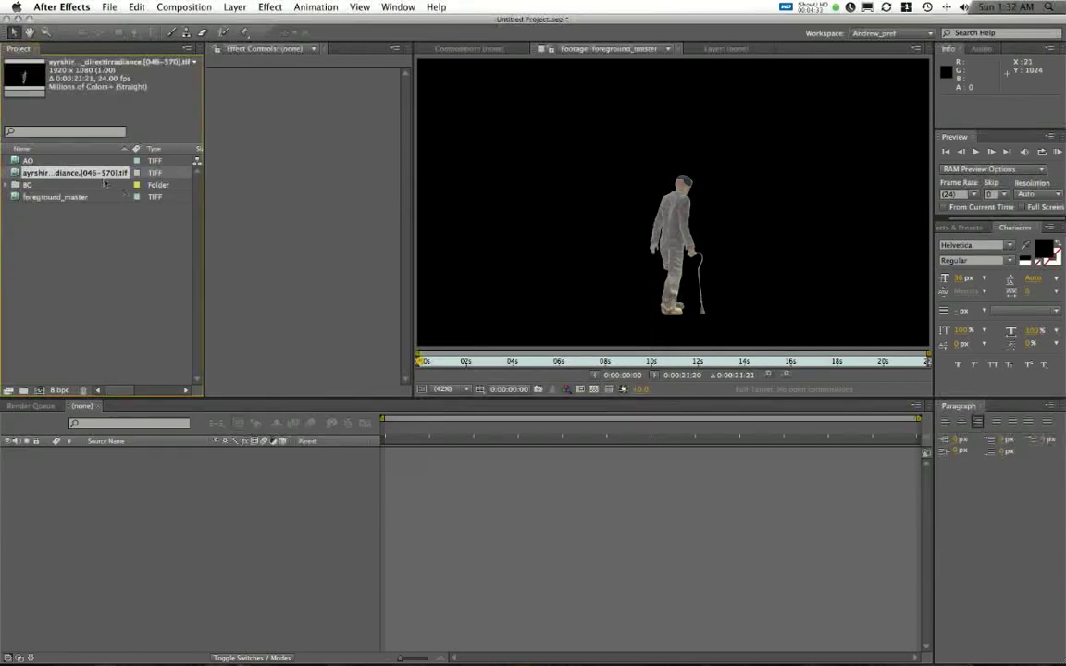
double_click(74, 172)
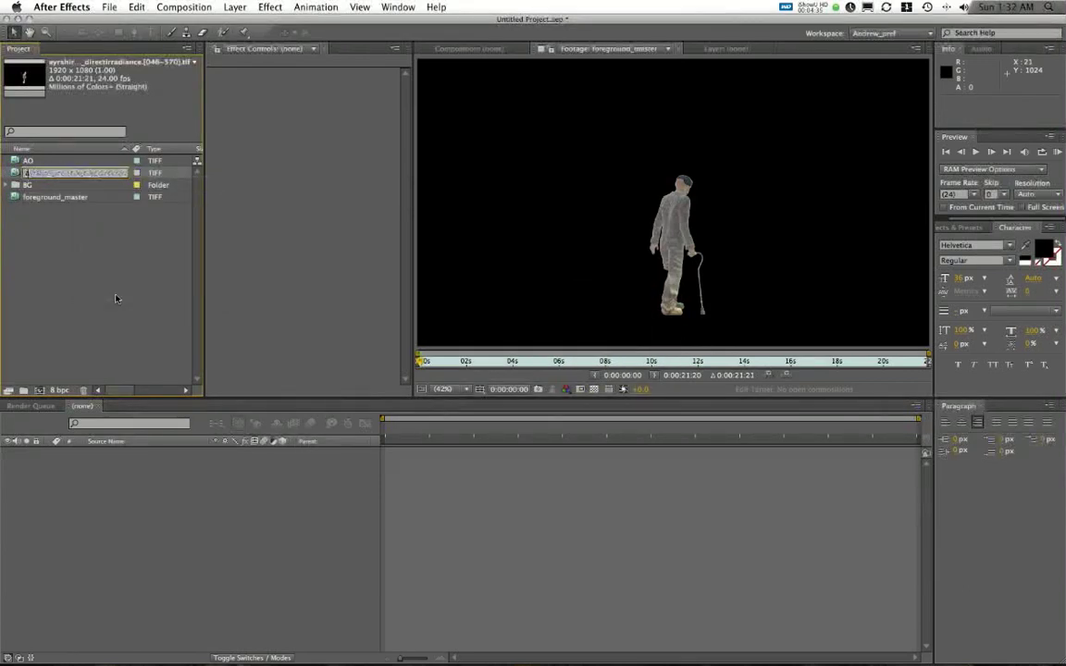
type("foreground_di")
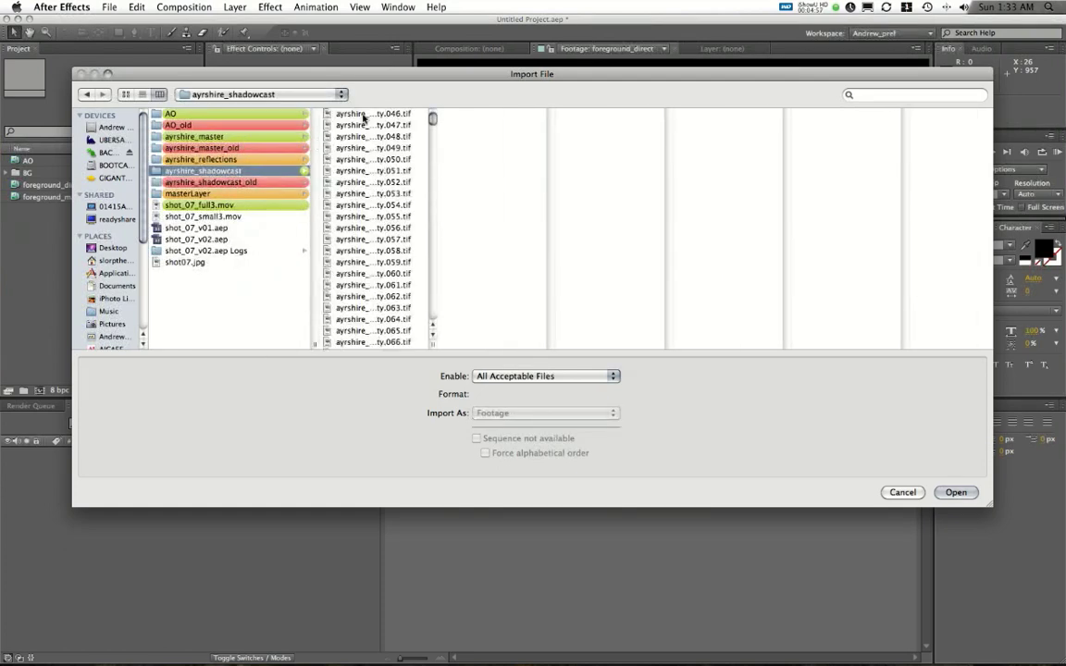
Import the shadowcast TIFF sequence and accept its alpha interpretation
left_click(374, 113)
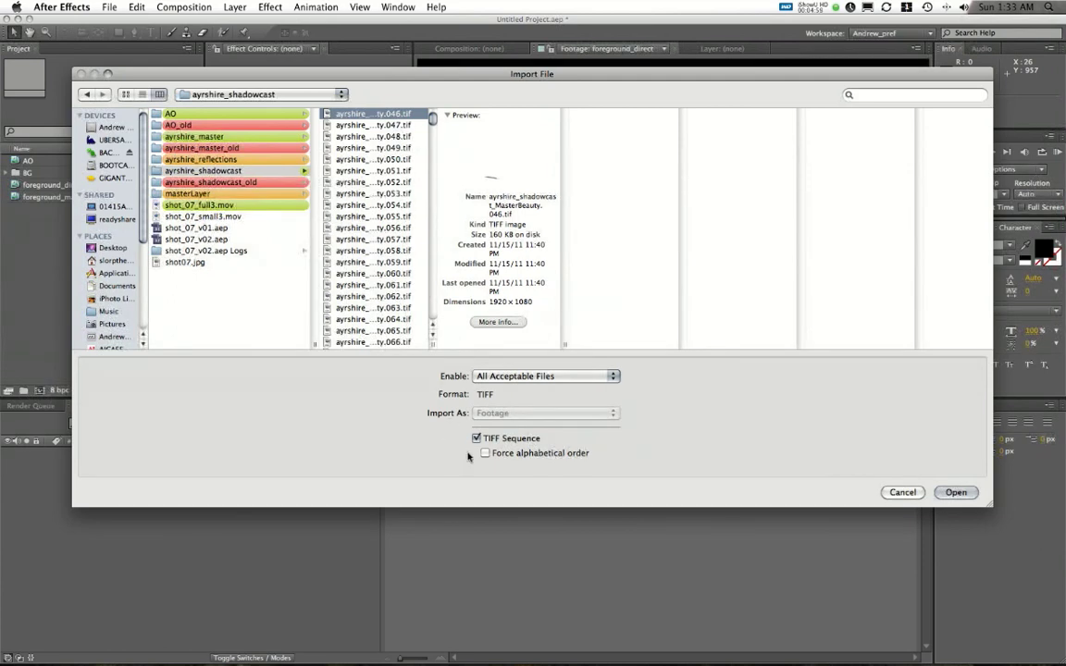
left_click(955, 493)
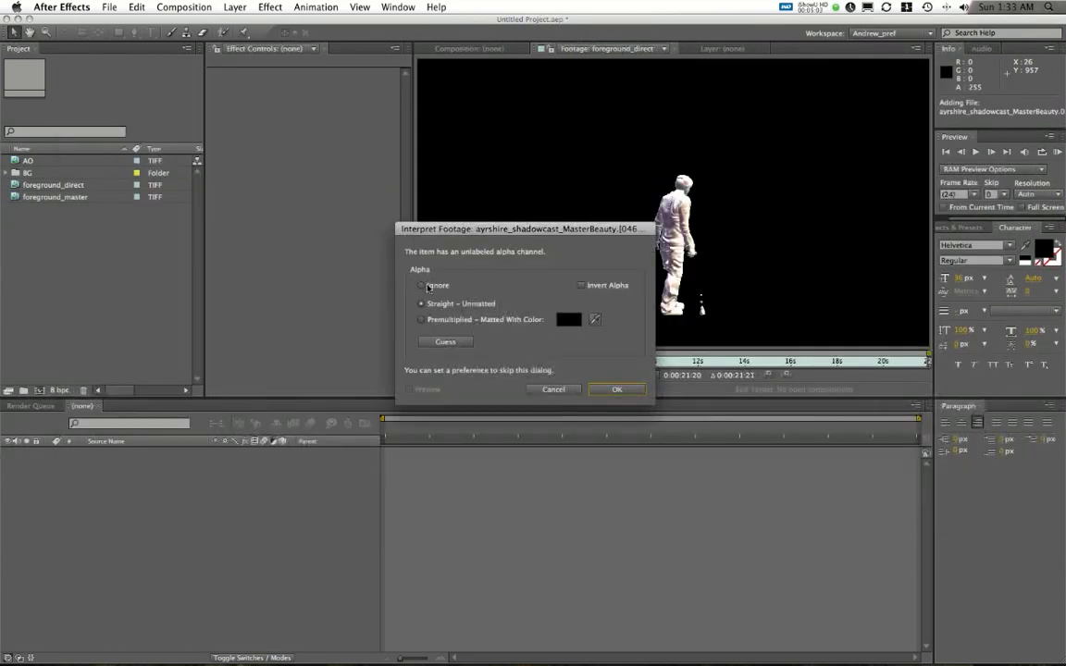
left_click(616, 389)
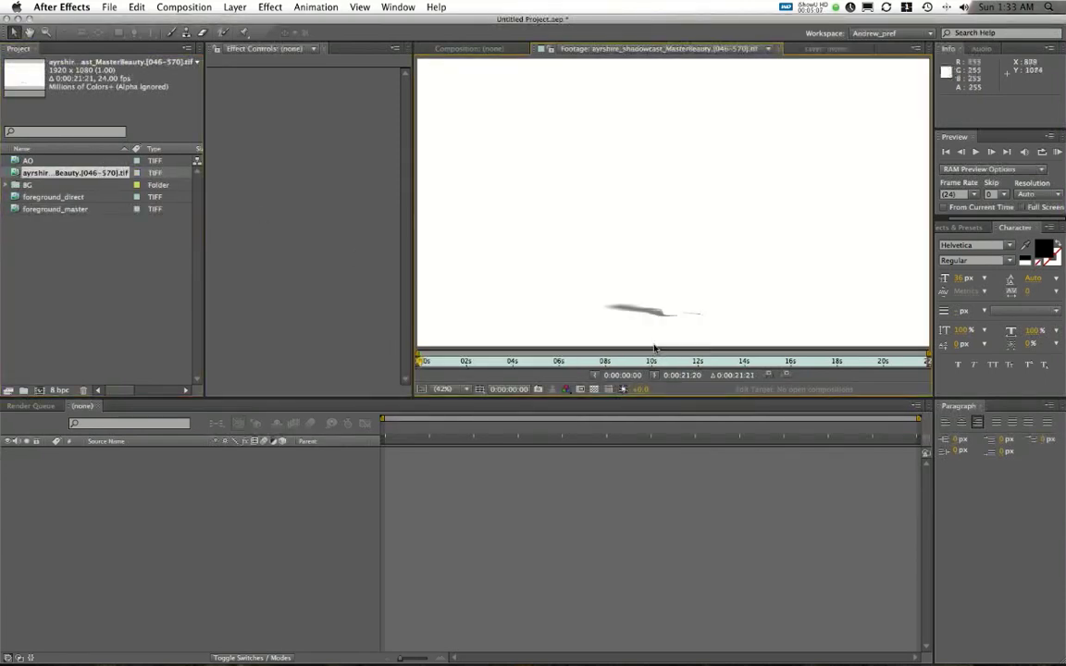
mouse_move(583, 303)
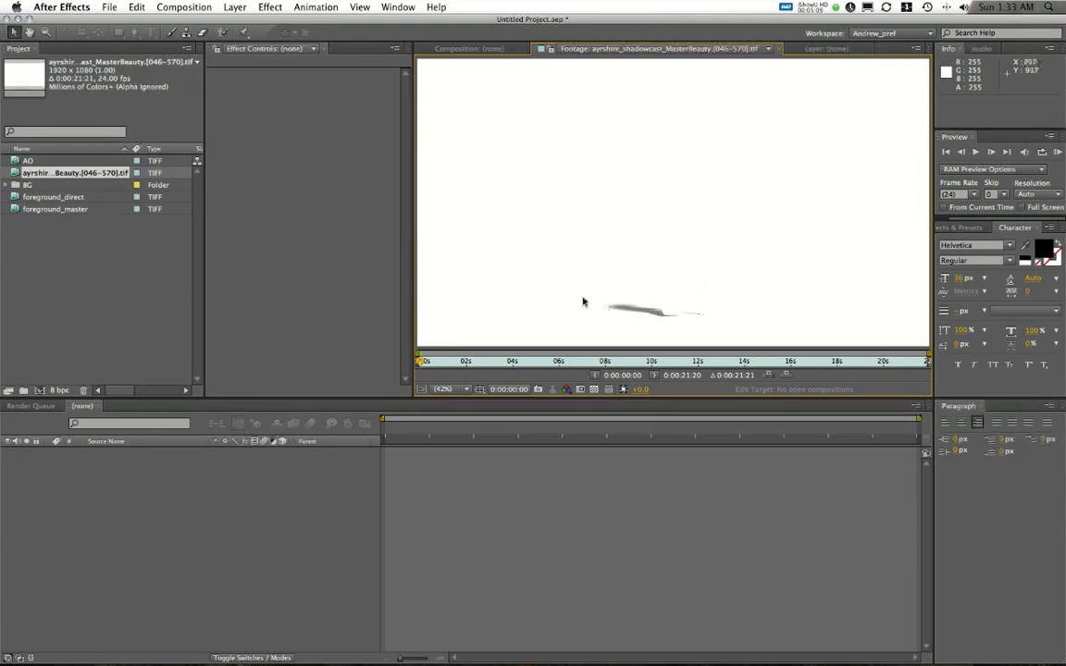
Rename the shadow pass item foreground_shadow in the Project panel
right_click(74, 174)
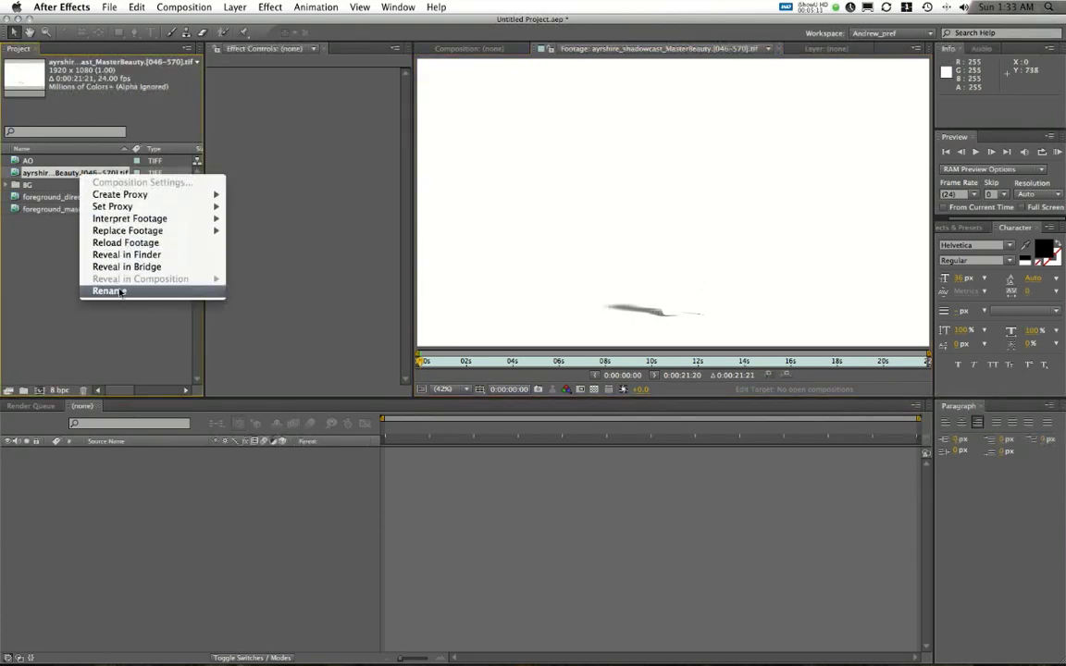
left_click(108, 290)
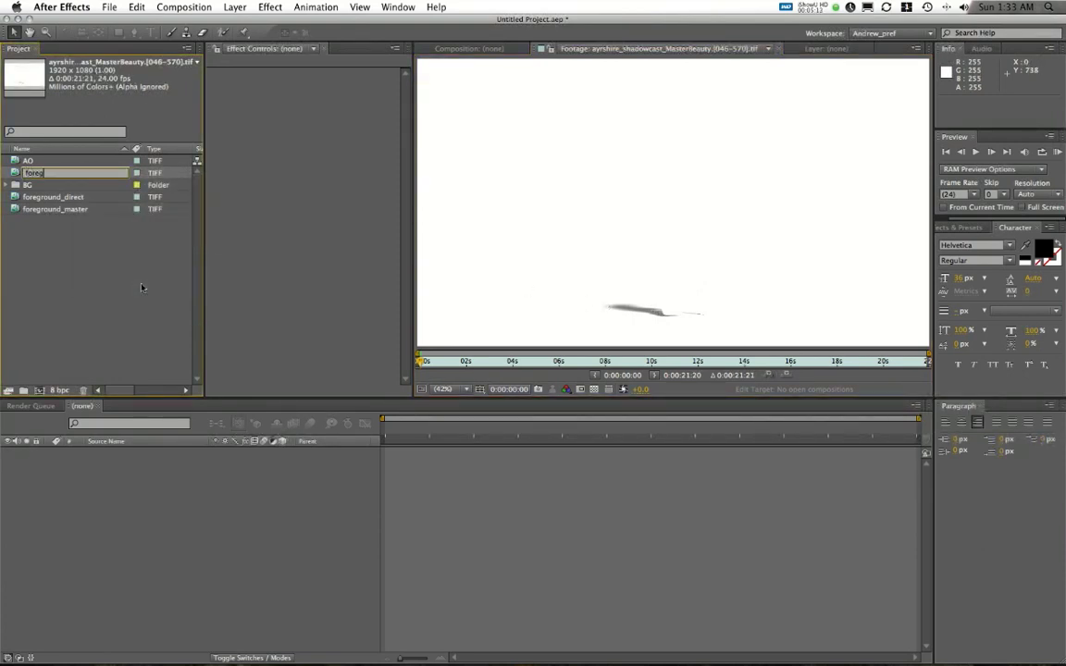
type("foreground_d")
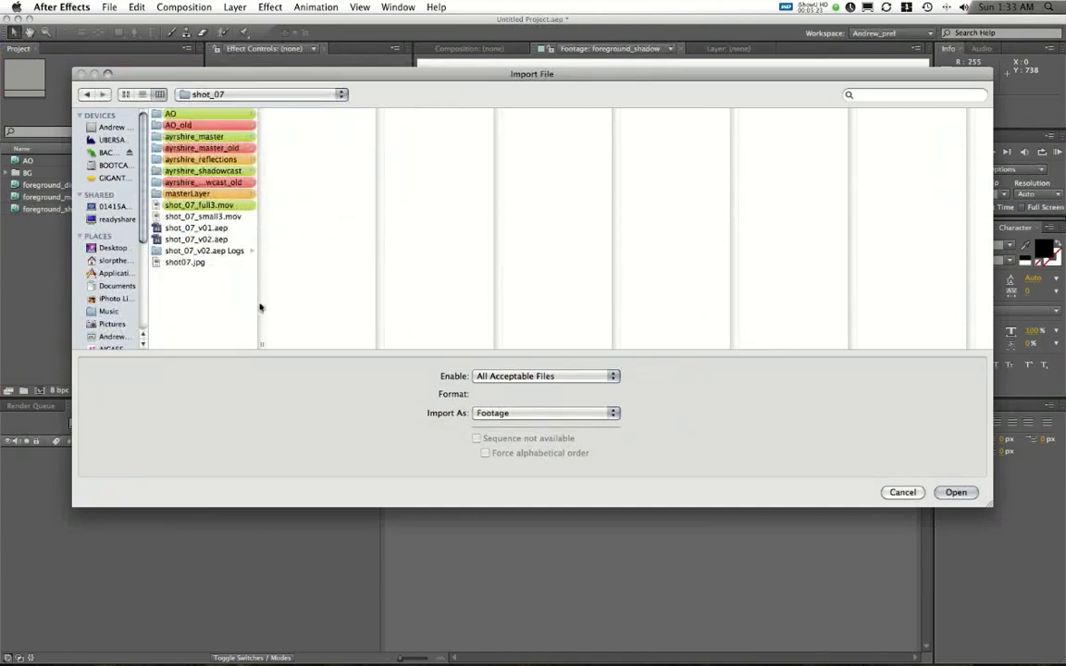
Import the ayrshire_reflections TIFF sequence with Straight - Unmatted alpha and rename it foreground_refl
double_click(200, 159)
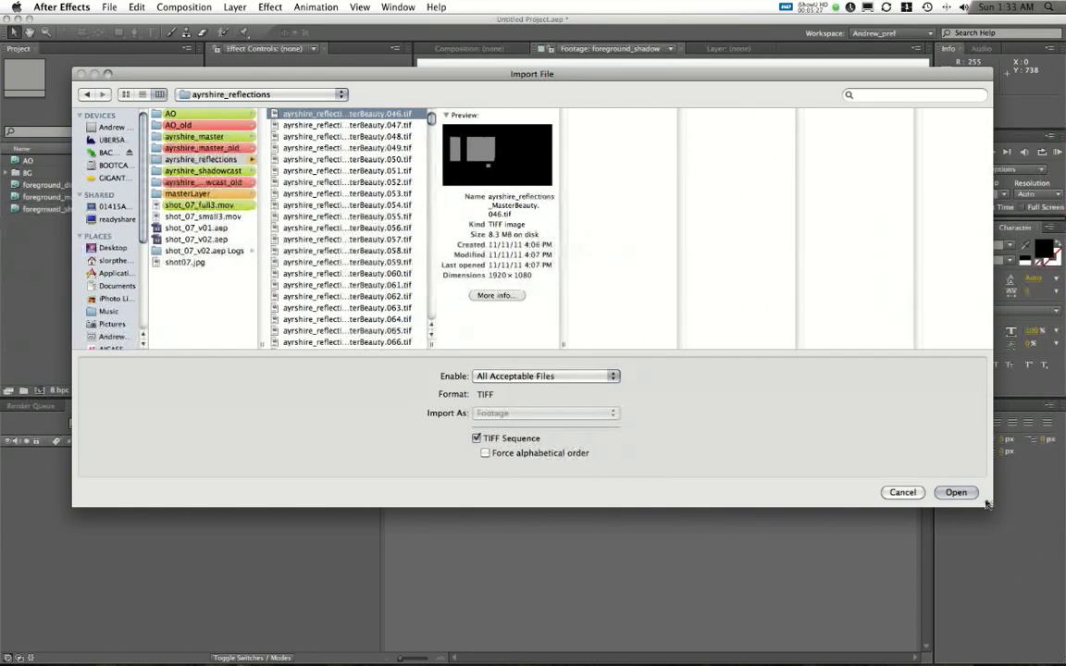
left_click(955, 492)
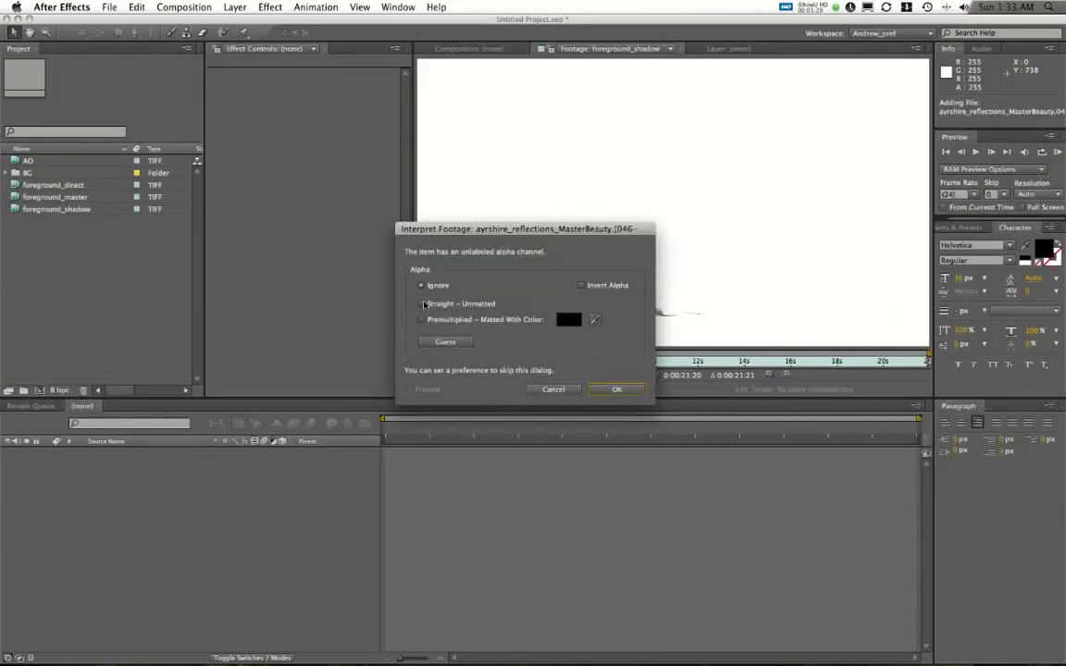
left_click(422, 304)
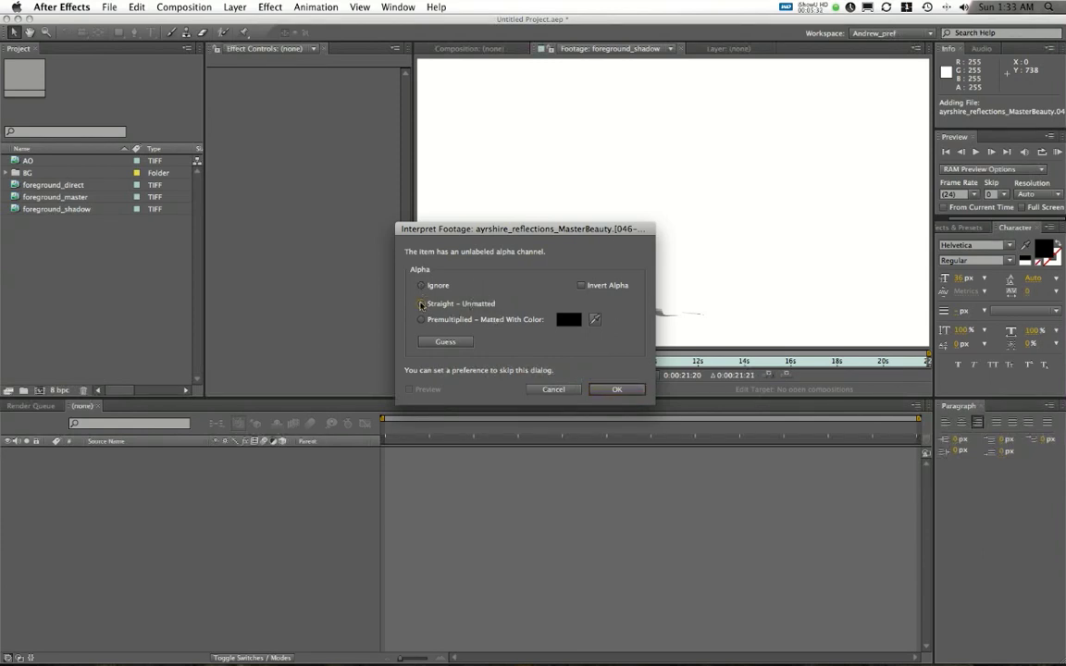
left_click(616, 389)
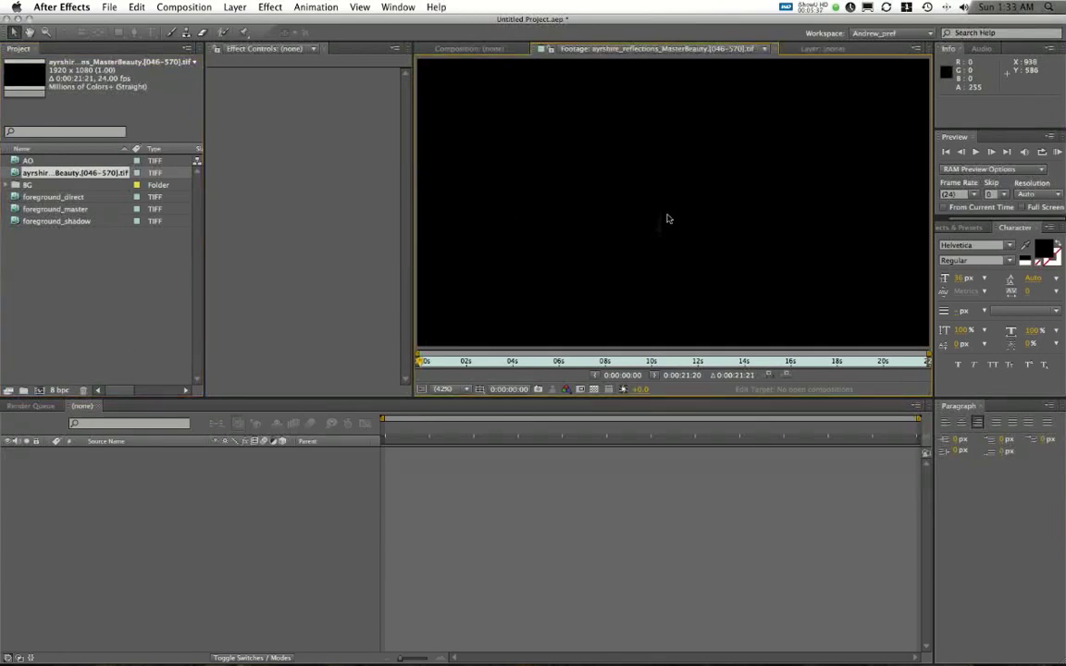
mouse_move(340, 318)
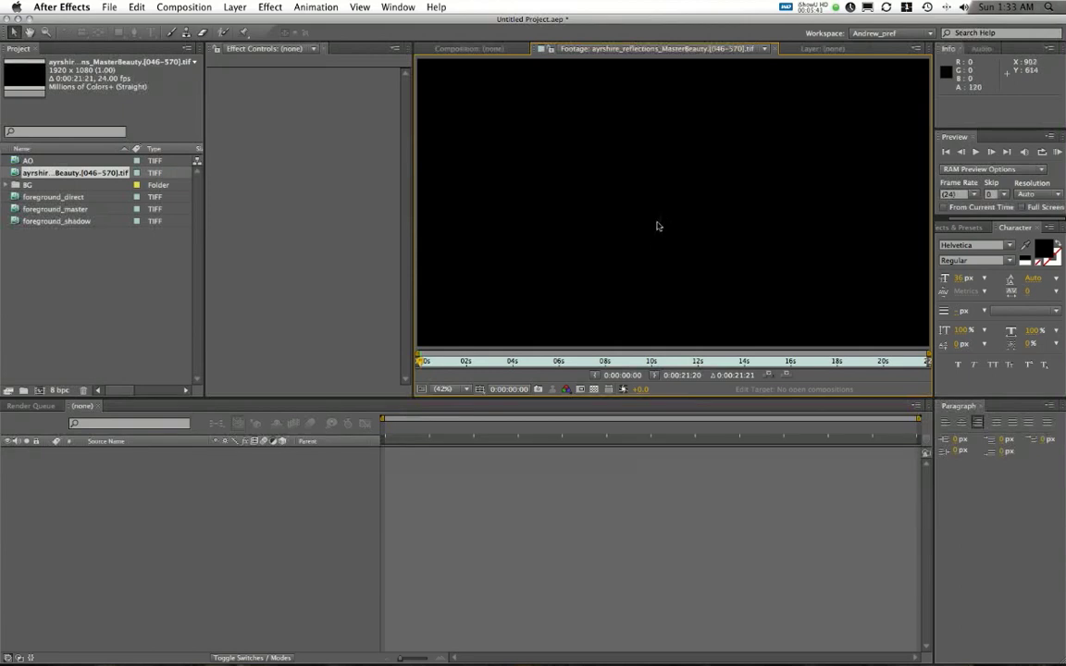
mouse_move(702, 288)
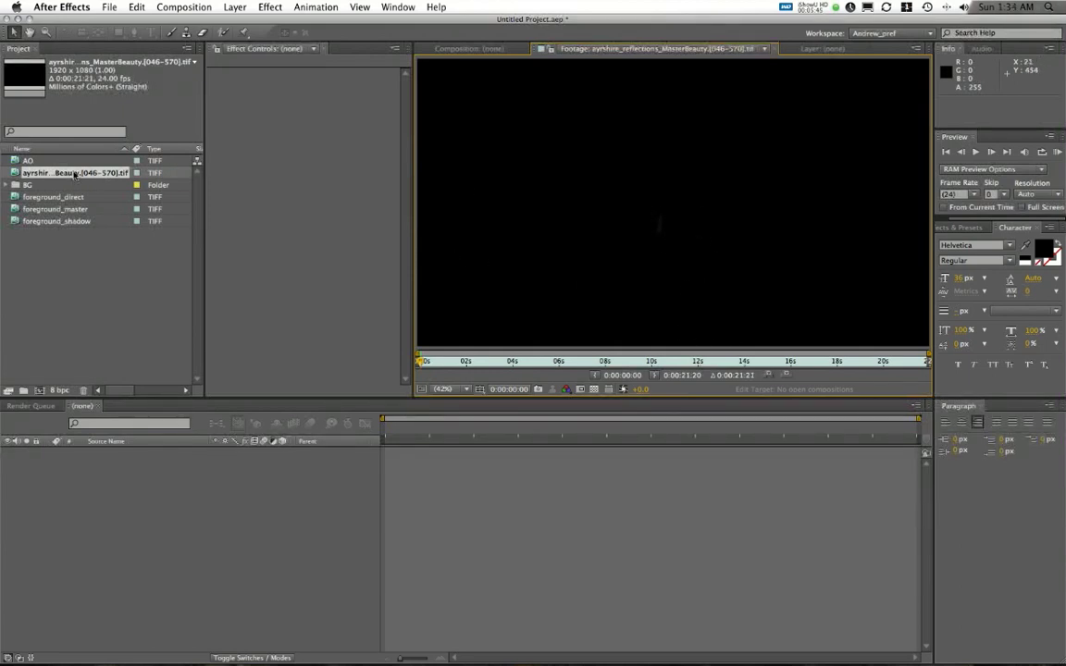
double_click(76, 174)
type("foreground_refl")
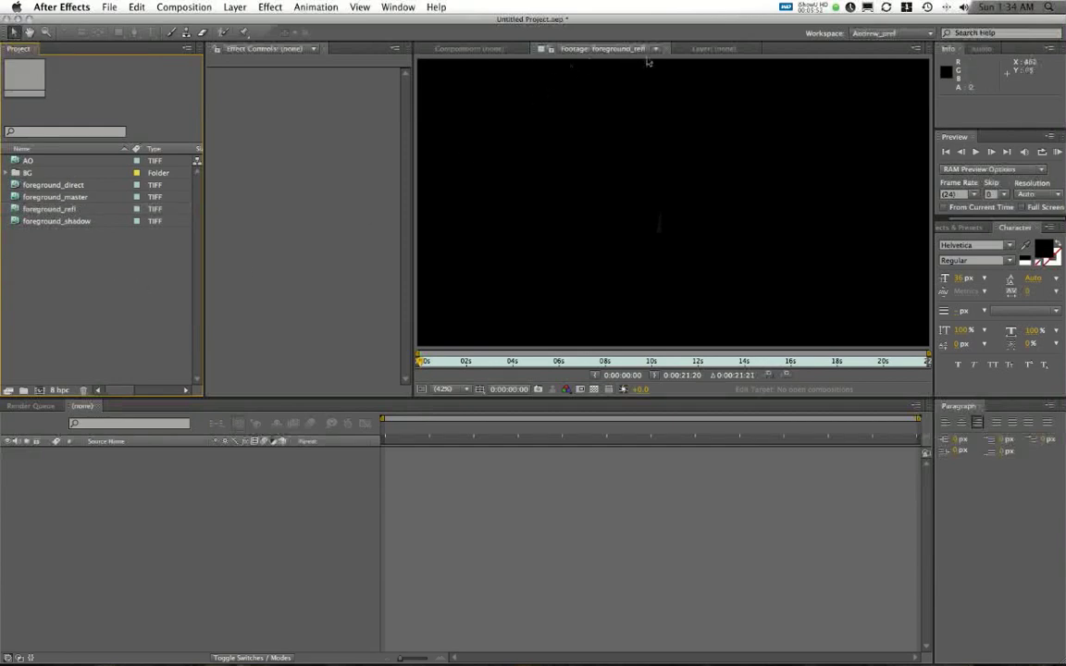
mouse_move(267, 226)
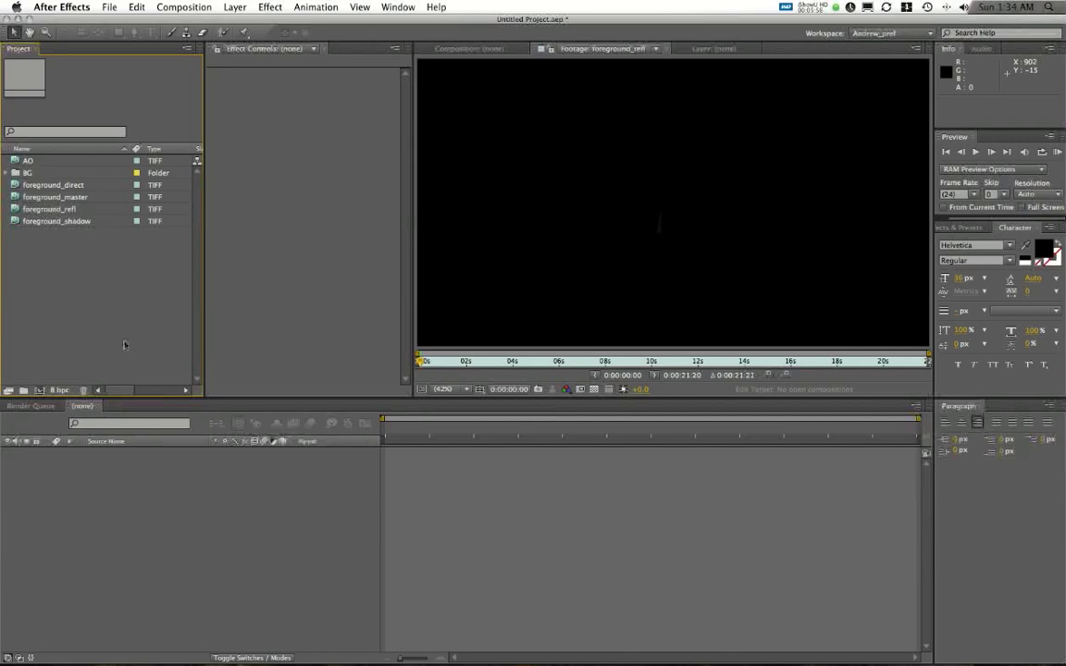
mouse_move(126, 326)
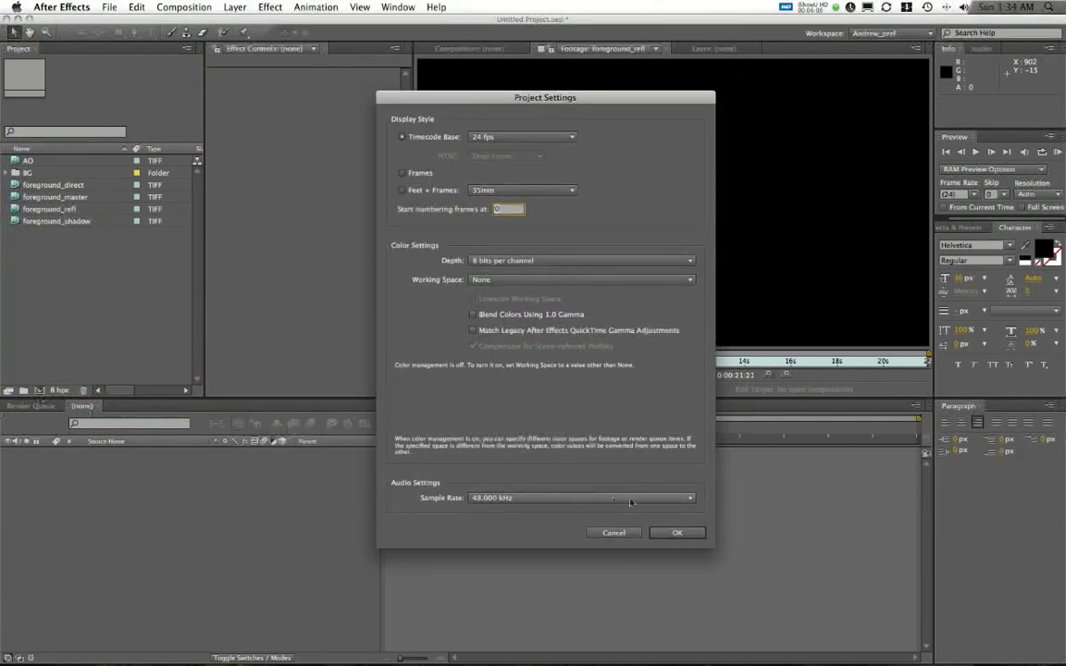
Set Project Settings depth to 32 bits per channel (float) with a 24 fps timecode base
left_click(677, 533)
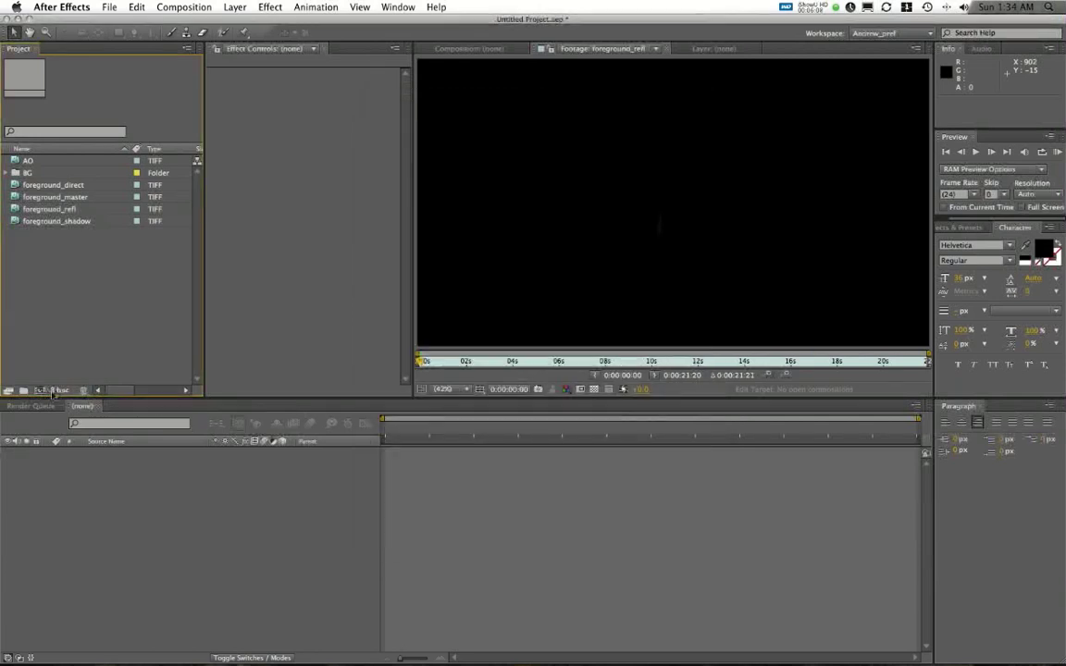
mouse_move(56, 389)
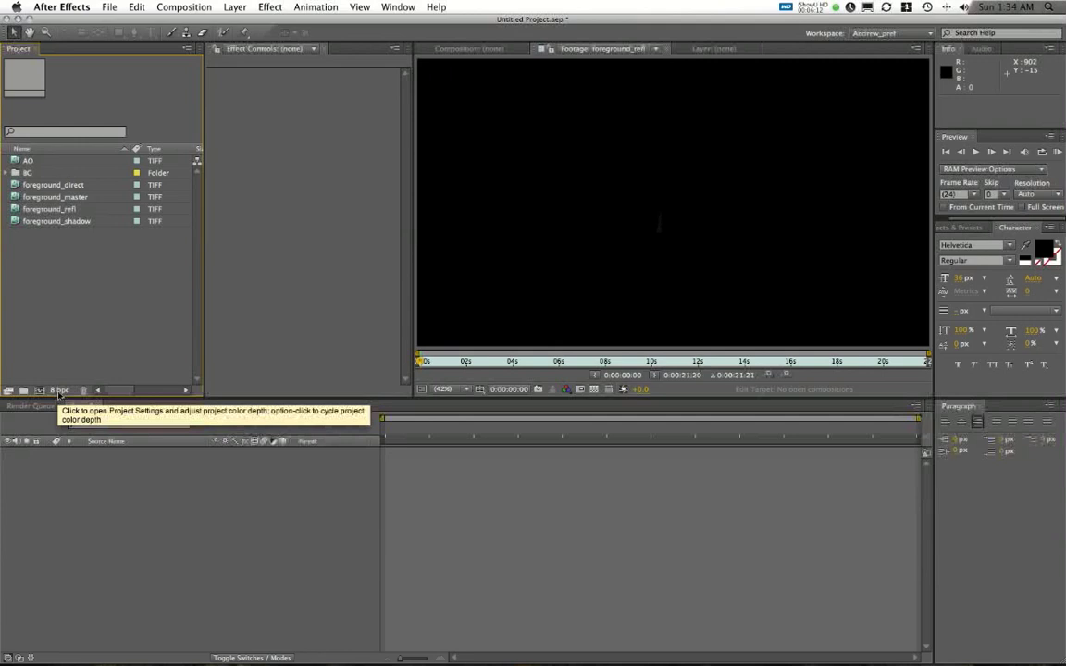
left_click(59, 389)
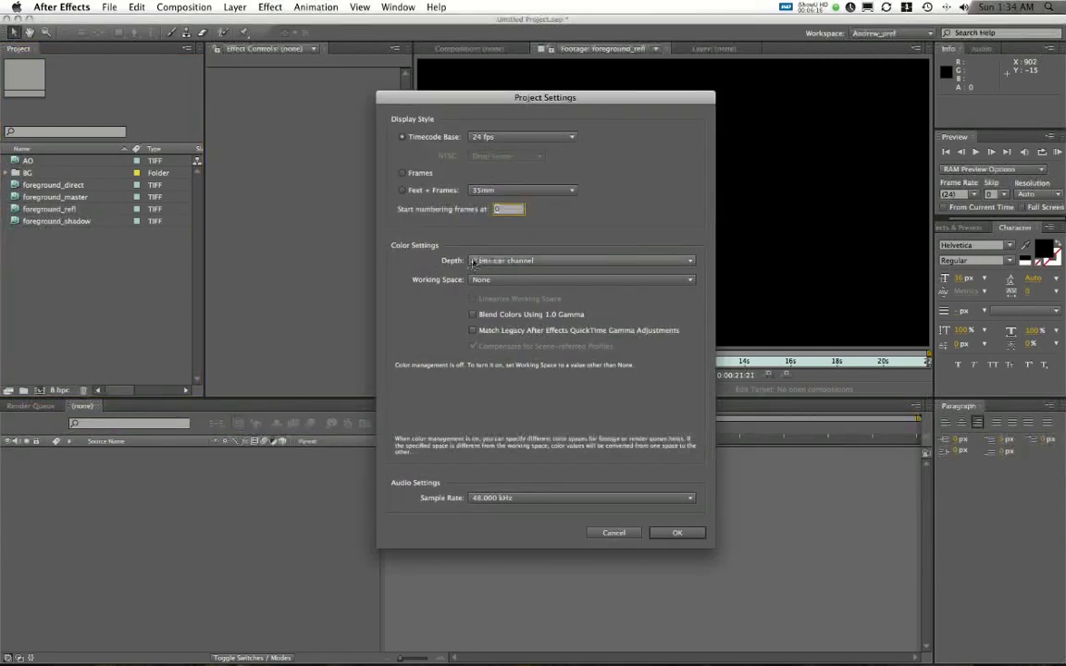
left_click(581, 259)
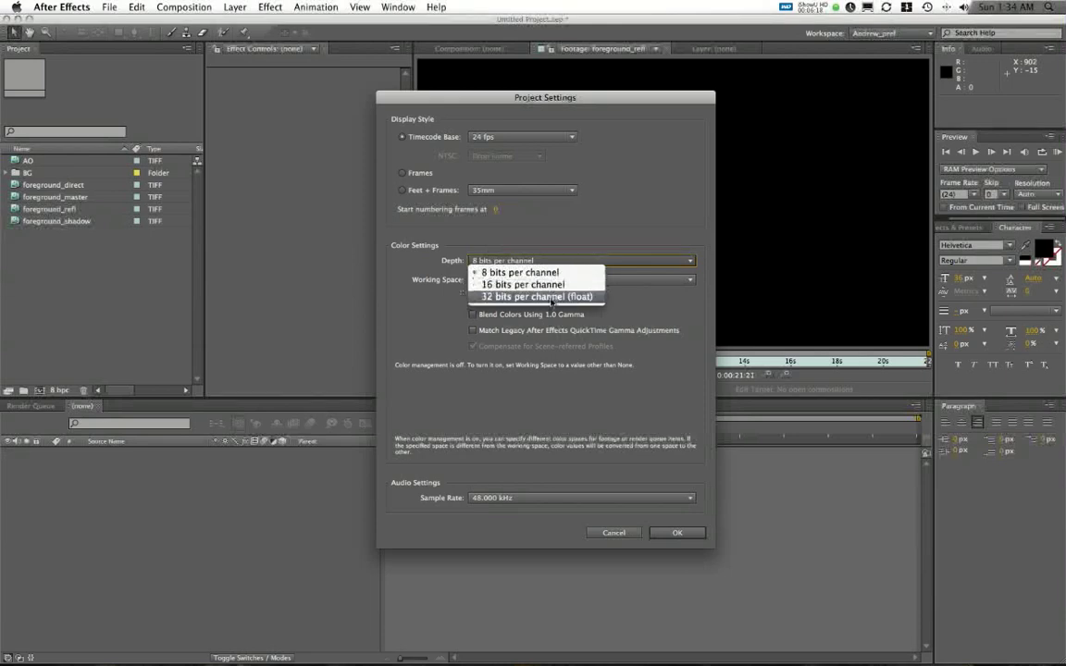
left_click(535, 296)
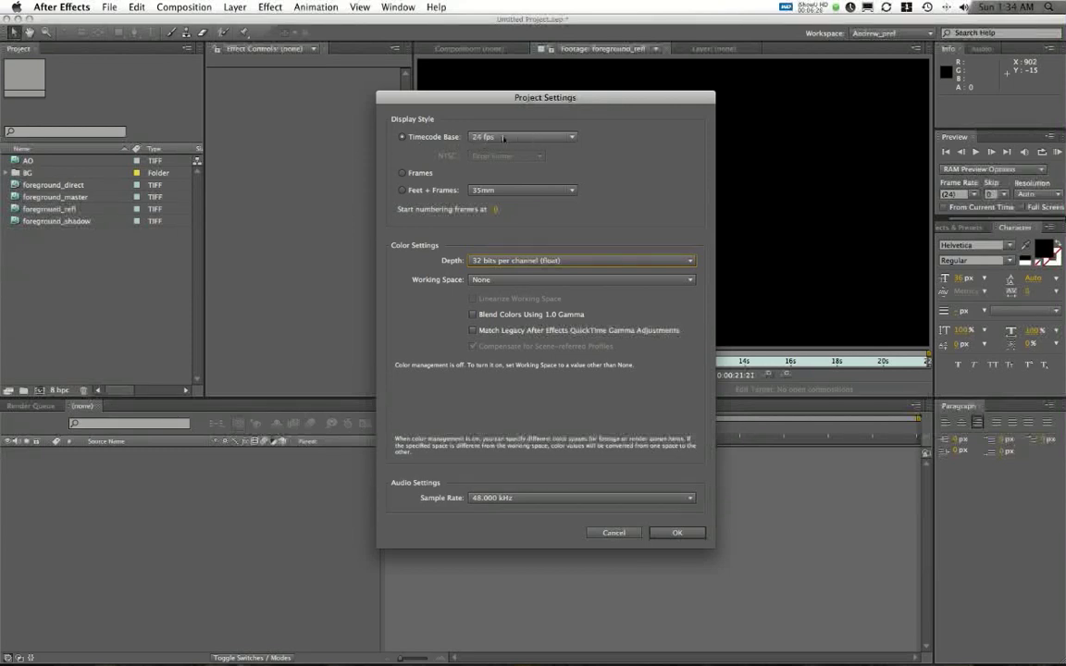
left_click(522, 137)
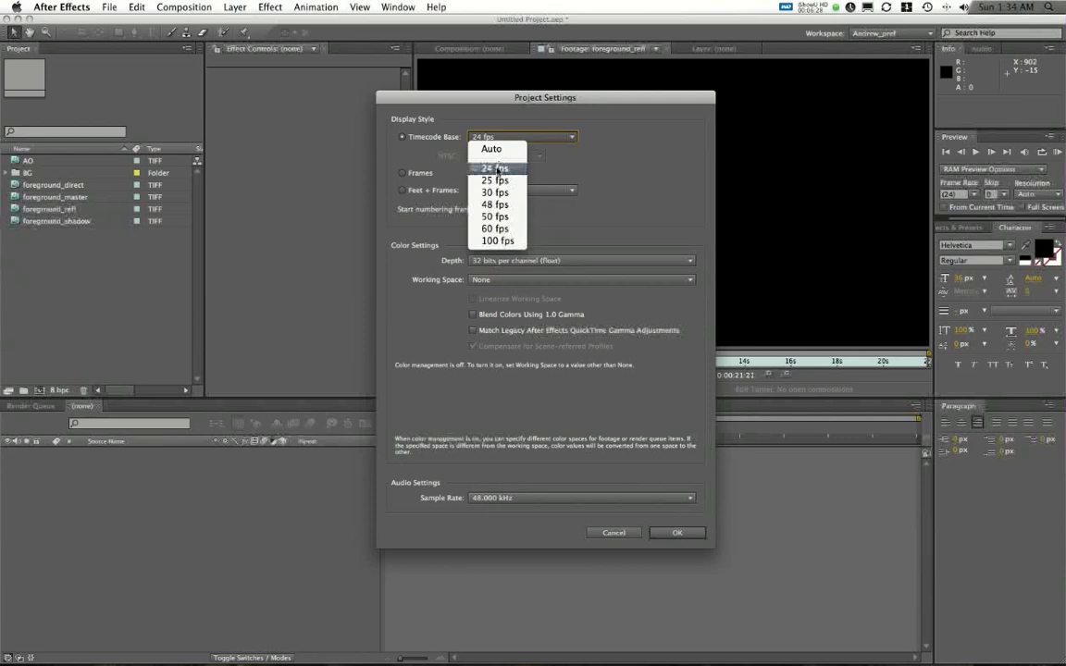
mouse_move(496, 191)
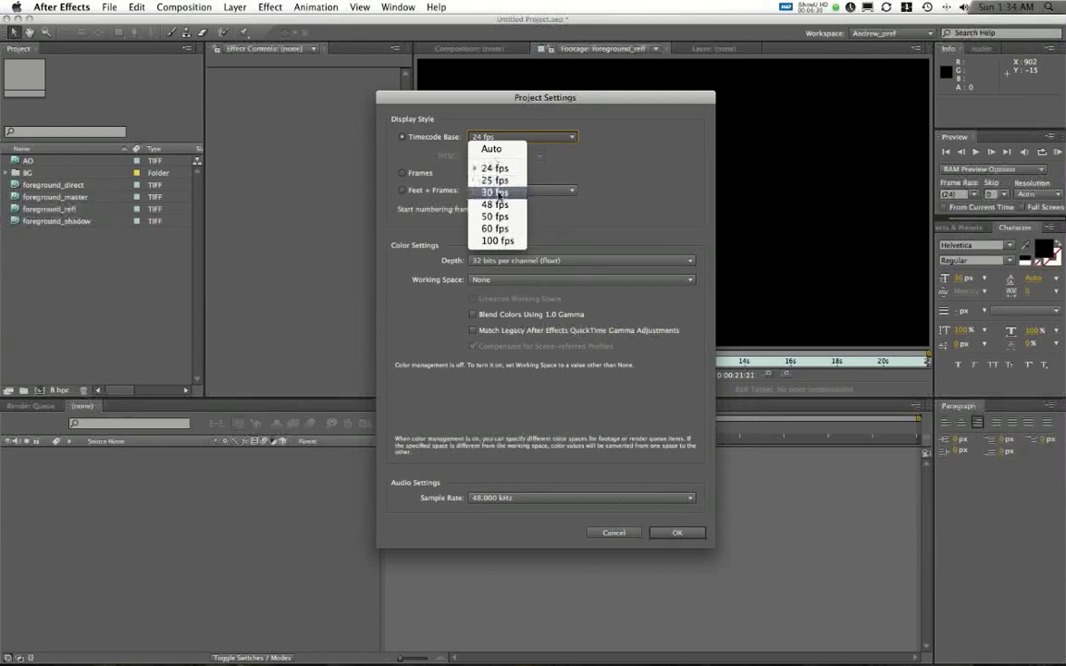
left_click(496, 191)
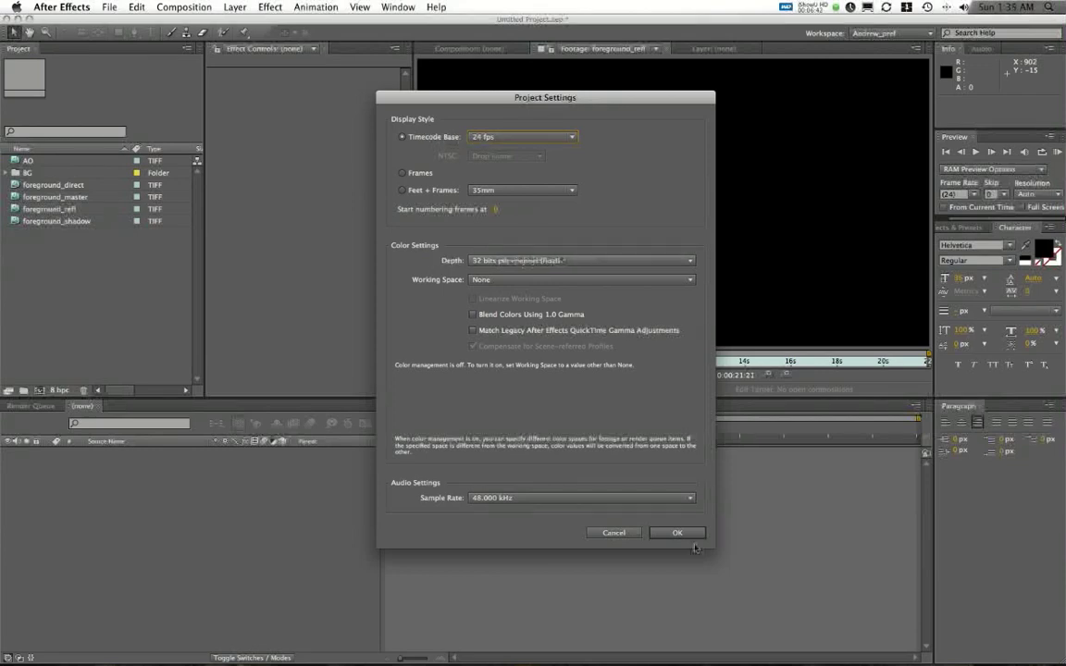
left_click(677, 533)
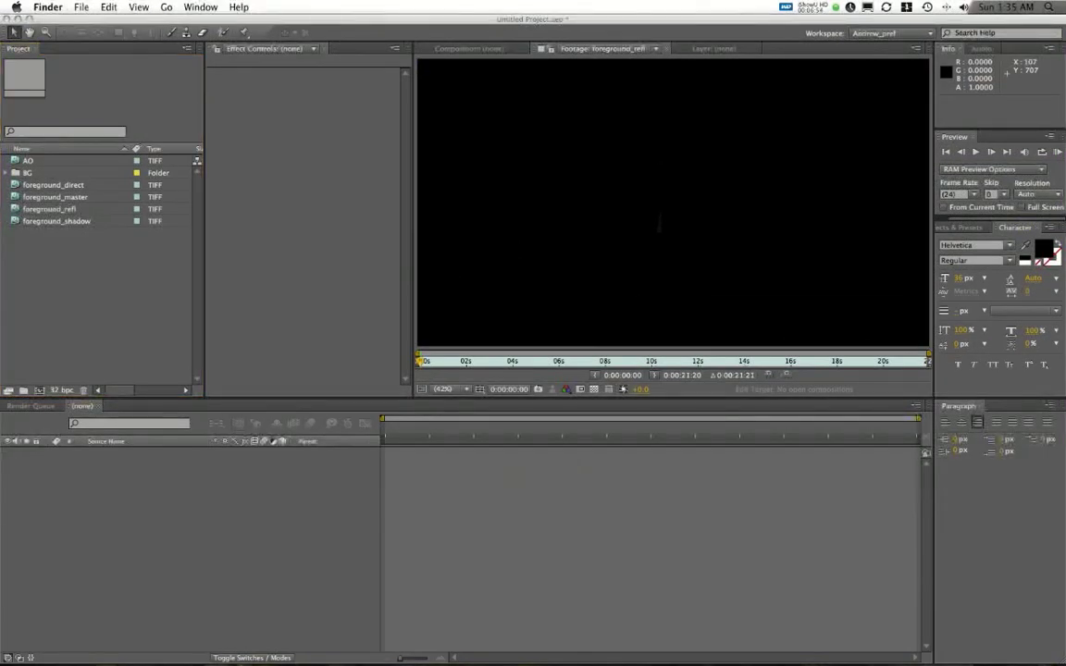
mouse_move(533, 663)
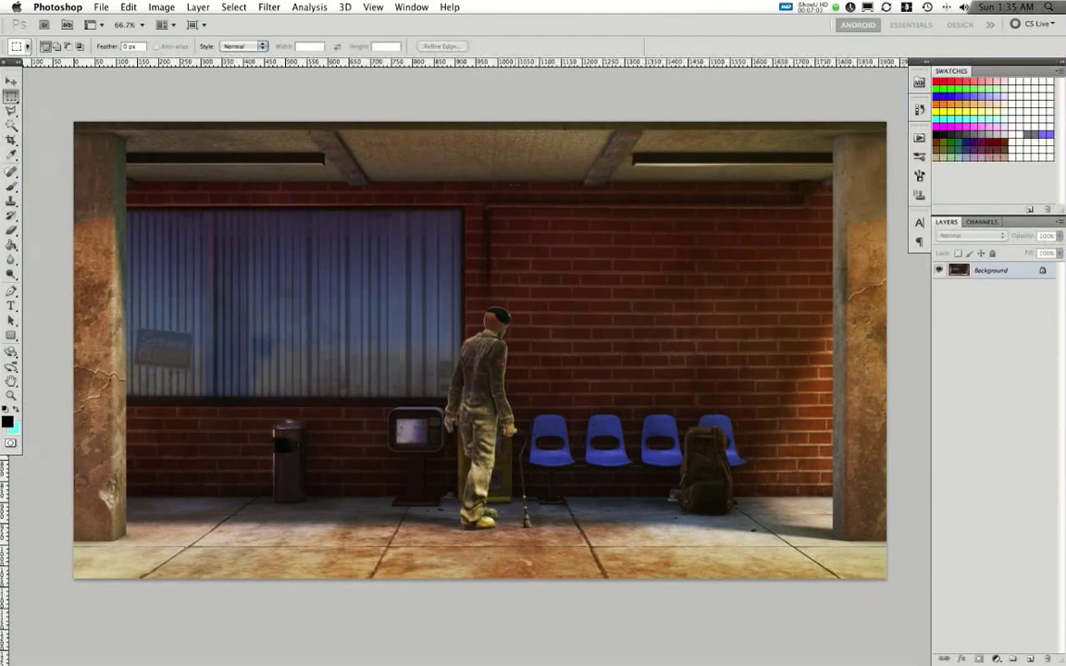
Crush the bus-stop render dark with a Levels adjustment by raising the black input level, and apply it
left_click(161, 7)
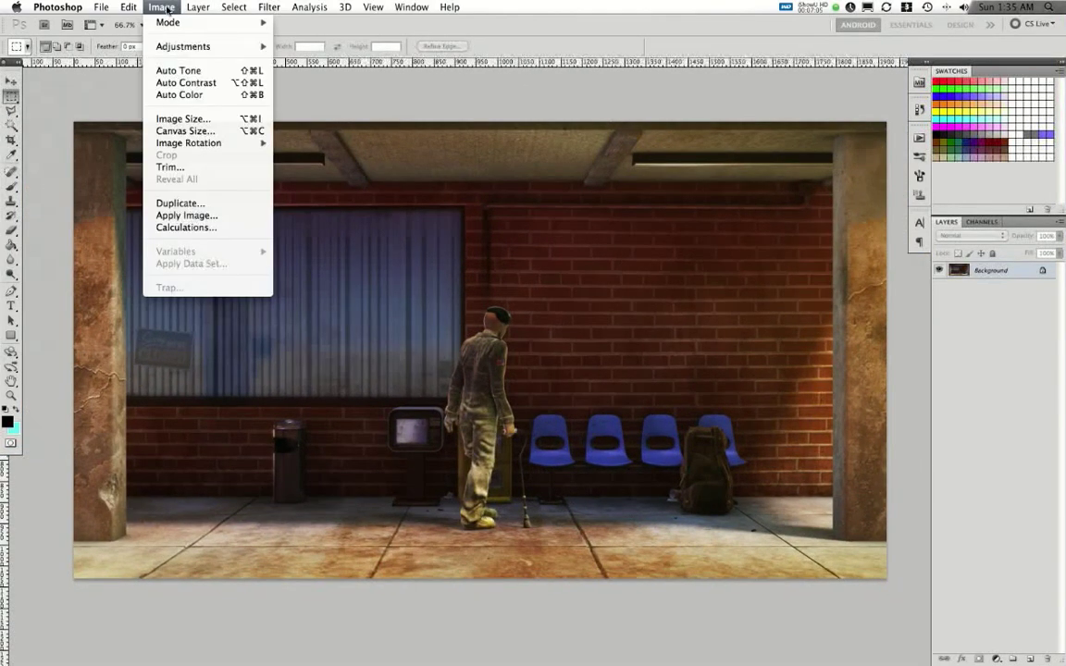
left_click(166, 22)
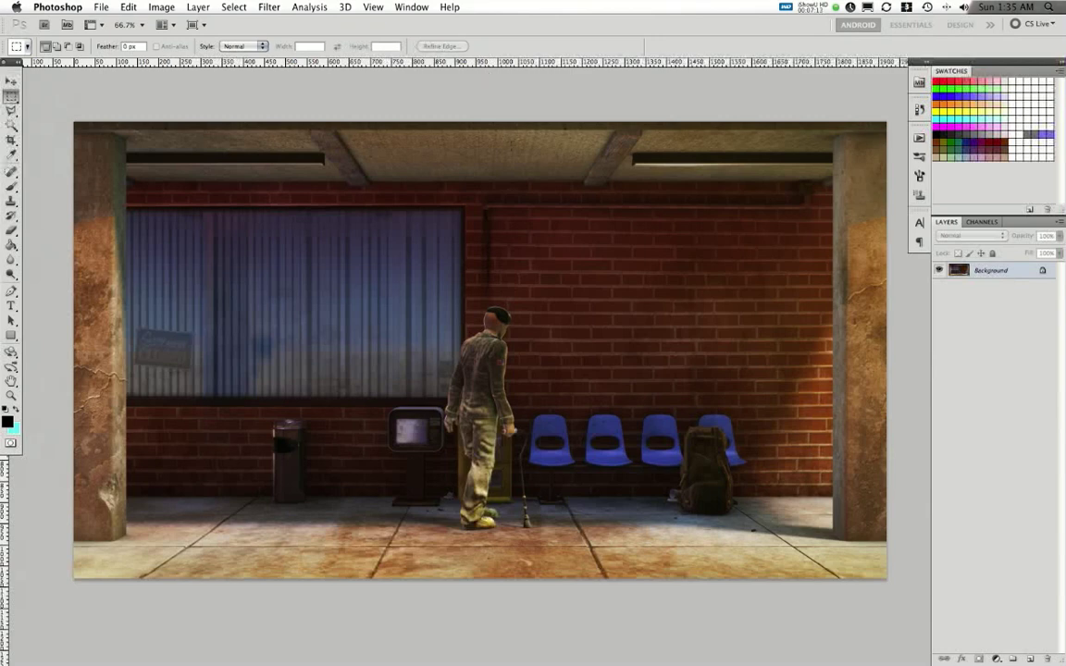
left_click(161, 7)
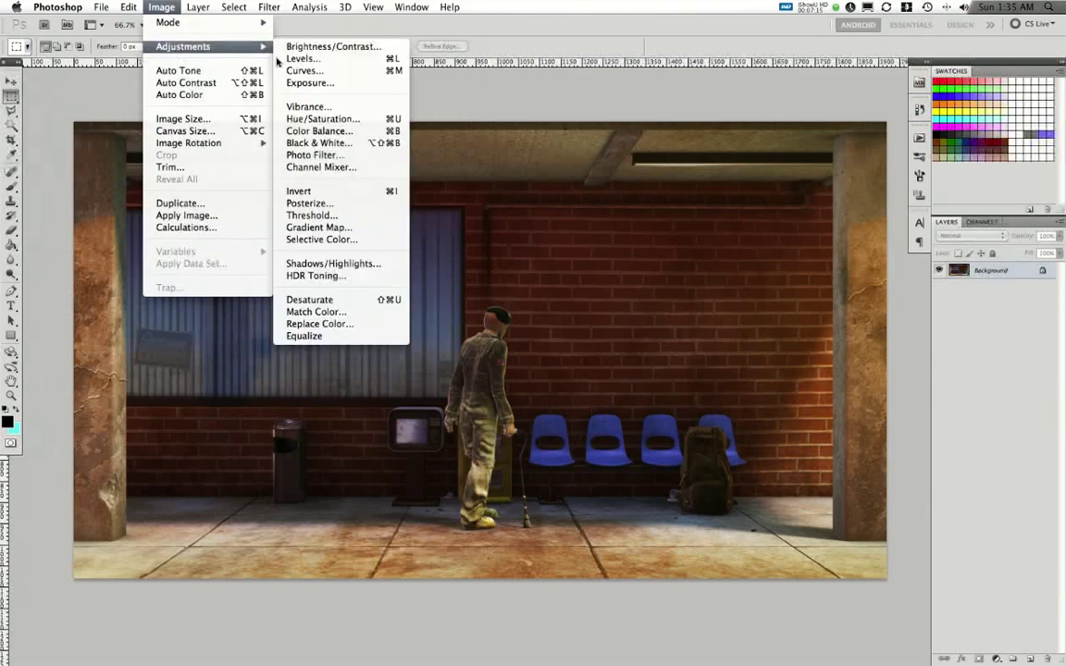
left_click(302, 57)
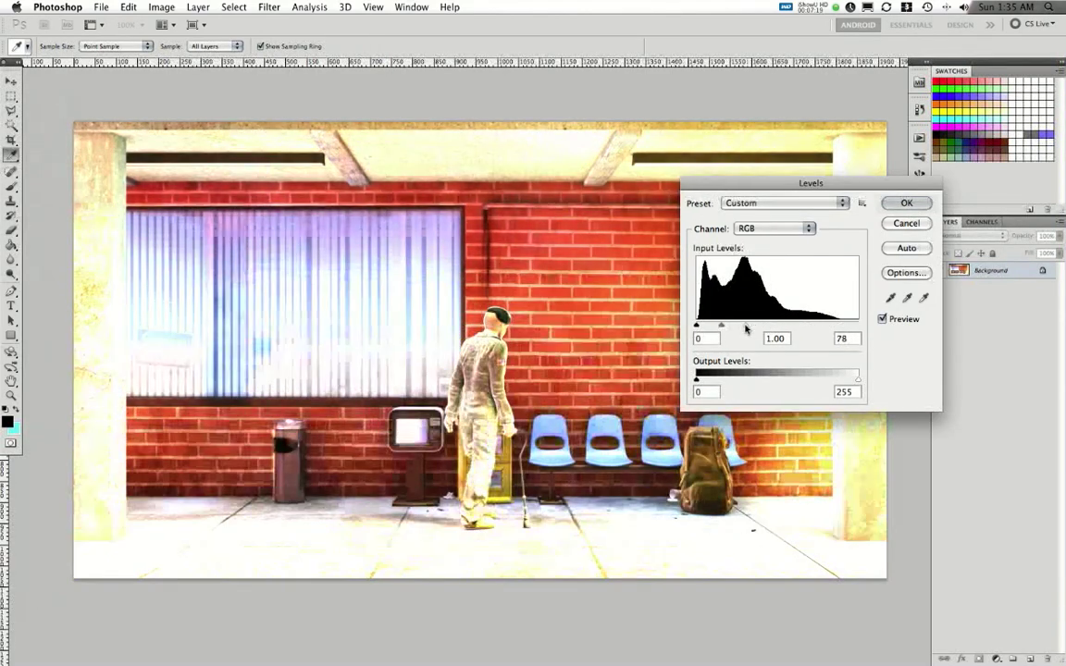
left_click_drag(750, 326, 736, 326)
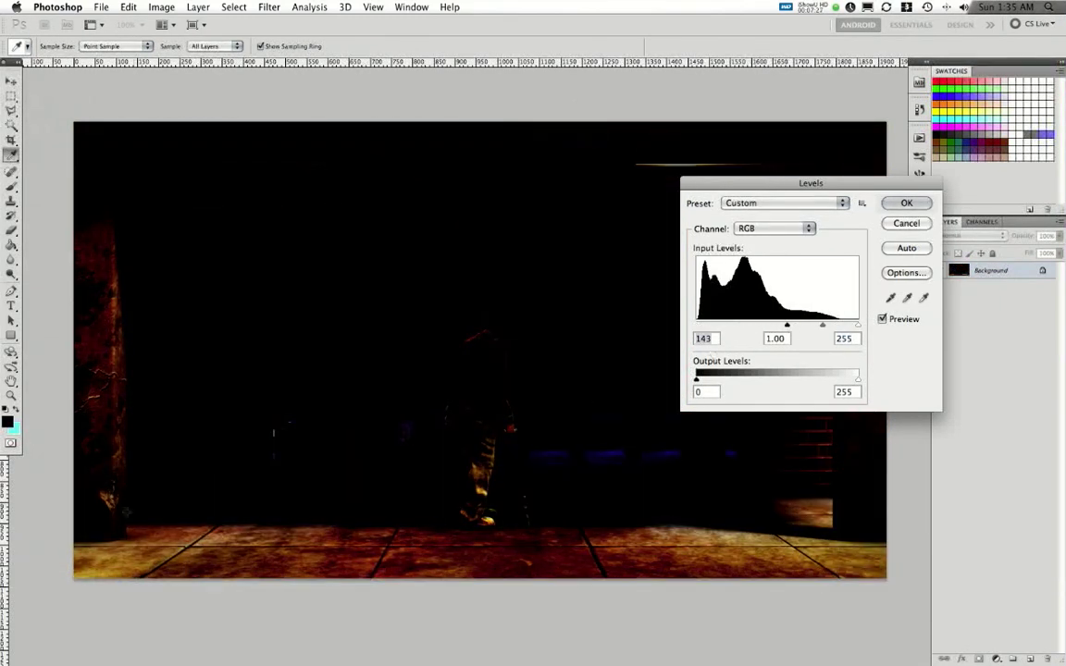
left_click(907, 222)
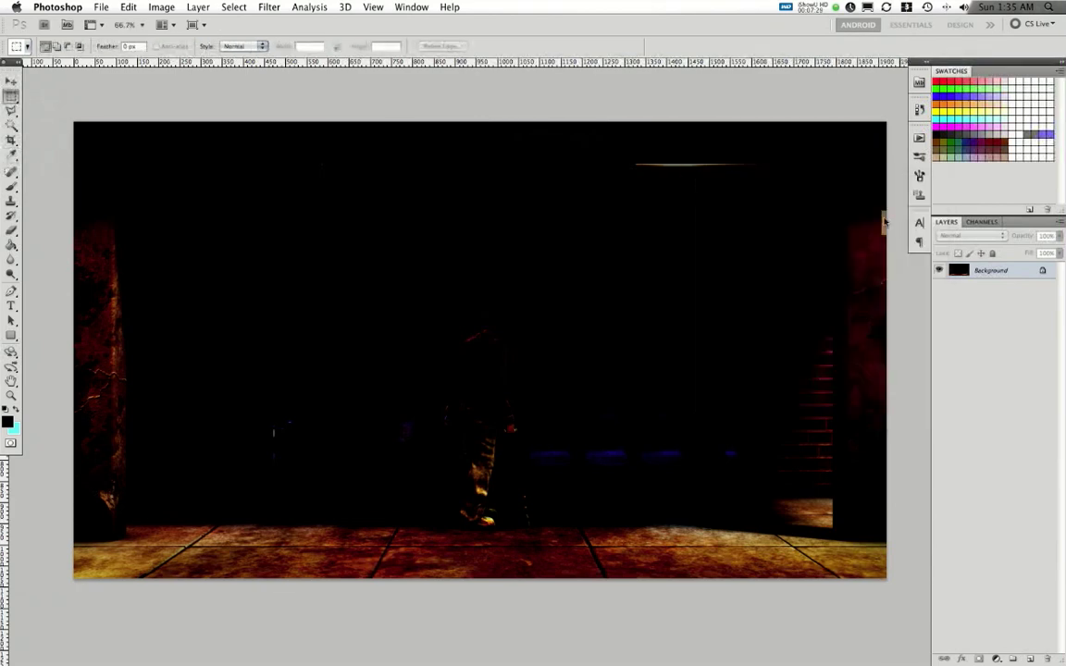
Push Exposure up to recover the image, then preview Hue/Saturation at saturation +78 and lightness +41
left_click(161, 7)
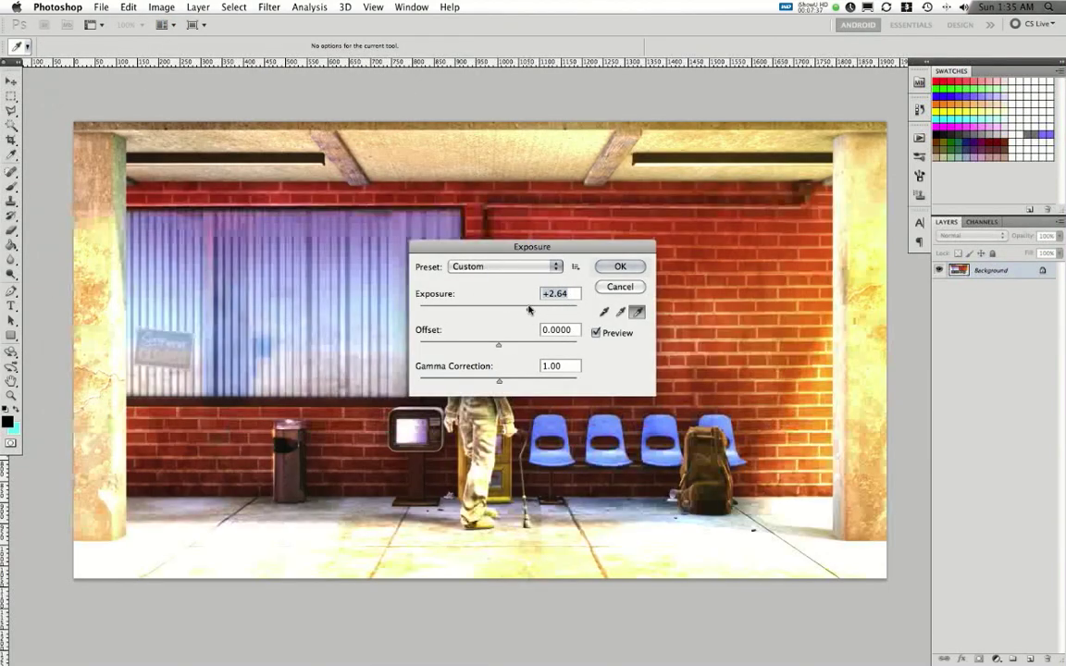
left_click_drag(529, 309, 461, 309)
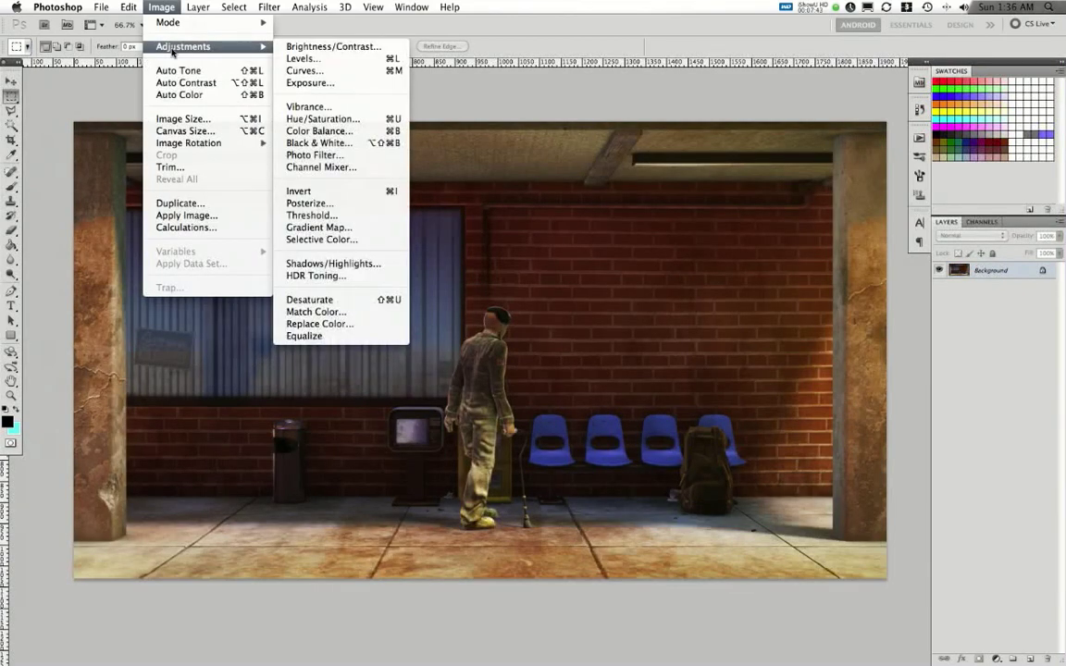
left_click(322, 118)
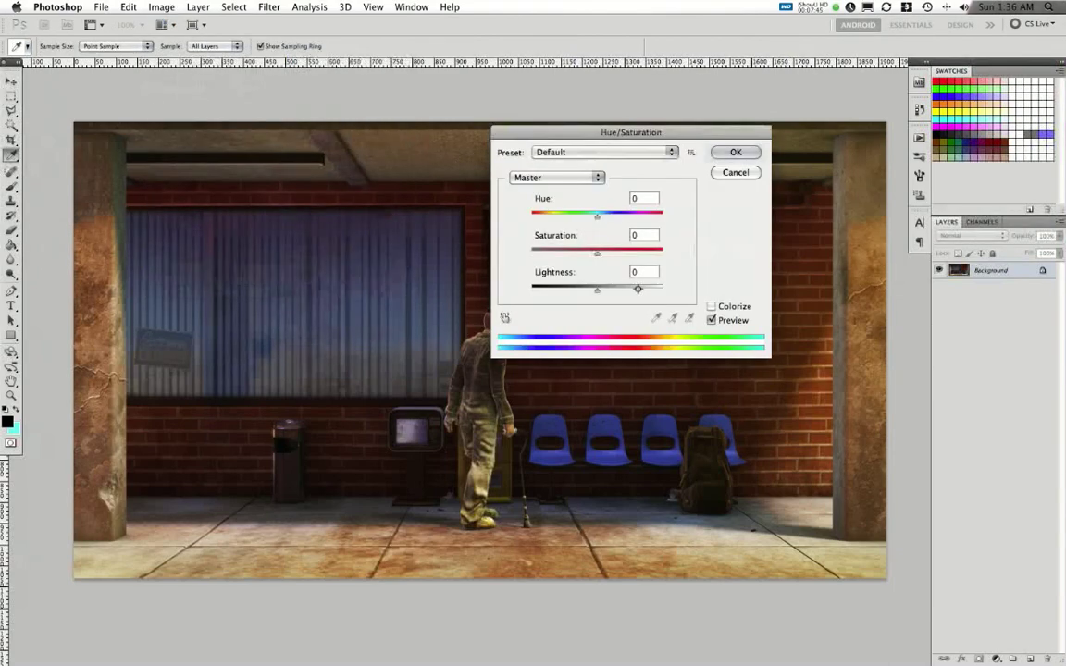
left_click_drag(598, 252, 663, 252)
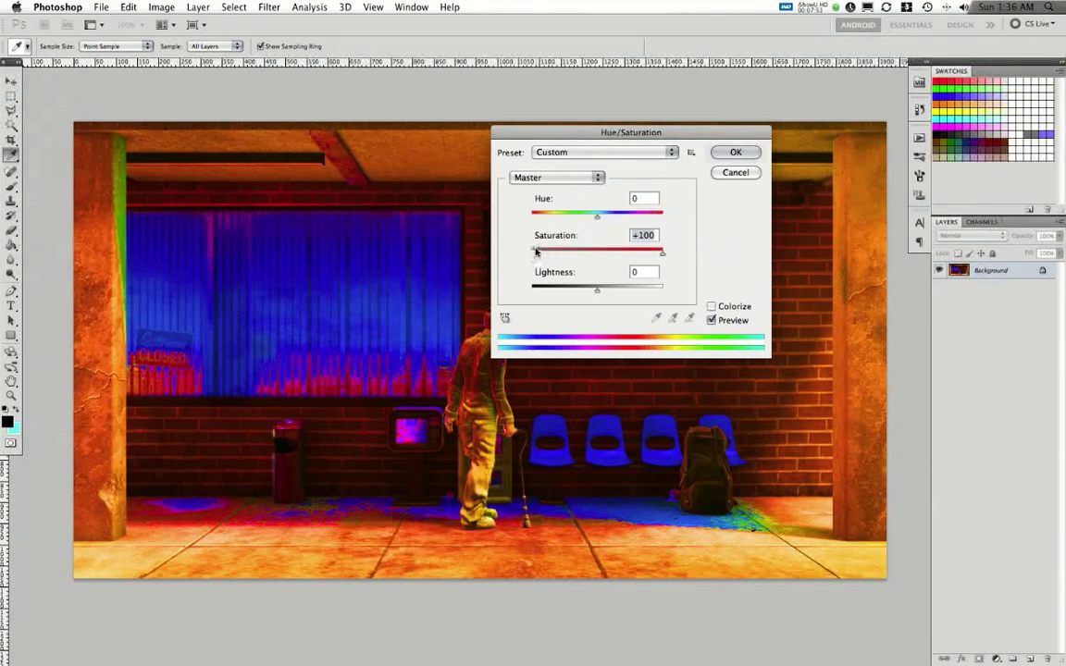
left_click_drag(596, 289, 626, 289)
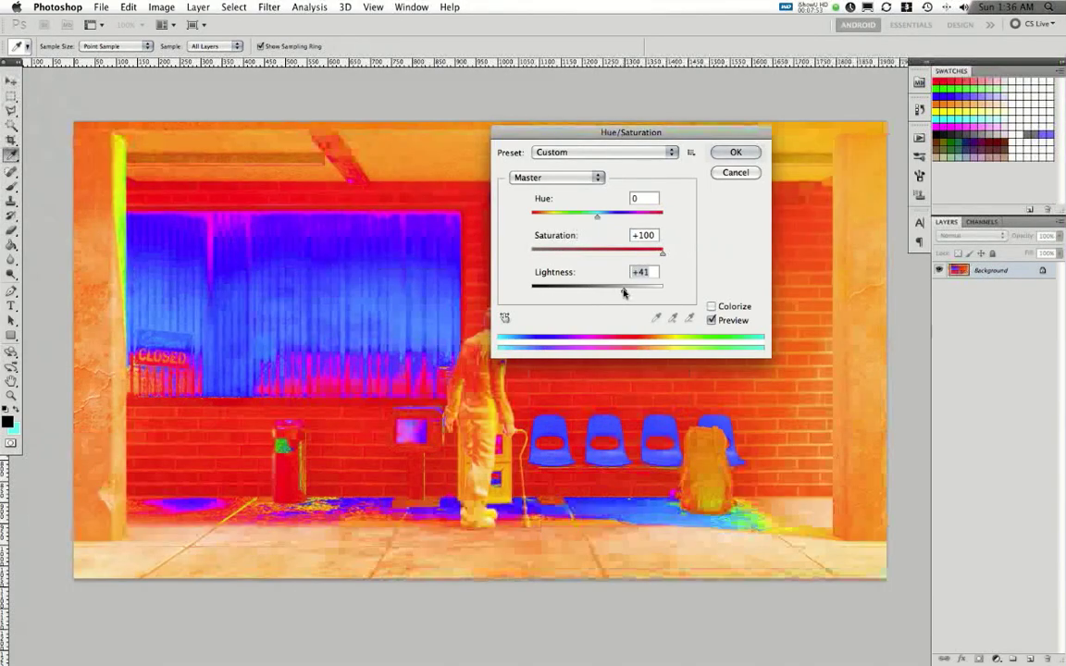
left_click_drag(663, 252, 598, 252)
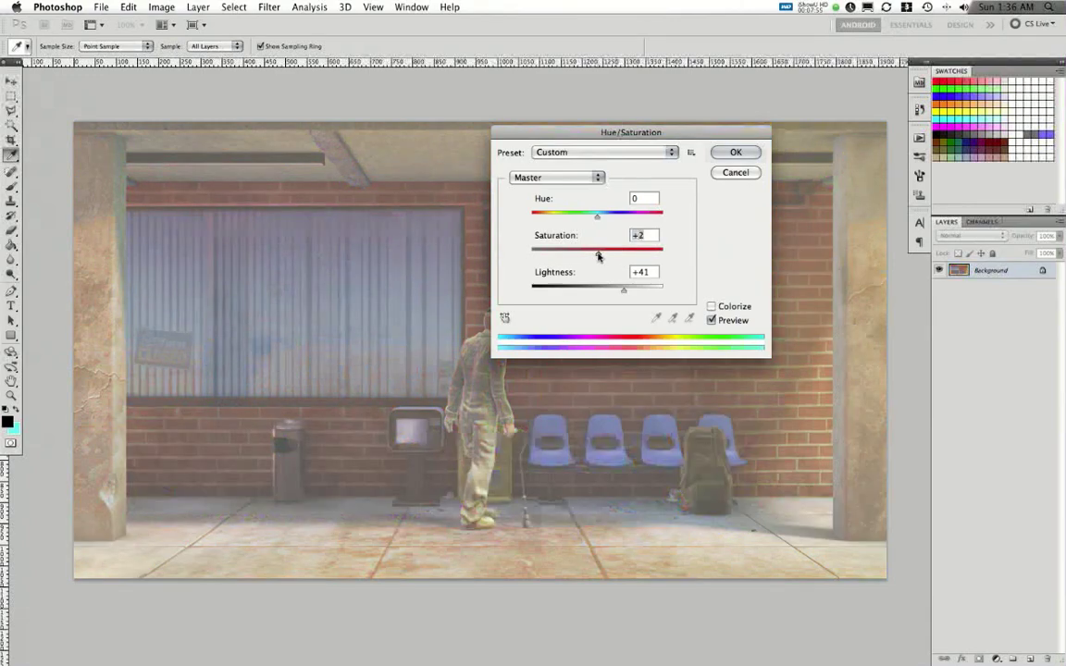
left_click_drag(596, 256, 638, 255)
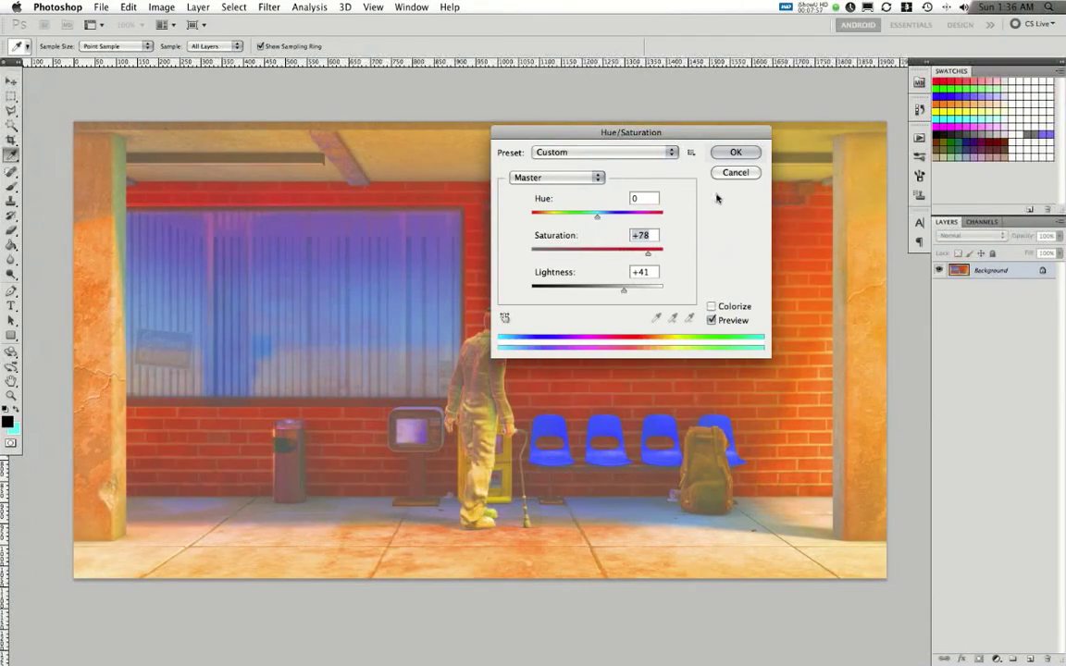
left_click(737, 172)
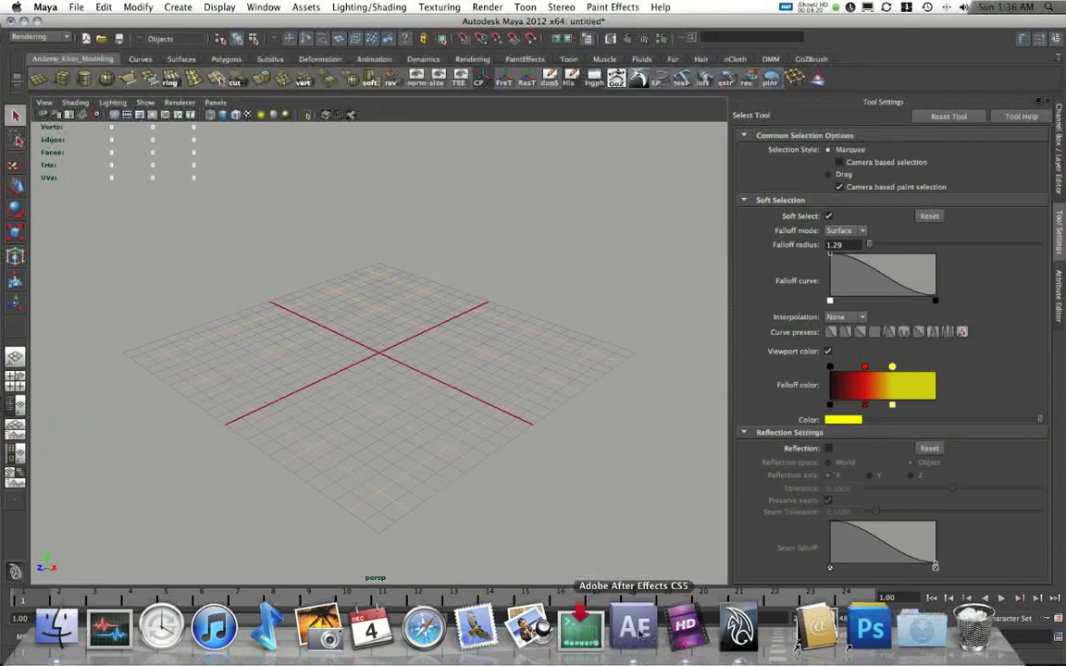
Load the mental ray plug-in through Maya's Plug-in Manager
left_click(633, 628)
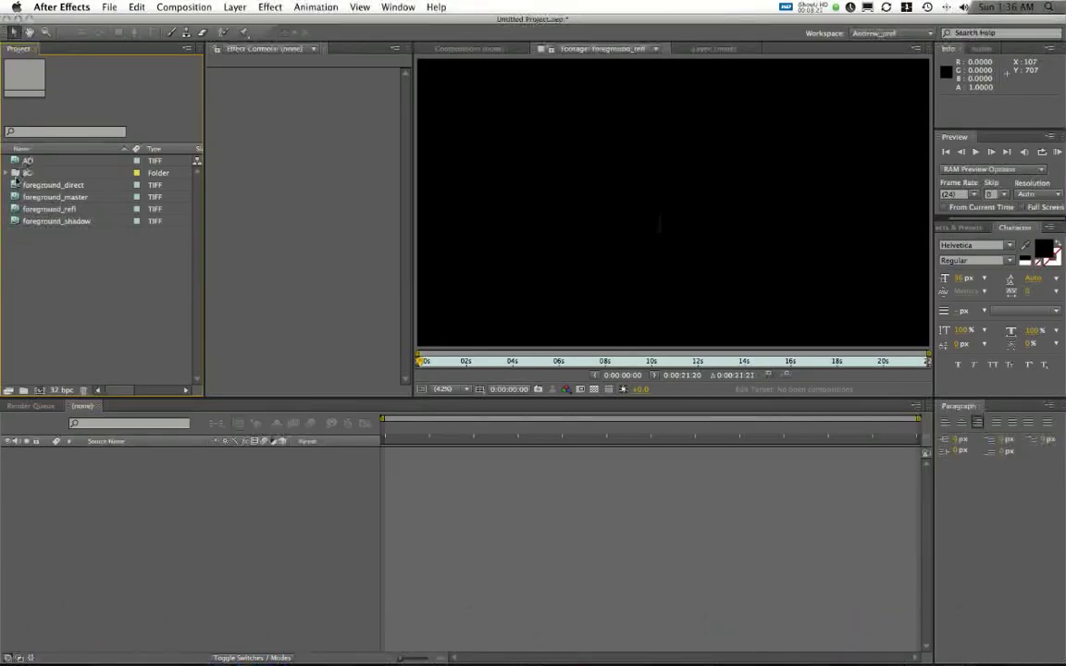
left_click(26, 173)
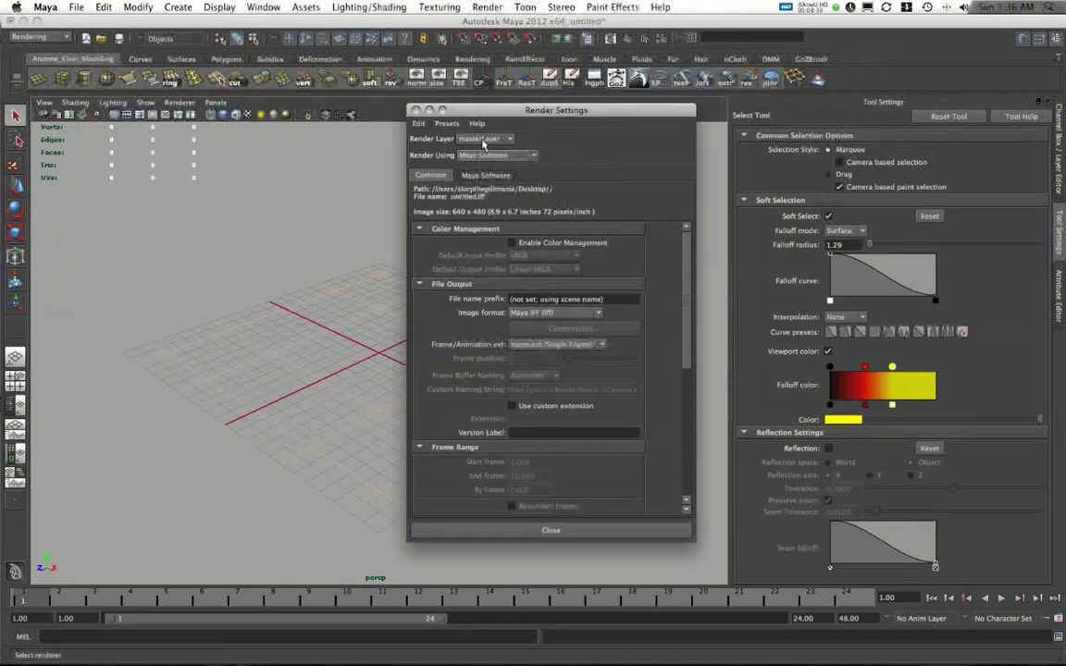
left_click(262, 7)
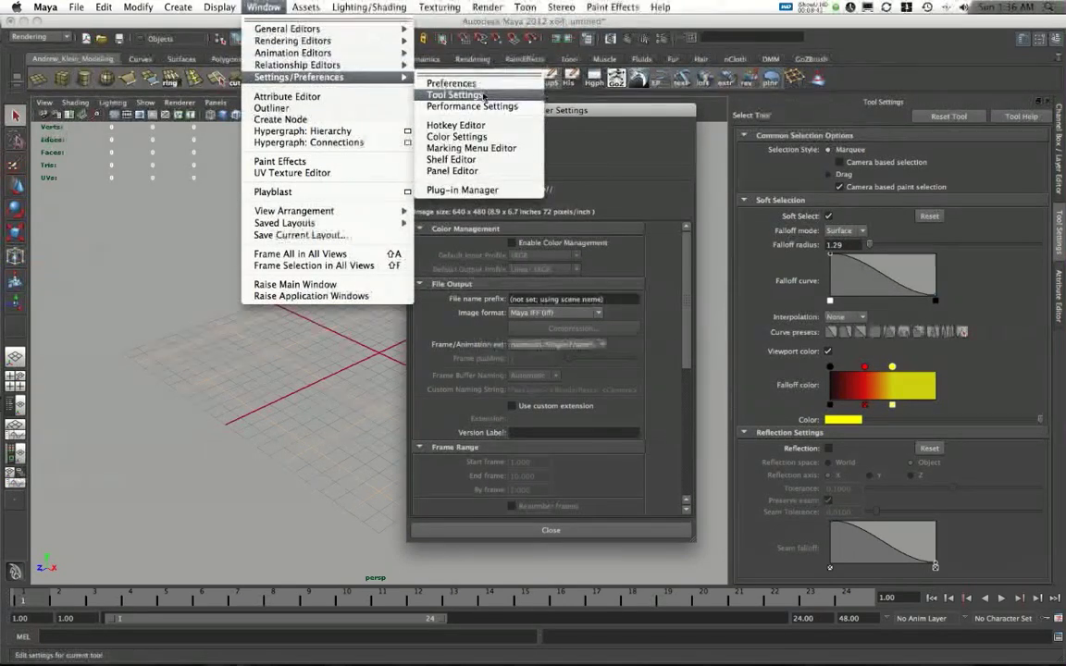
left_click(463, 188)
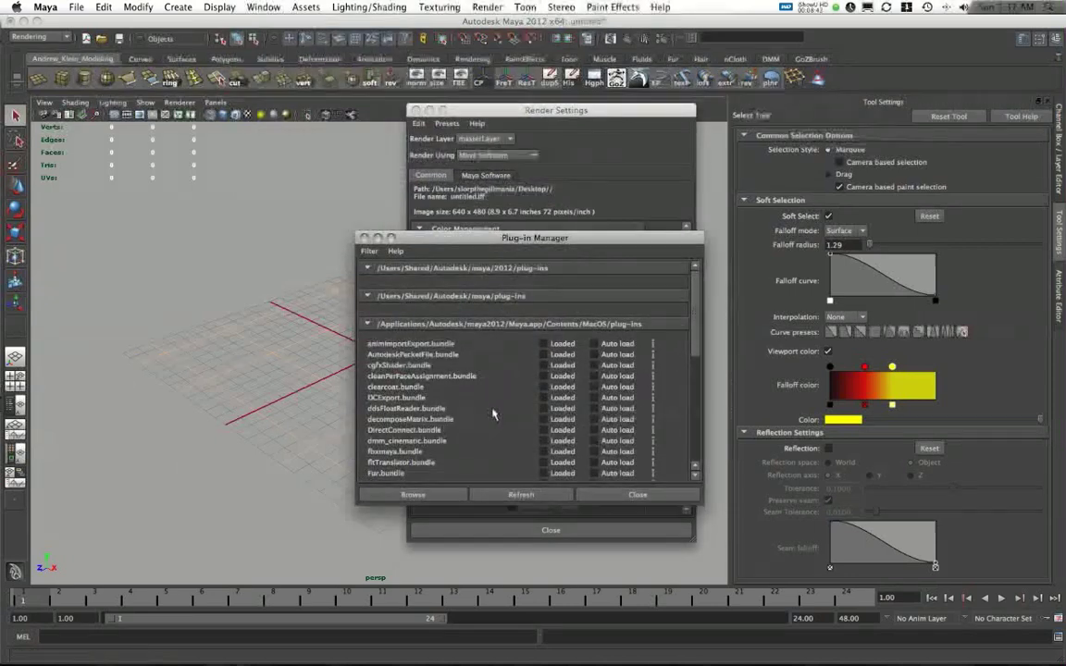
scroll("down", 3)
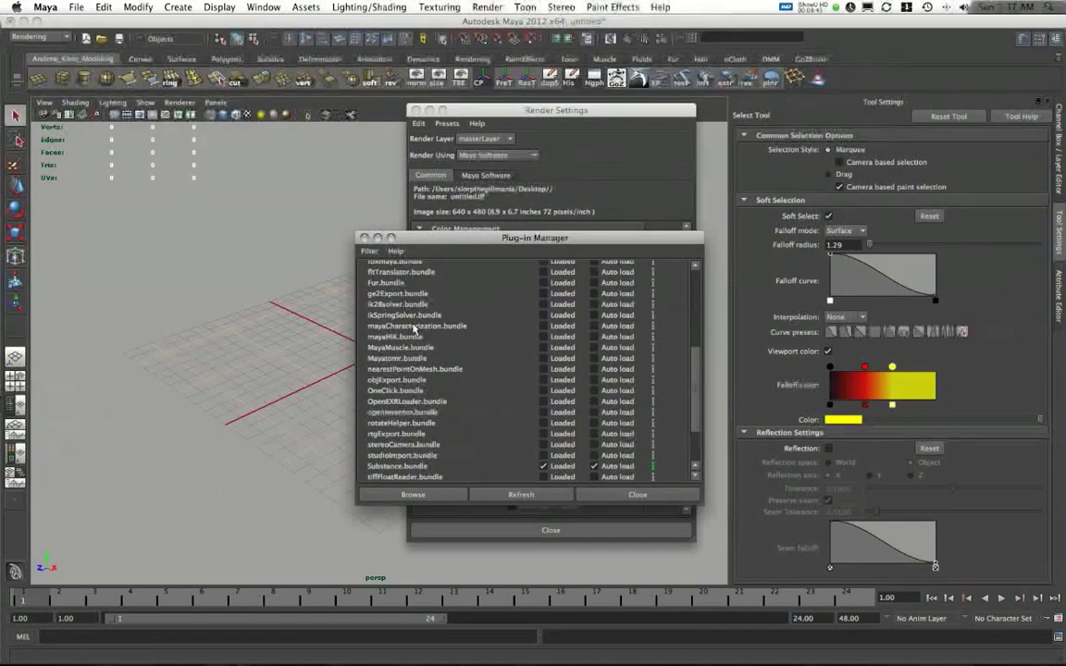
mouse_move(529, 370)
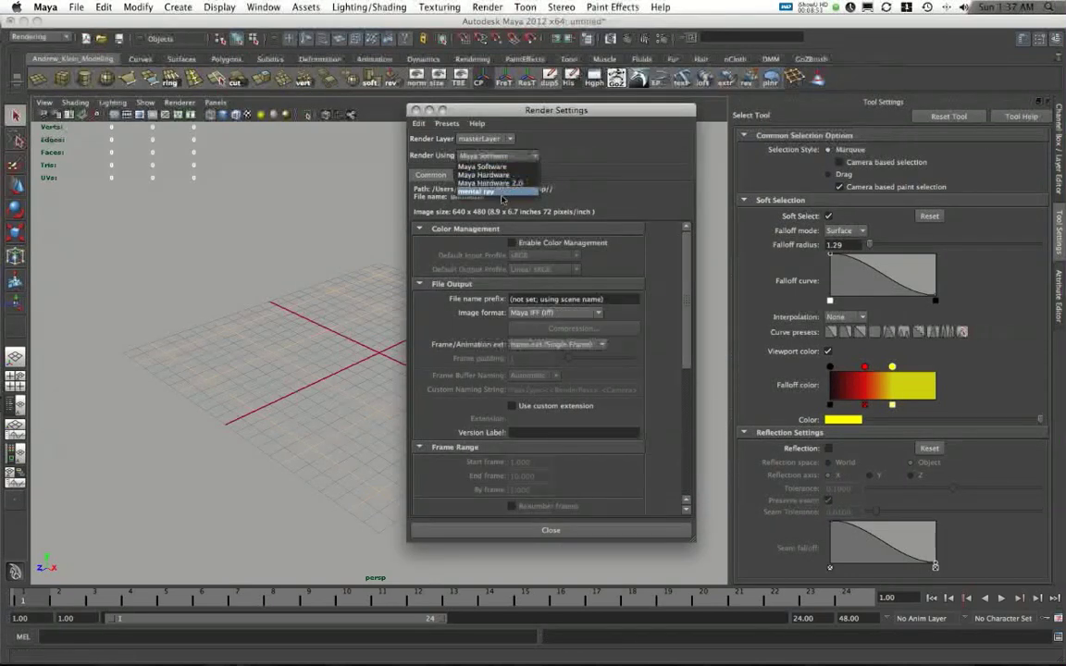
Make mental ray the renderer with Framebuffer Data Type RGBA (Float) 4x32 Bit
left_click(478, 190)
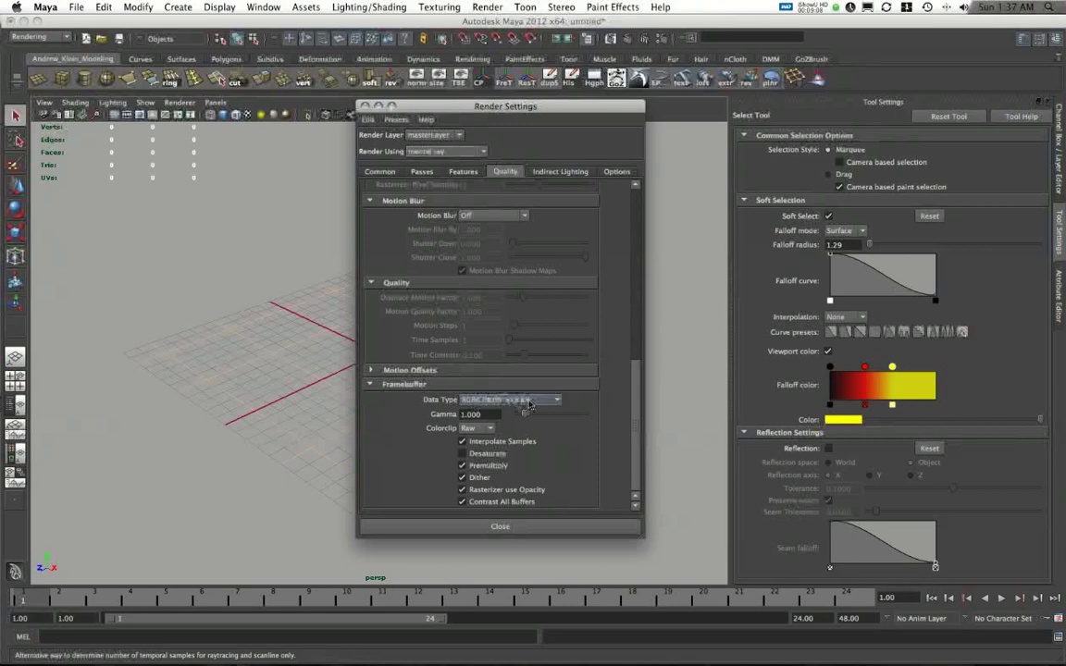
left_click(509, 400)
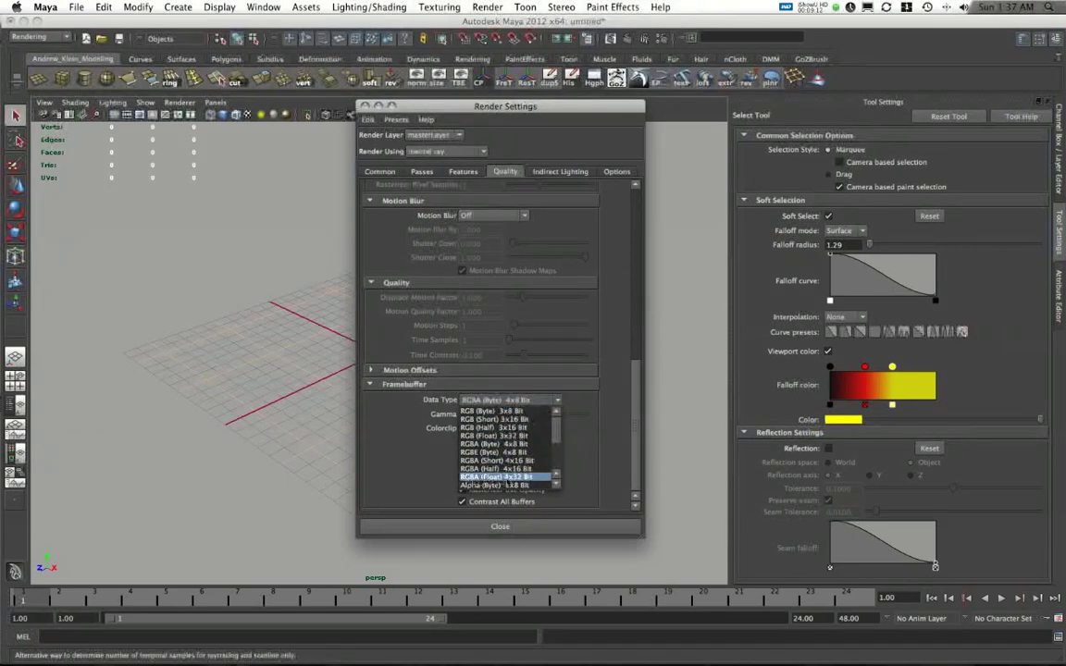
left_click(503, 476)
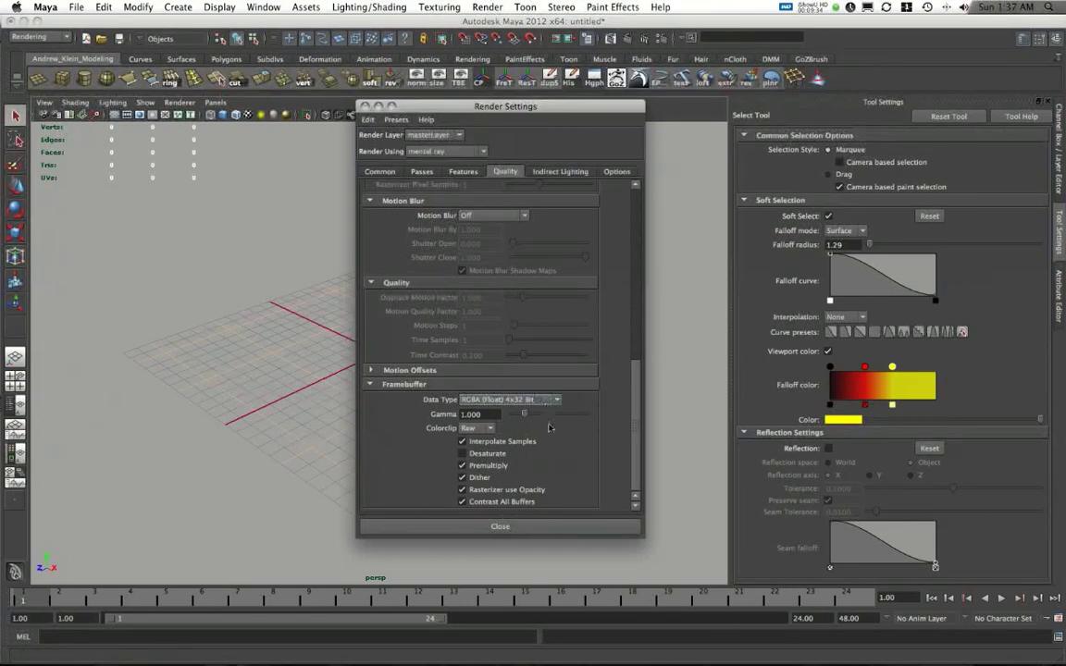
left_click(500, 526)
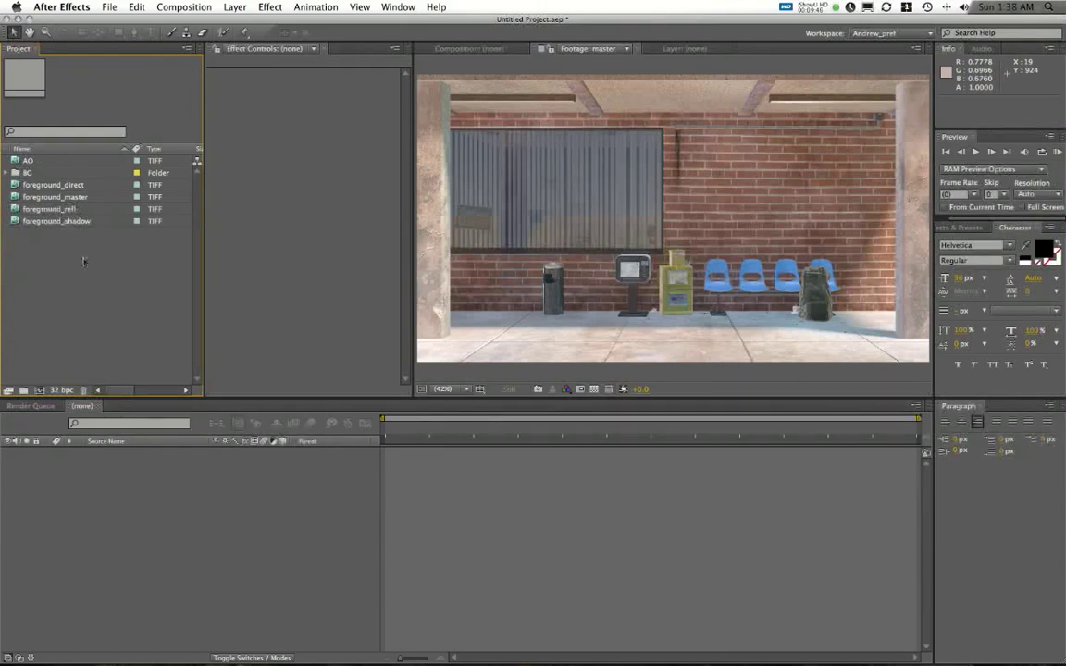
mouse_move(84, 285)
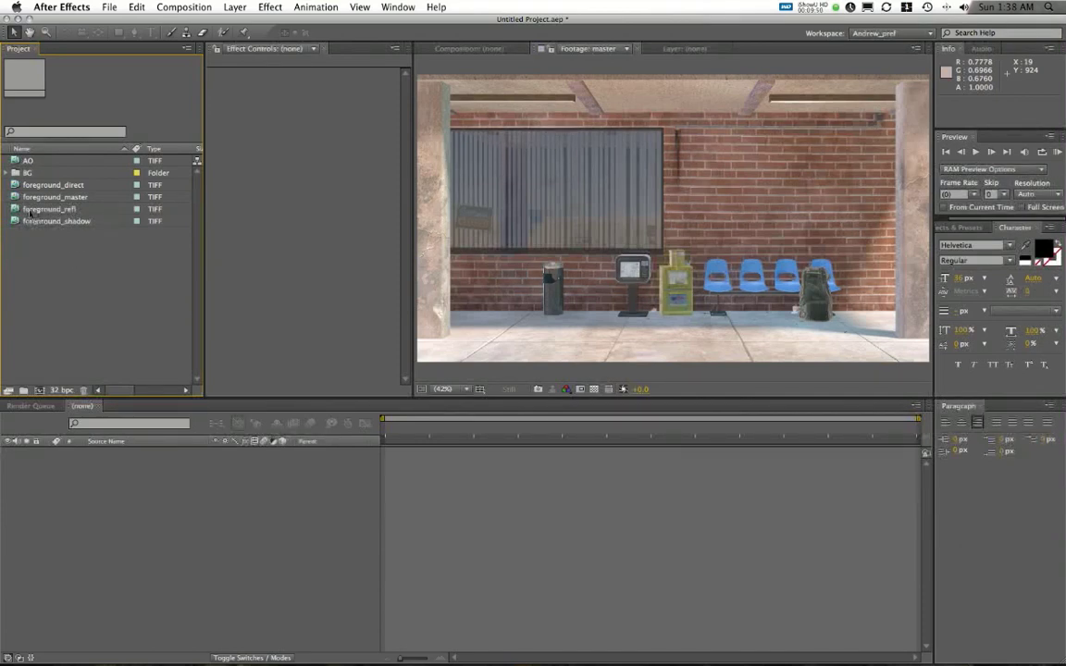
Create the master composition from the HDTV 1080 24 preset (1920x1080, 24 fps) and confirm it
left_click(8, 174)
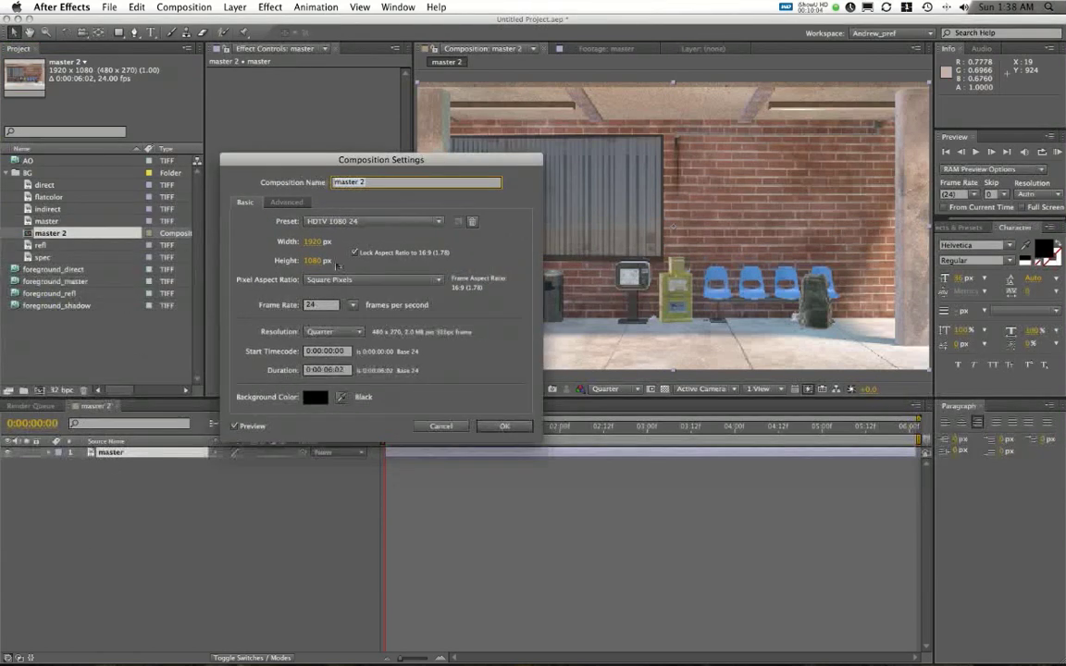
left_click_drag(382, 159, 461, 154)
type("15")
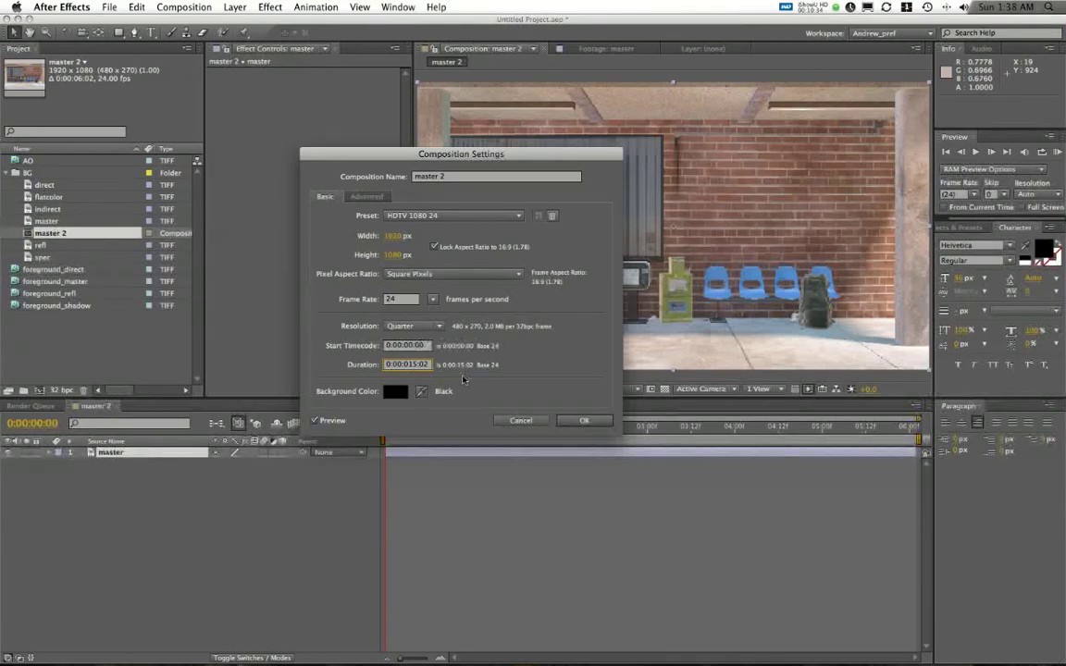
left_click(584, 420)
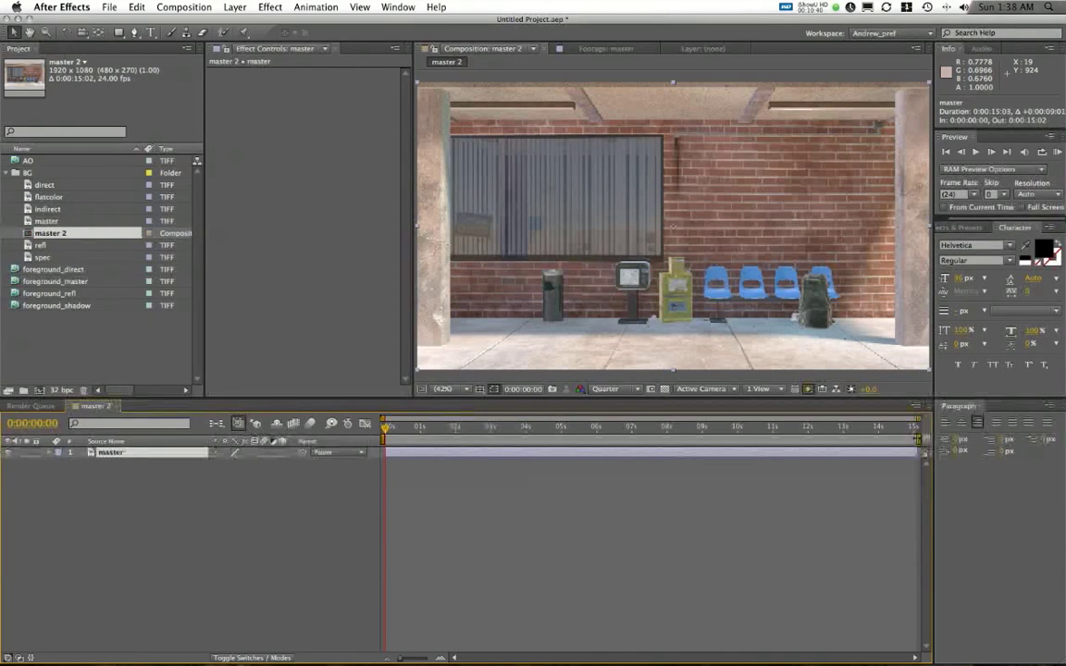
mouse_move(453, 433)
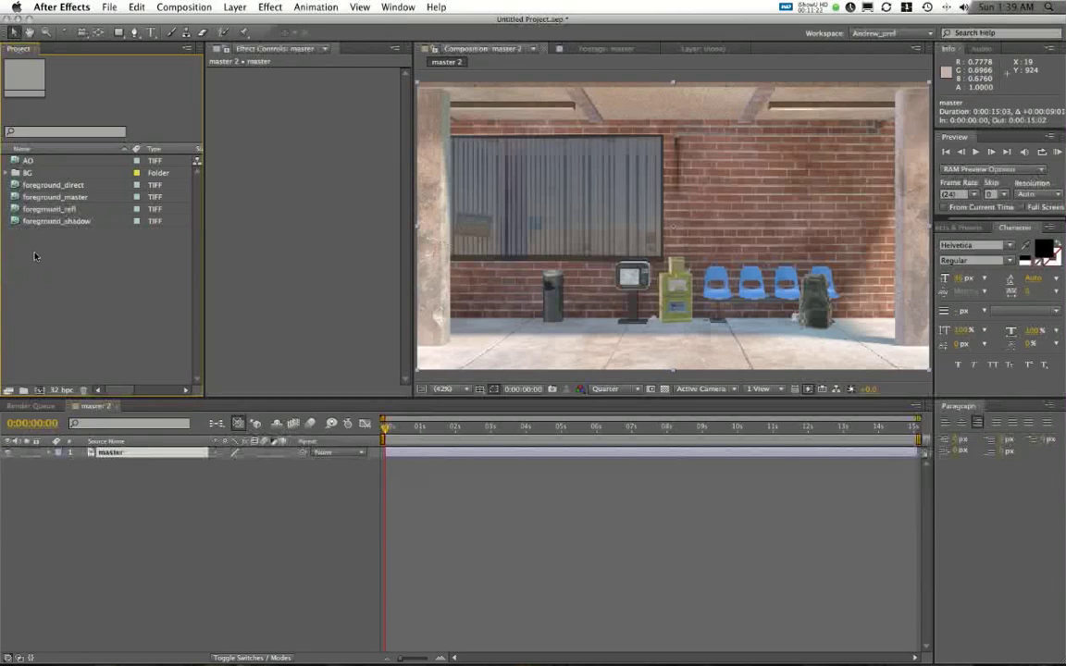
mouse_move(682, 460)
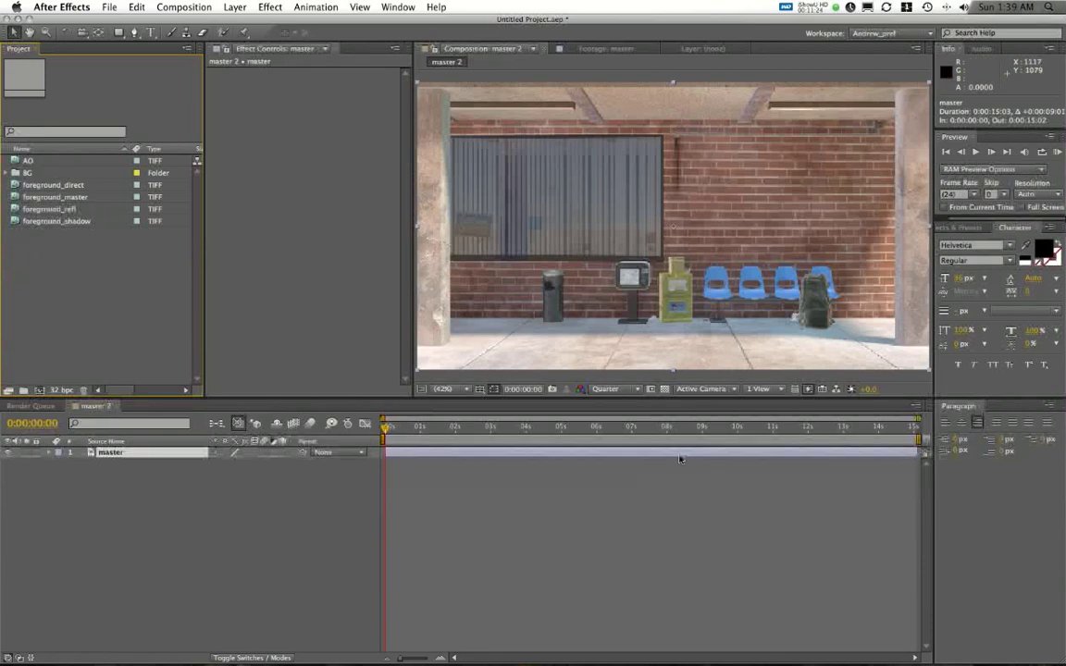
left_click(816, 8)
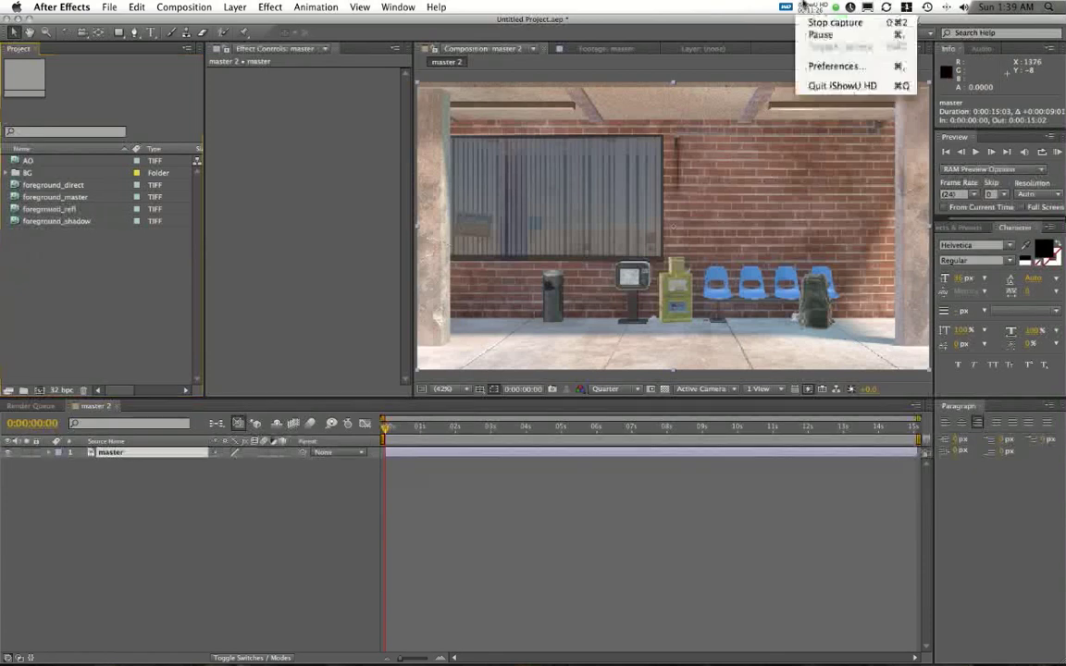